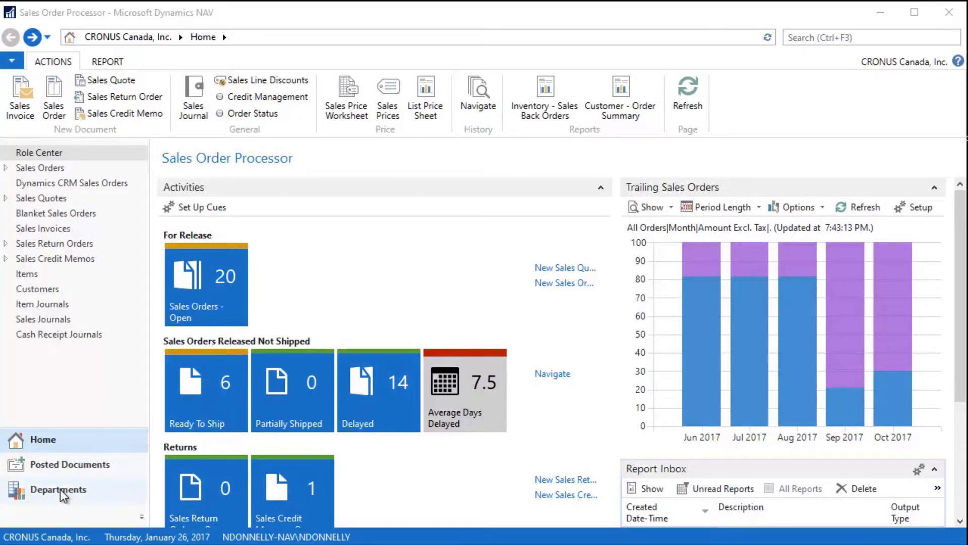
- Go to Departments > Purchase > Planning > Items to list all inventory items
{"action": "left_click", "coordinate": [58, 489]}
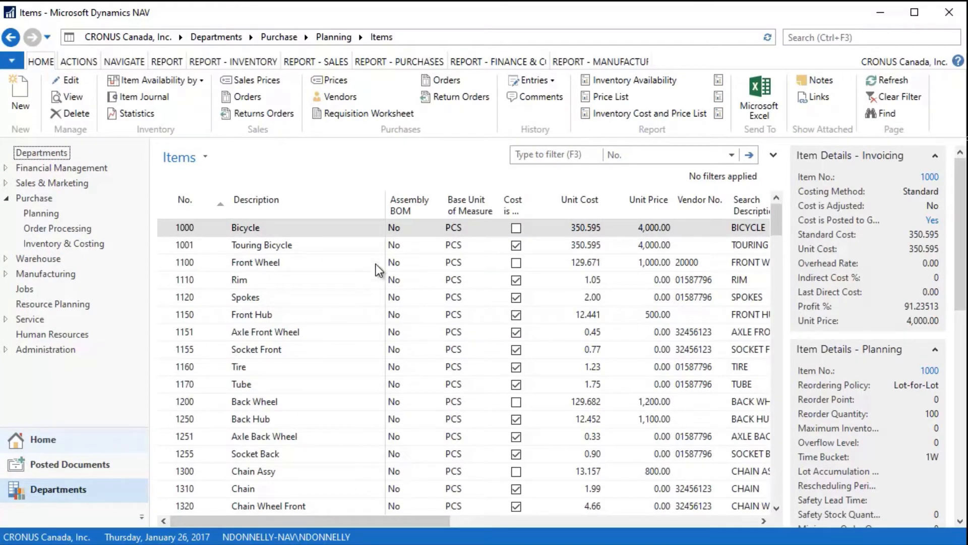
{"action": "mouse_move", "coordinate": [248, 475]}
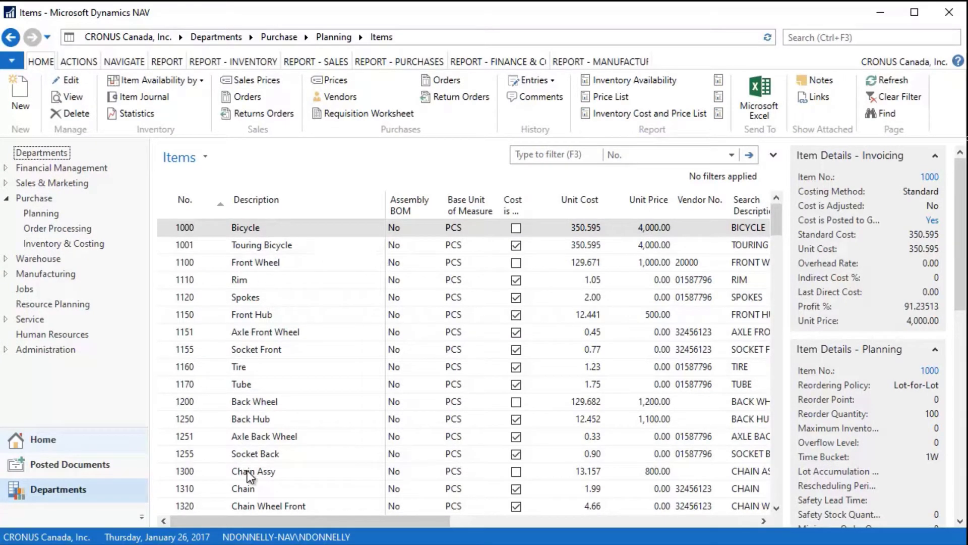
{"action": "mouse_move", "coordinate": [580, 154]}
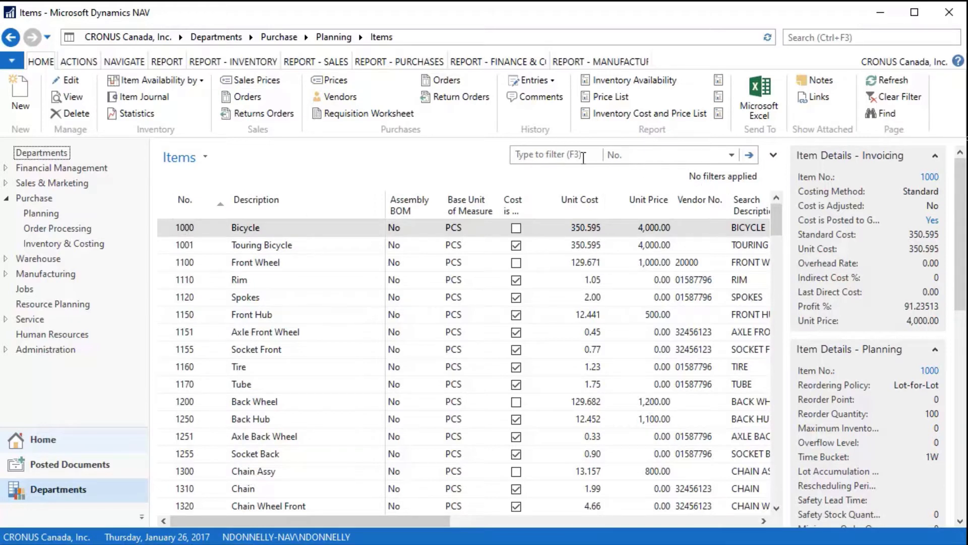
{"action": "left_click", "coordinate": [731, 154]}
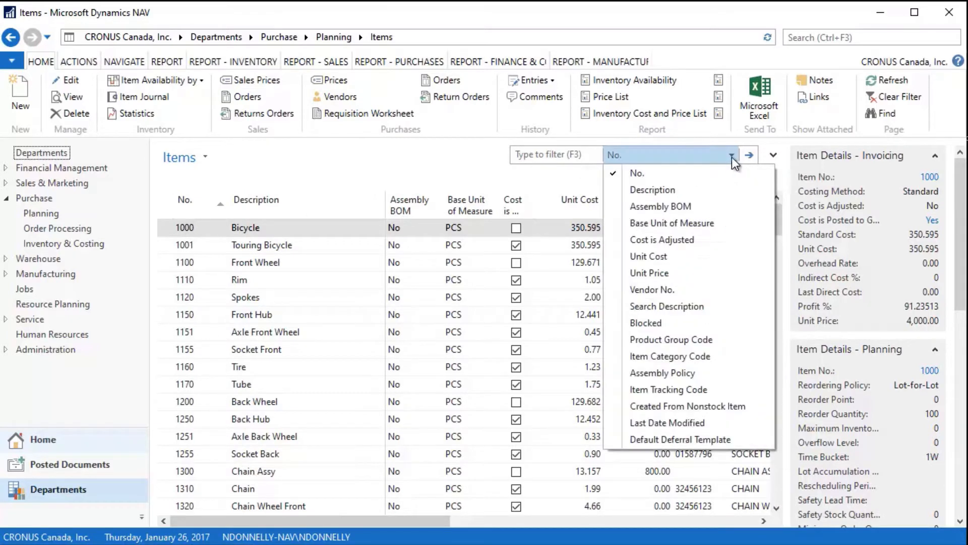
{"action": "mouse_move", "coordinate": [671, 223]}
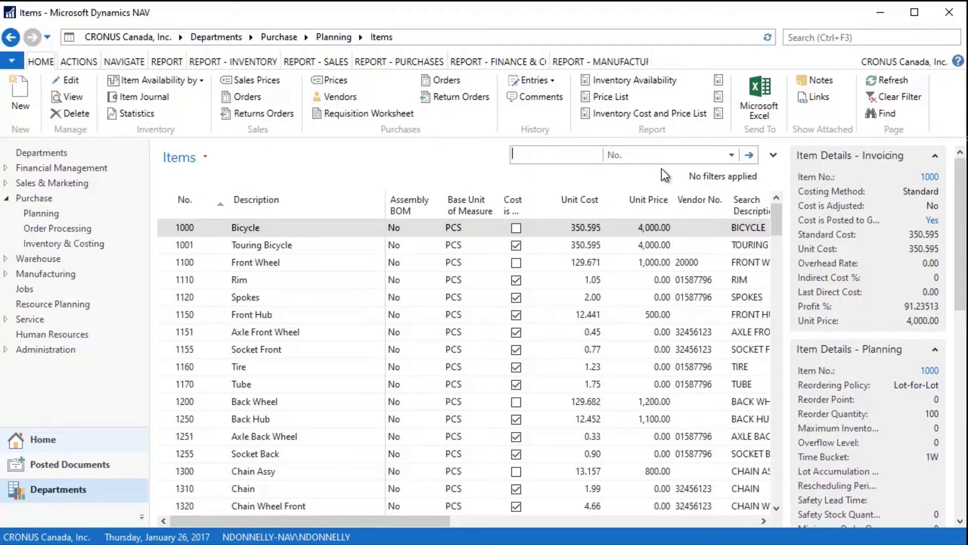
{"action": "type", "text": "1000"}
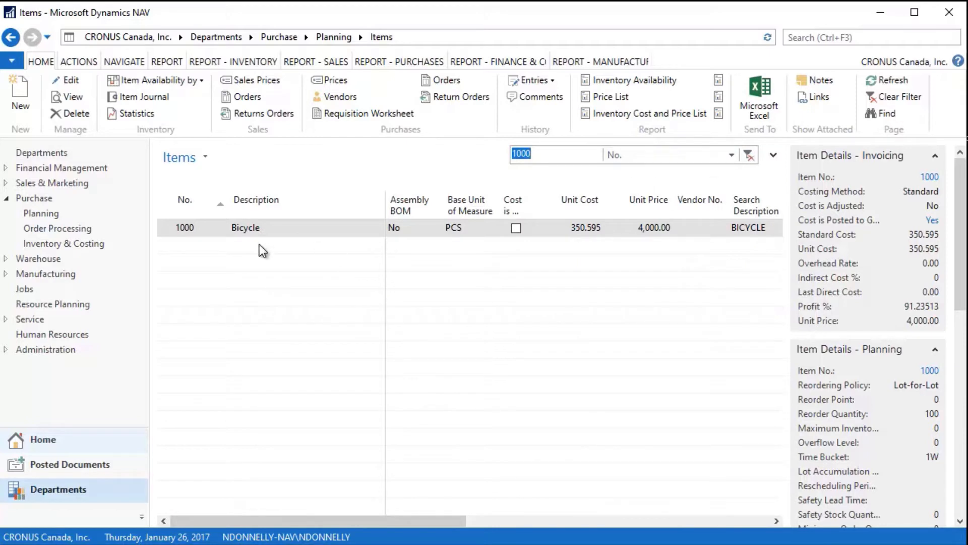
{"action": "left_click", "coordinate": [522, 153]}
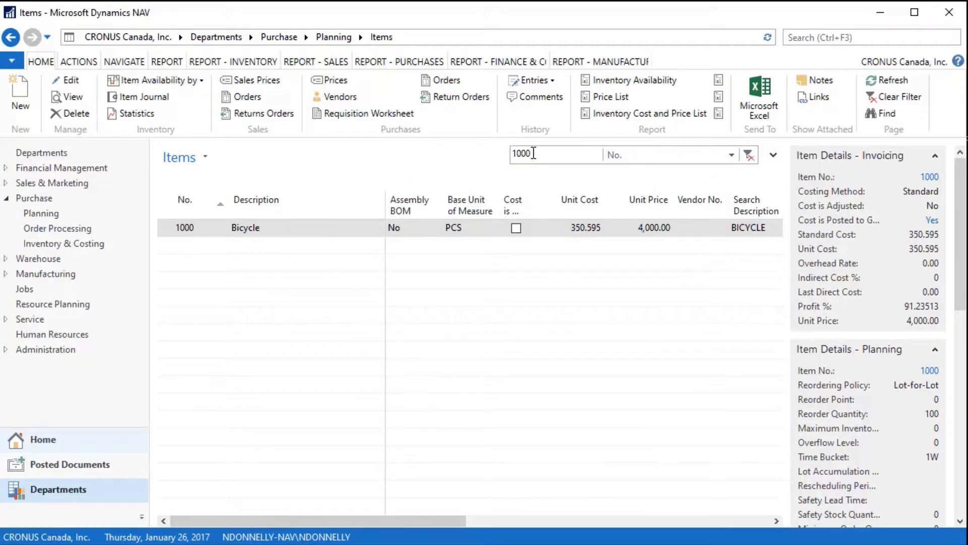
{"action": "double_click", "coordinate": [522, 153]}
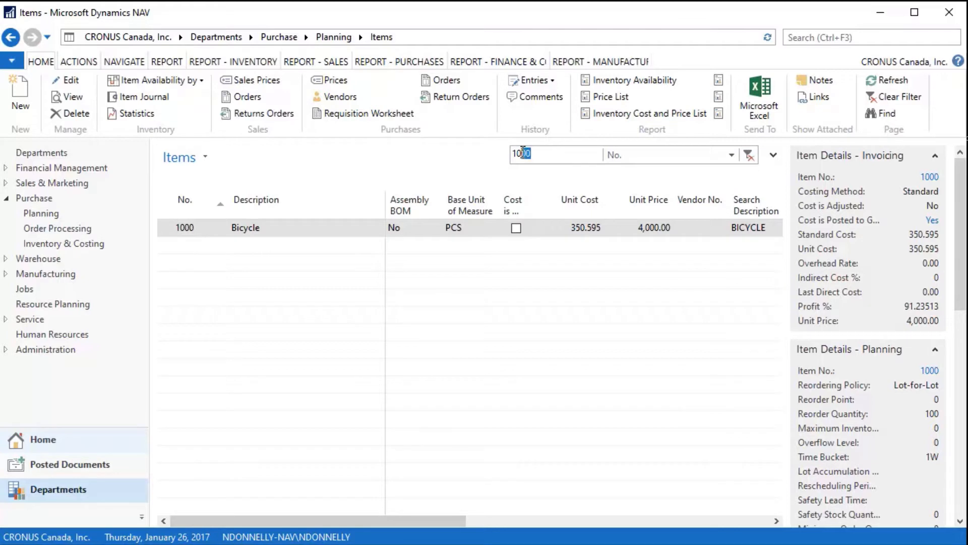
{"action": "type", "text": "1*"}
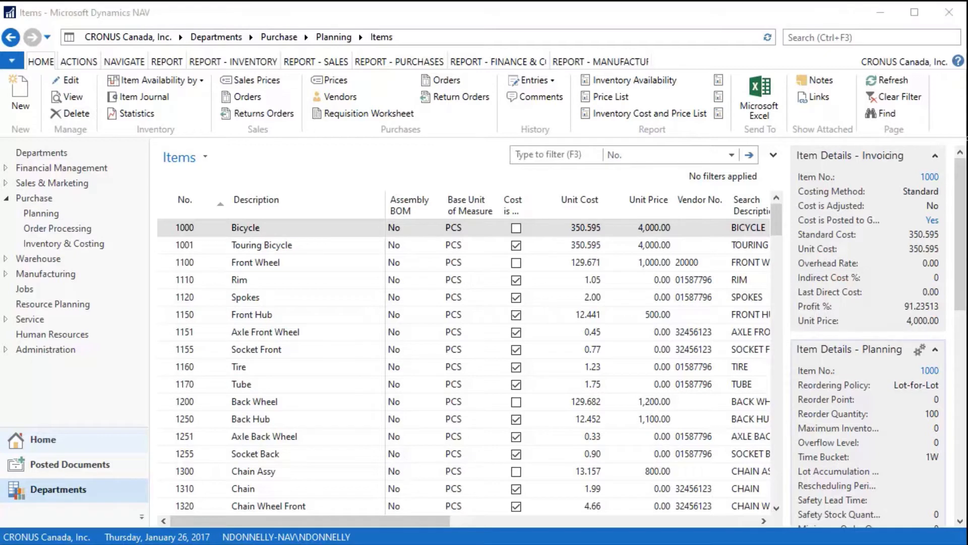
{"action": "mouse_move", "coordinate": [916, 197]}
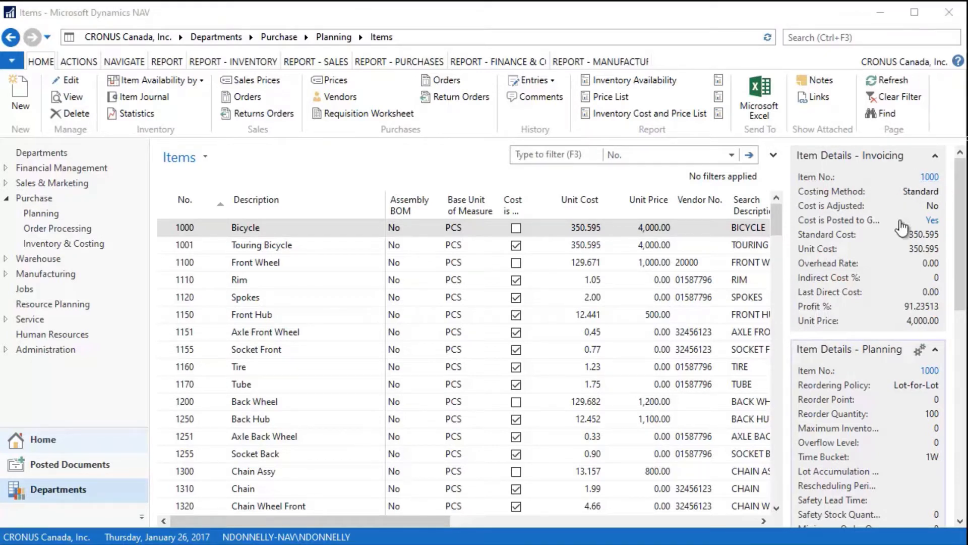
{"action": "mouse_move", "coordinate": [847, 199]}
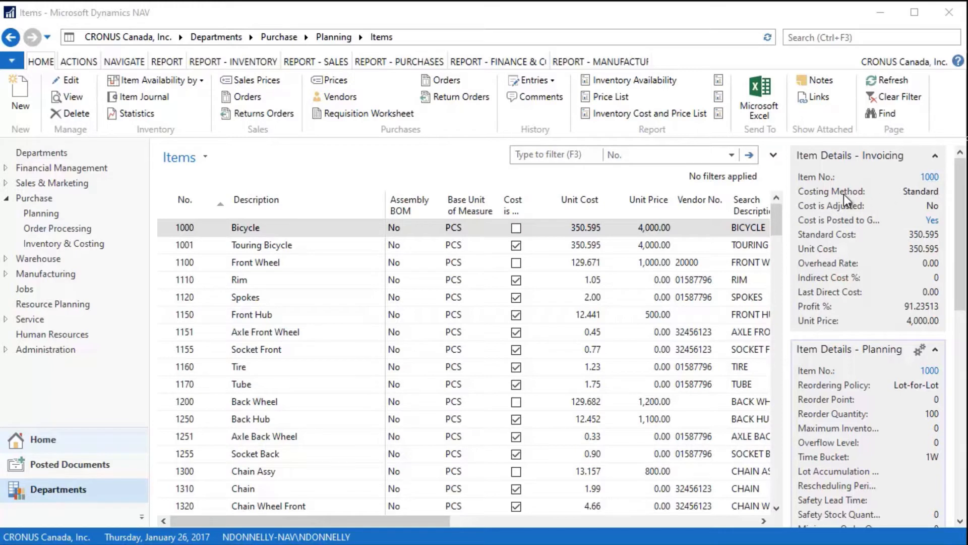
{"action": "mouse_move", "coordinate": [926, 203]}
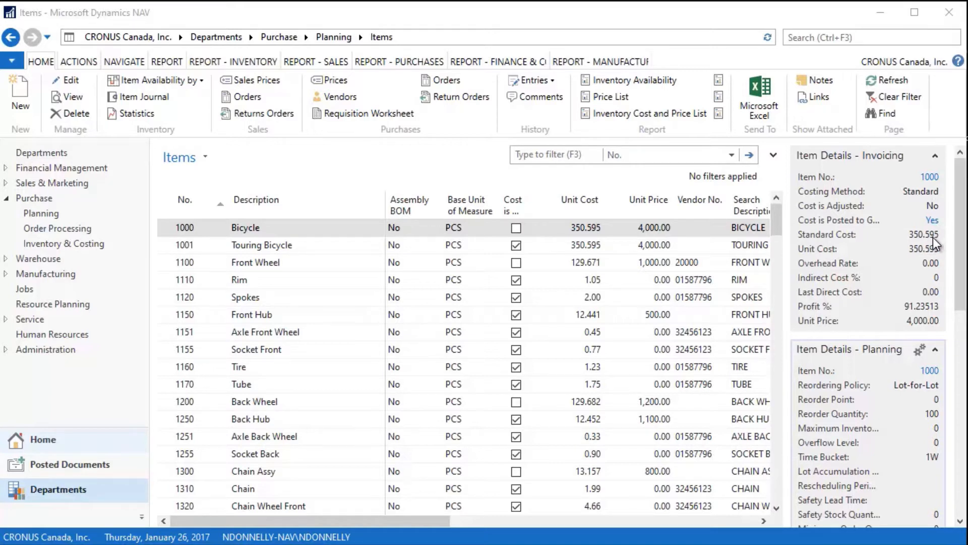
{"action": "mouse_move", "coordinate": [936, 242]}
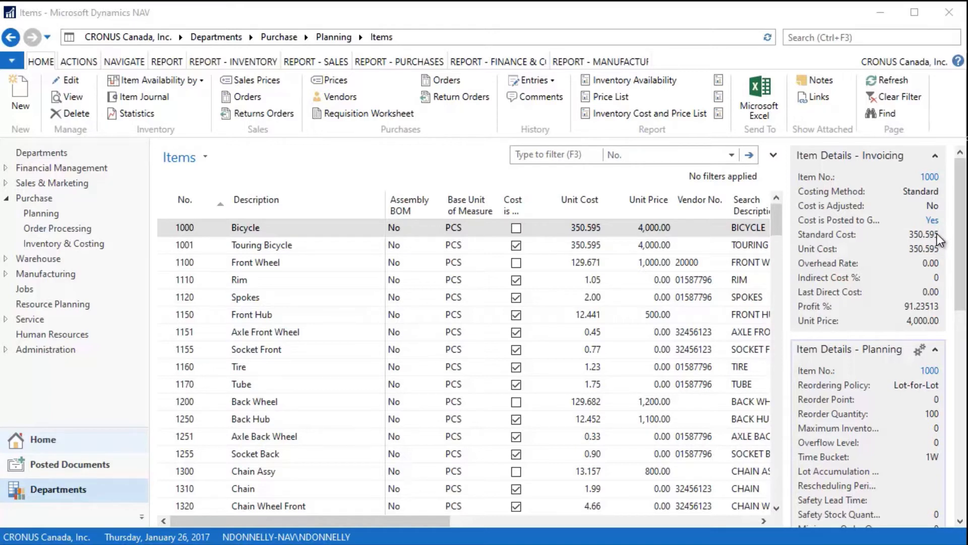
{"action": "mouse_move", "coordinate": [932, 335]}
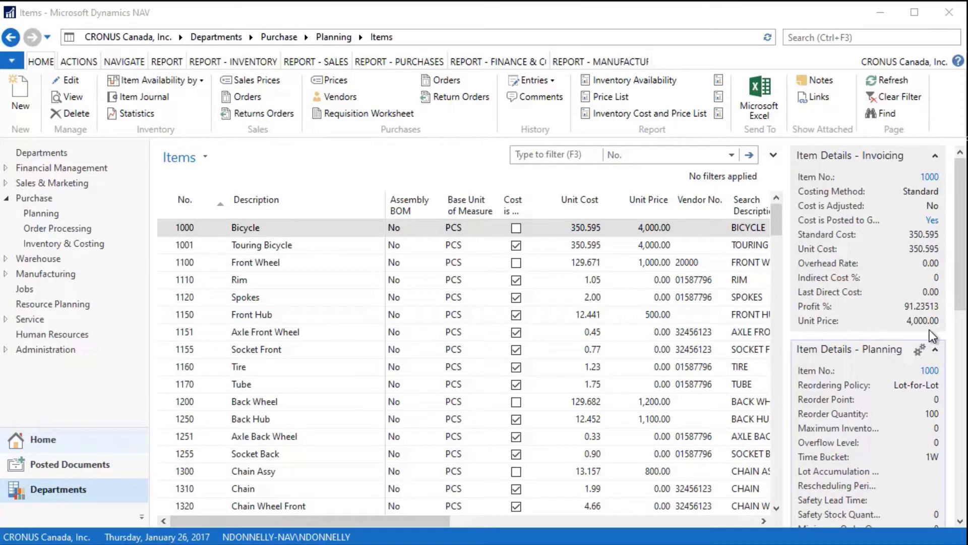
{"action": "mouse_move", "coordinate": [924, 331]}
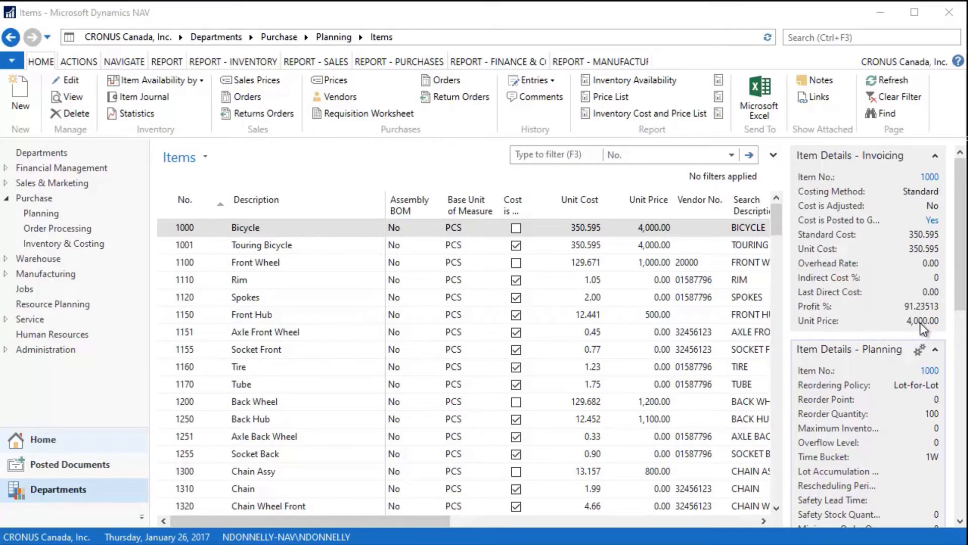
{"action": "mouse_move", "coordinate": [919, 326]}
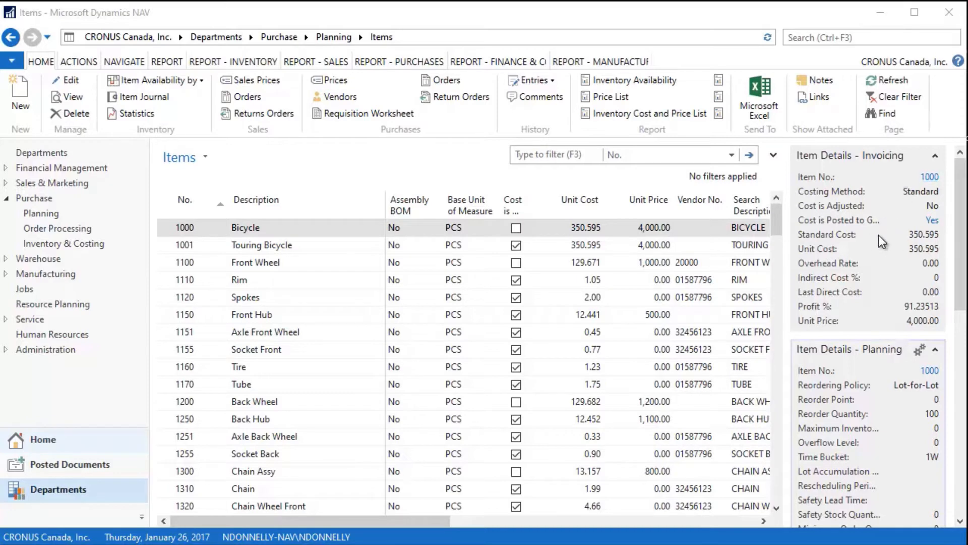
{"action": "mouse_move", "coordinate": [870, 231]}
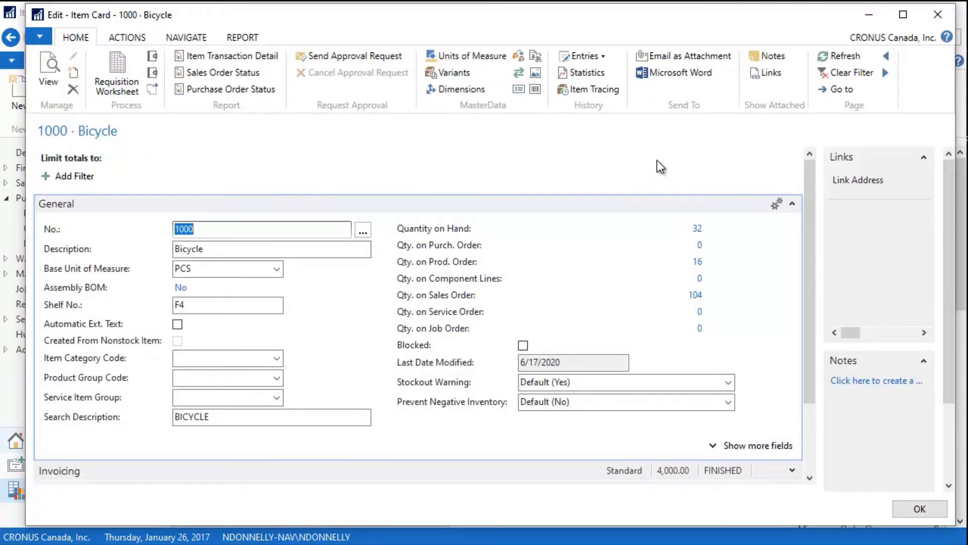
{"action": "mouse_move", "coordinate": [220, 209]}
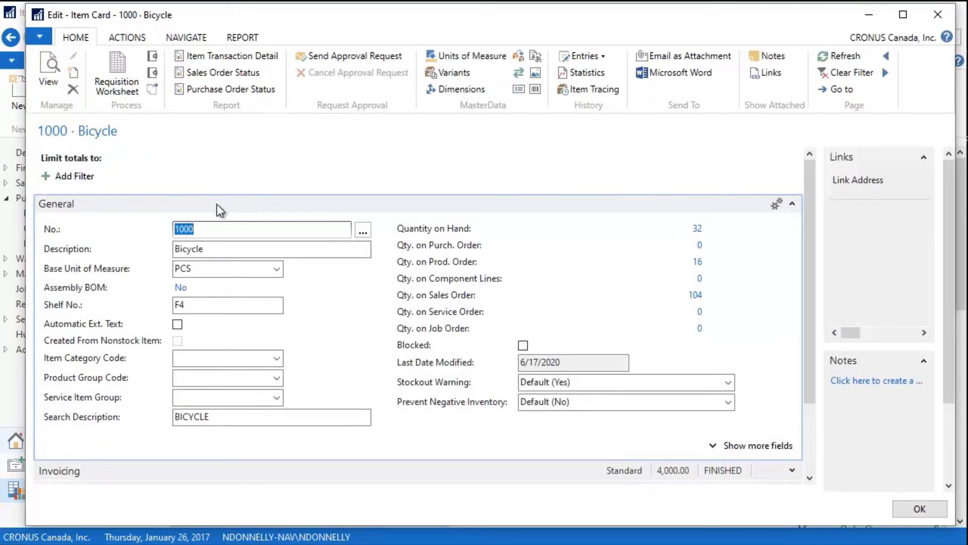
{"action": "mouse_move", "coordinate": [671, 192]}
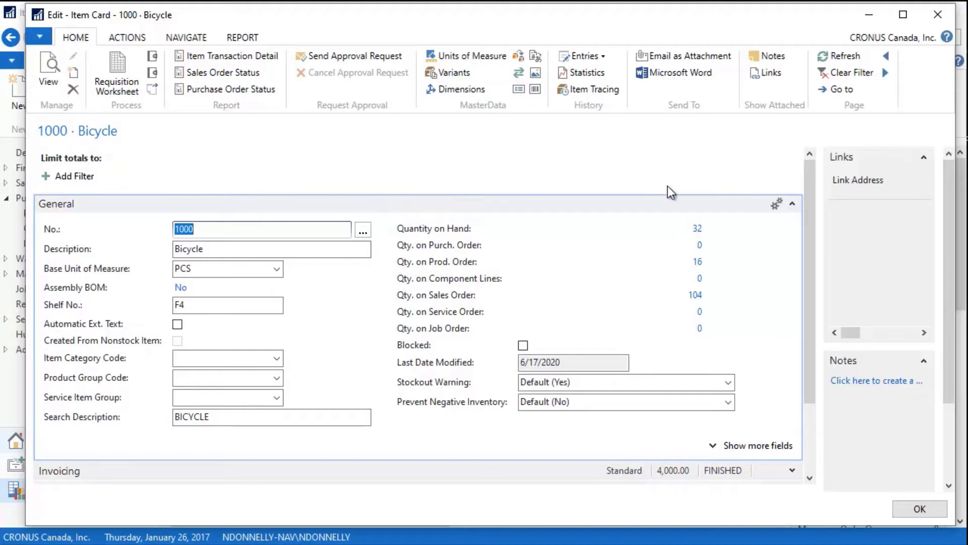
{"action": "mouse_move", "coordinate": [794, 205]}
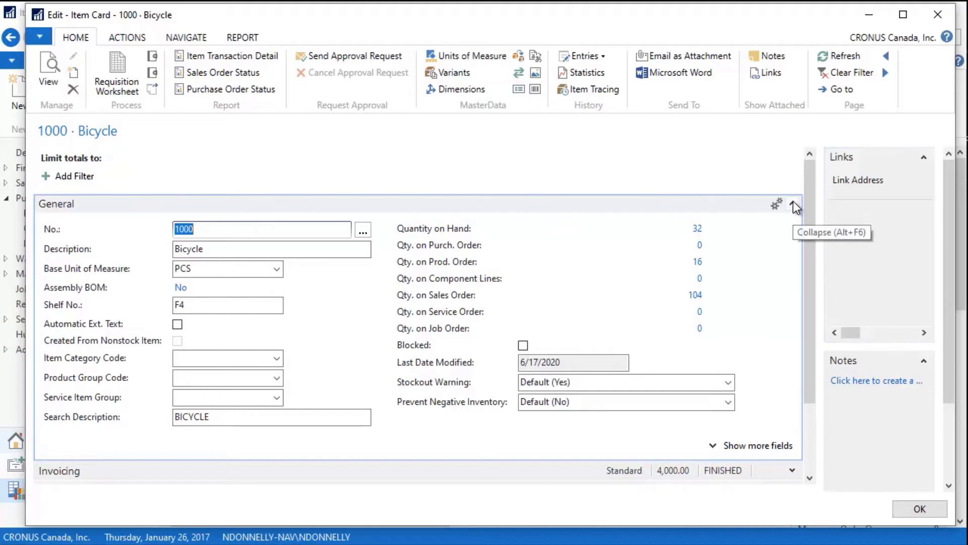
- Collapse and re-expand the General FastTab on the 1000 Bicycle item card
{"action": "left_click", "coordinate": [805, 203]}
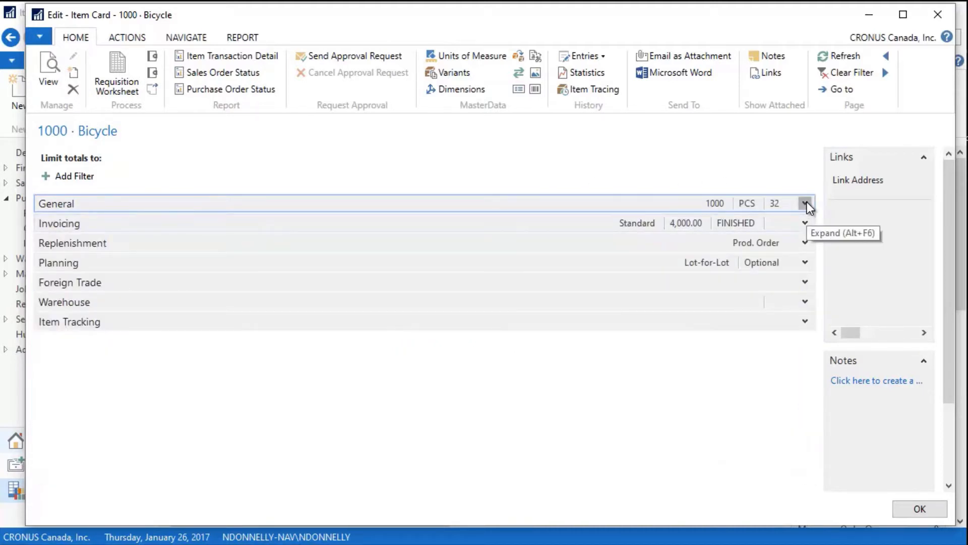
{"action": "left_click", "coordinate": [806, 203]}
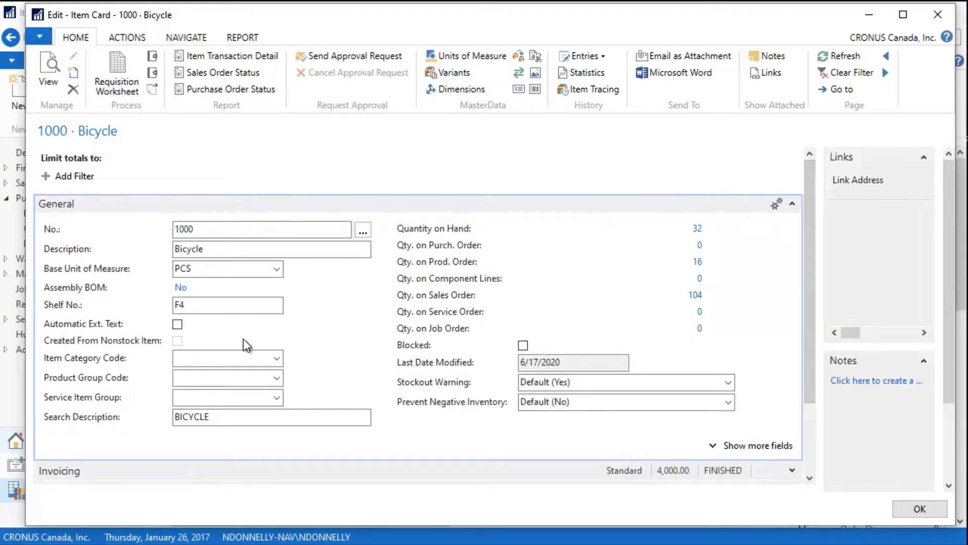
{"action": "mouse_move", "coordinate": [617, 214]}
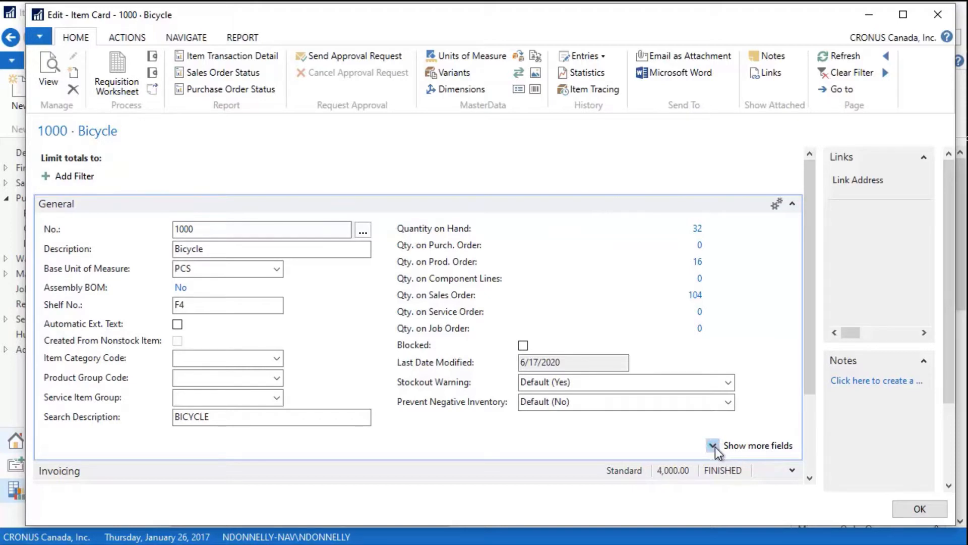
{"action": "left_click", "coordinate": [712, 445]}
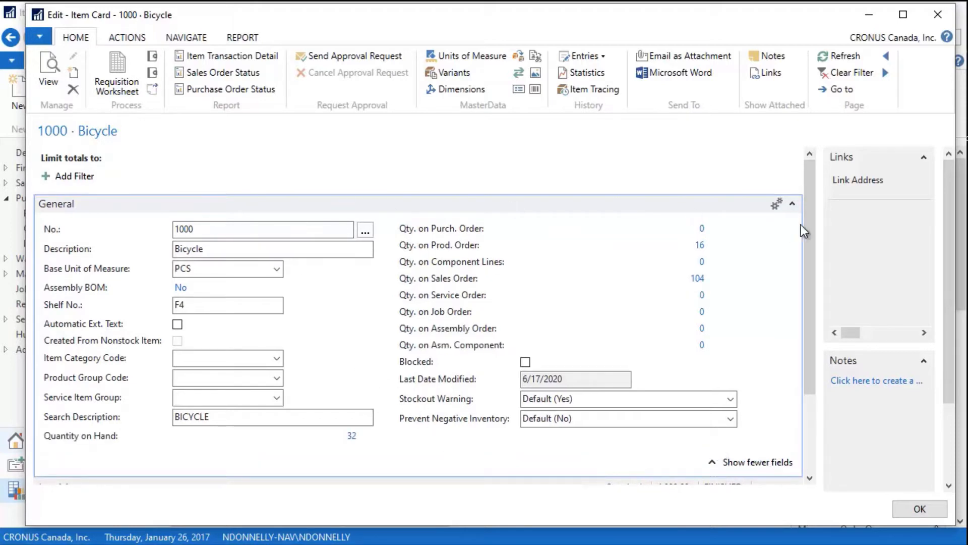
{"action": "mouse_move", "coordinate": [320, 283]}
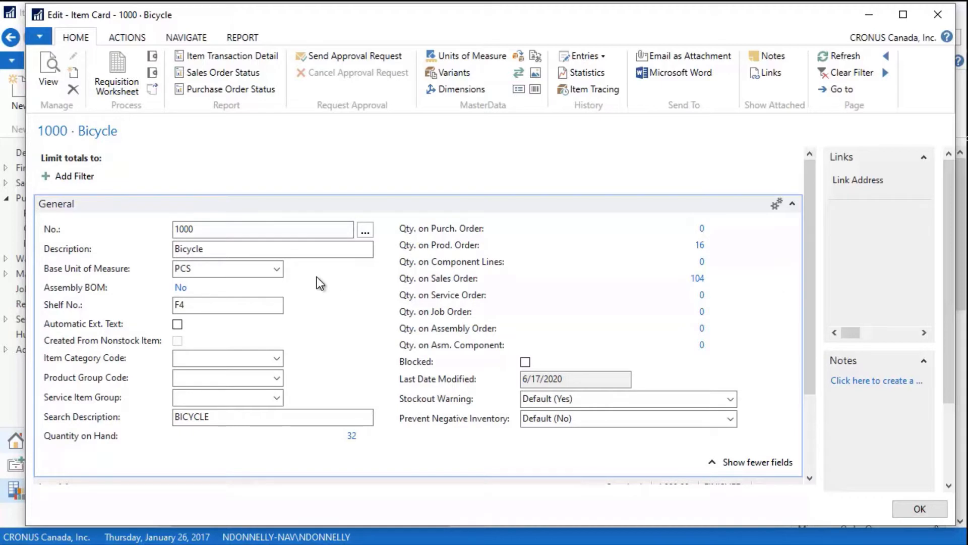
{"action": "left_click", "coordinate": [220, 248]}
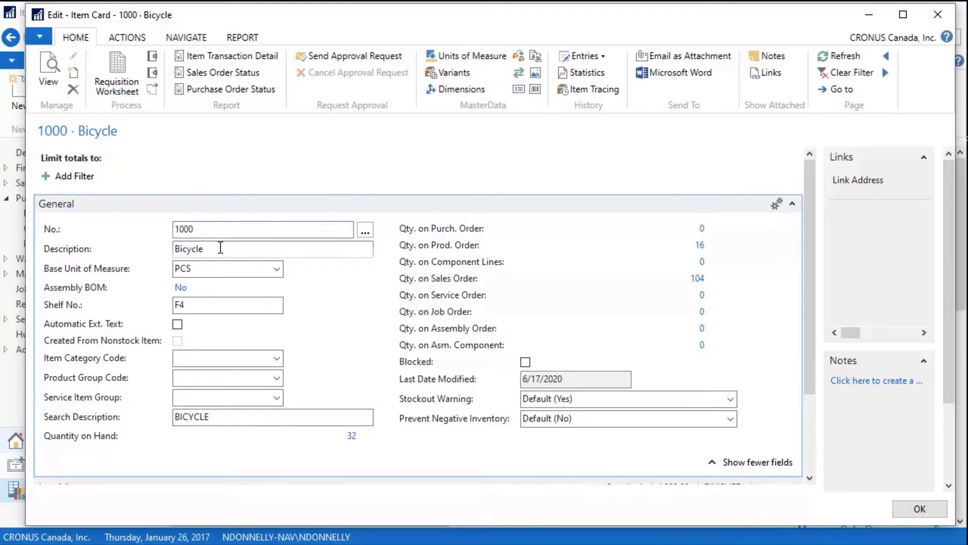
{"action": "mouse_move", "coordinate": [66, 261]}
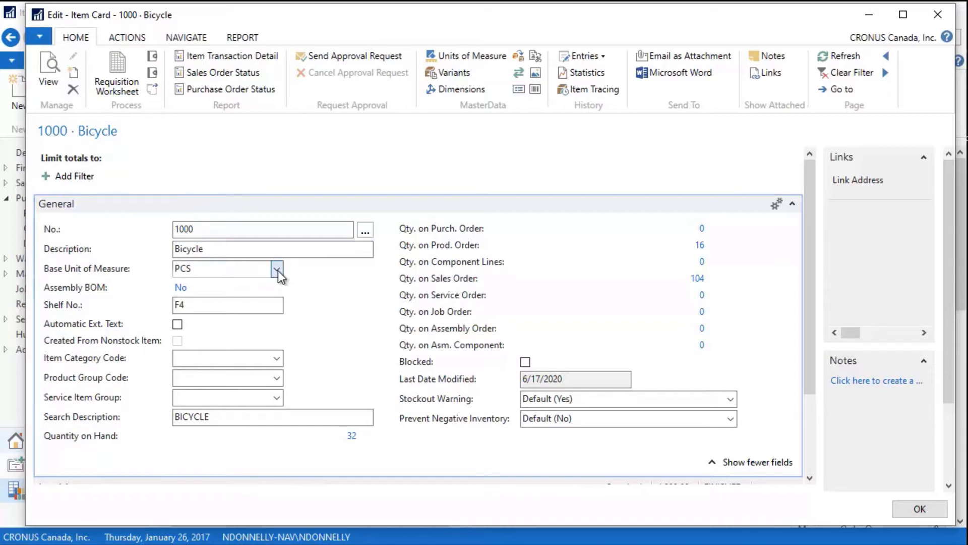
{"action": "left_click", "coordinate": [277, 268]}
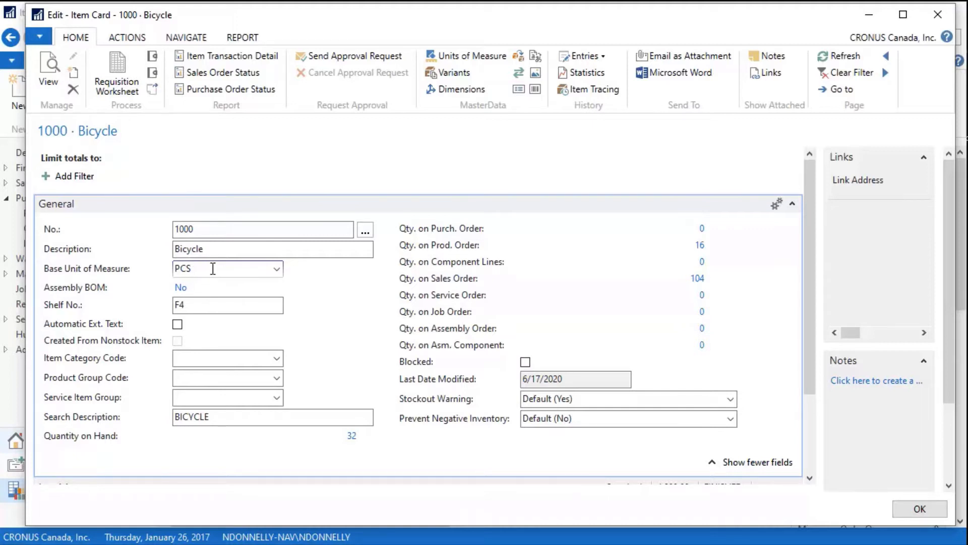
{"action": "left_click", "coordinate": [210, 268]}
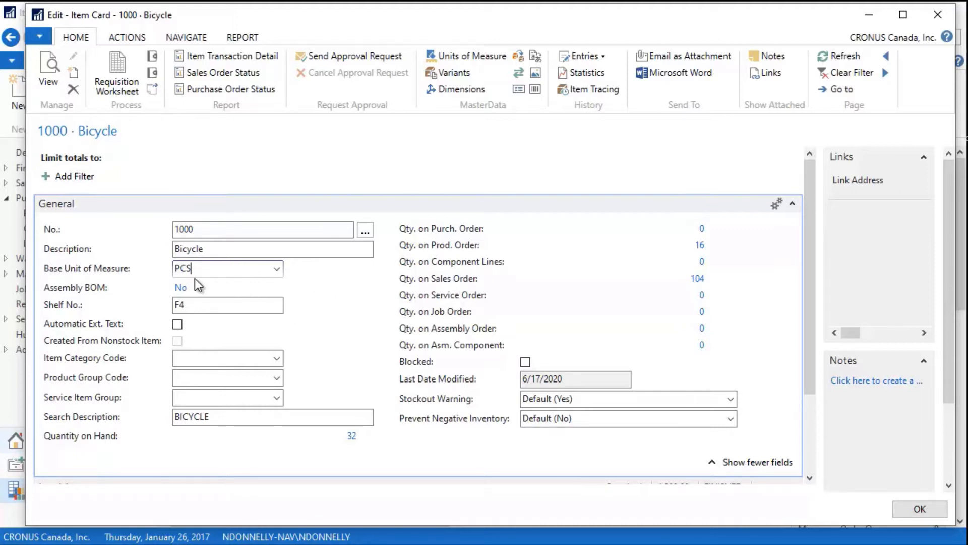
{"action": "mouse_move", "coordinate": [234, 269]}
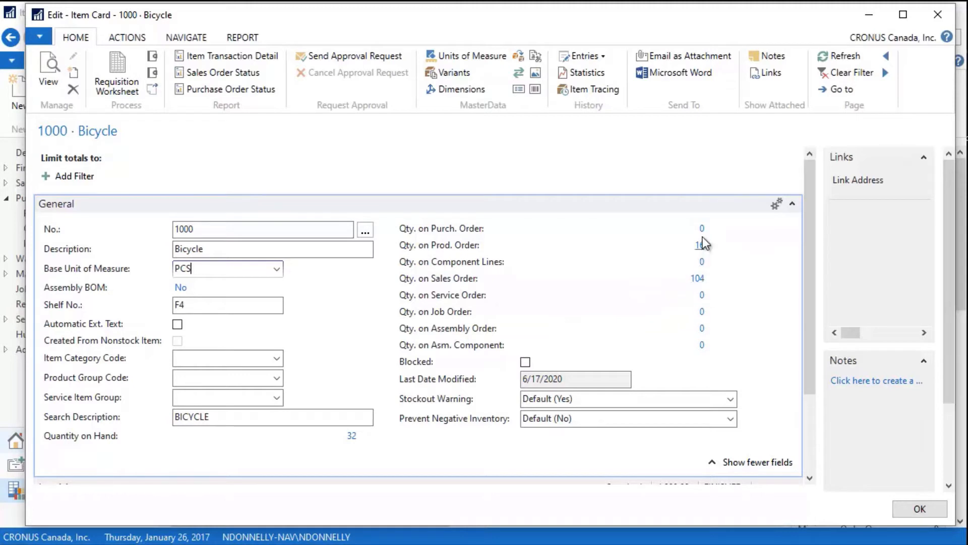
{"action": "mouse_move", "coordinate": [700, 245]}
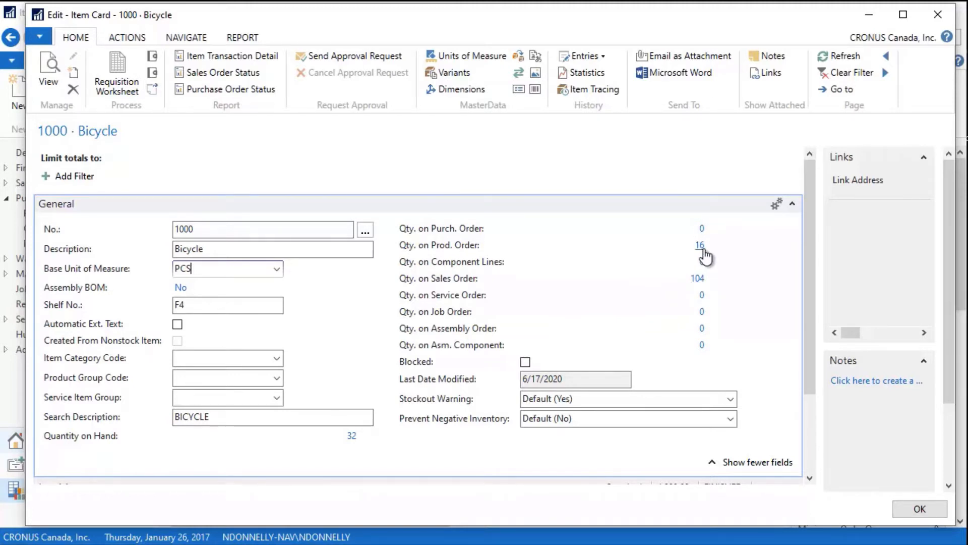
{"action": "left_click", "coordinate": [700, 245]}
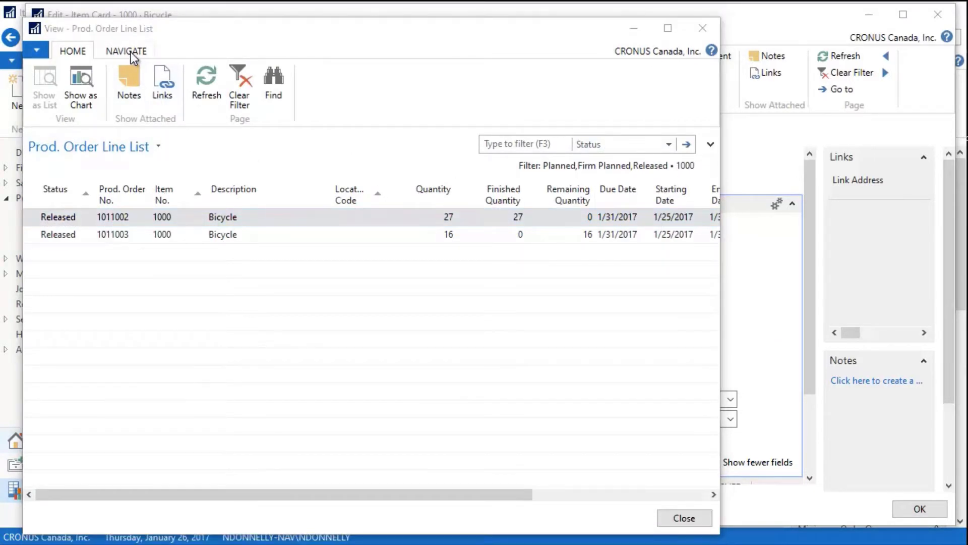
{"action": "left_click", "coordinate": [126, 51]}
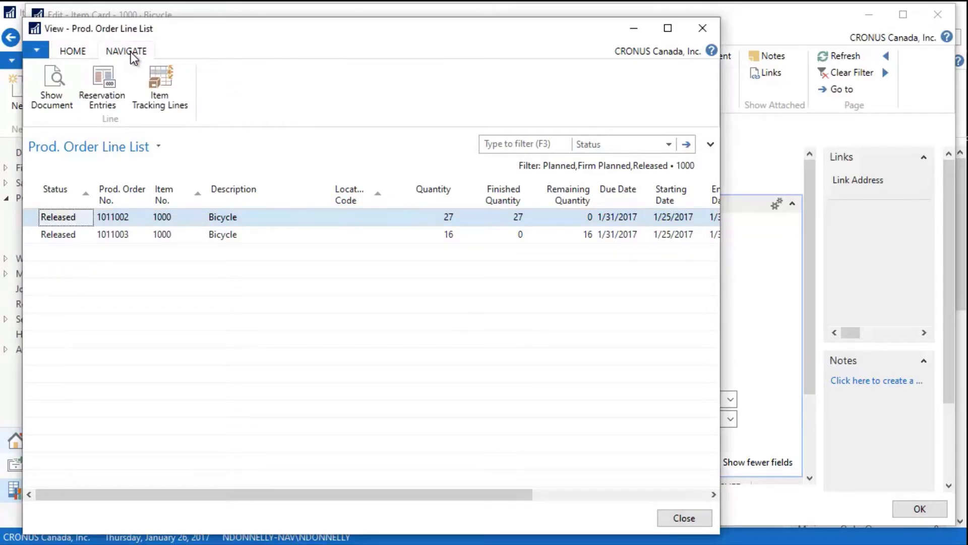
{"action": "mouse_move", "coordinate": [52, 83]}
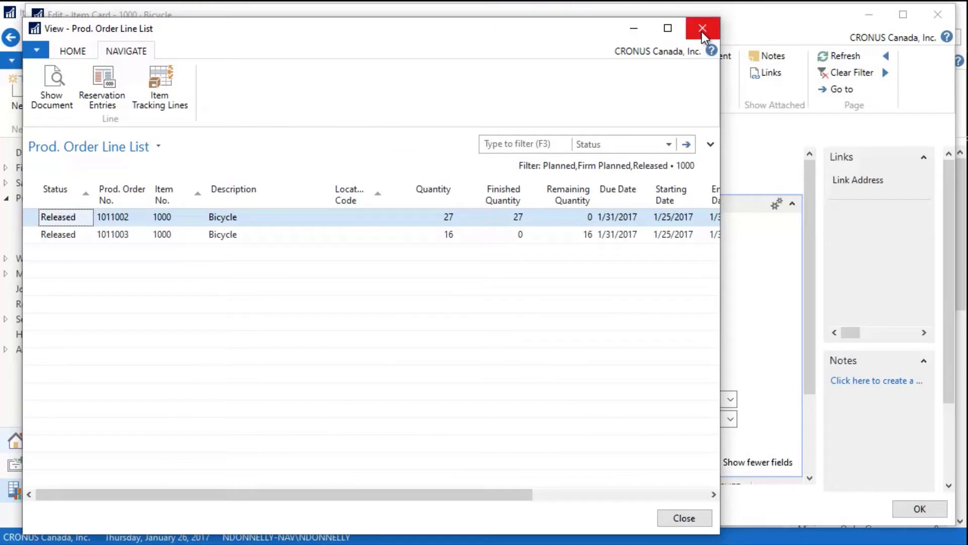
{"action": "left_click", "coordinate": [701, 29]}
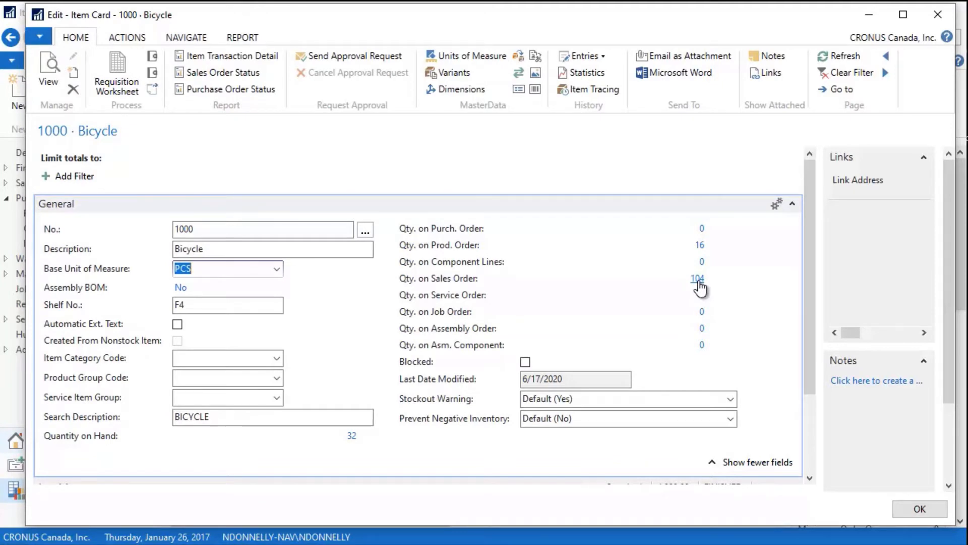
{"action": "left_click", "coordinate": [697, 279]}
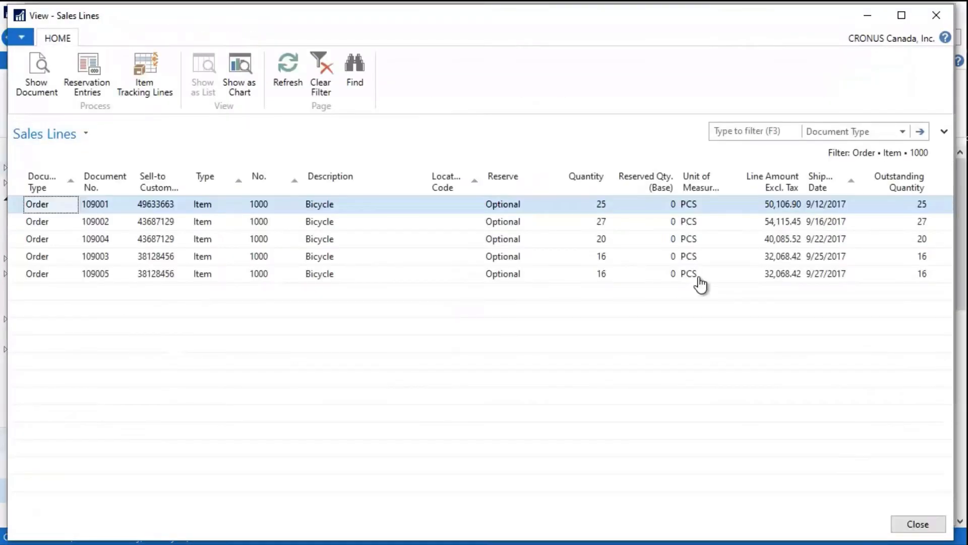
{"action": "mouse_move", "coordinate": [858, 240]}
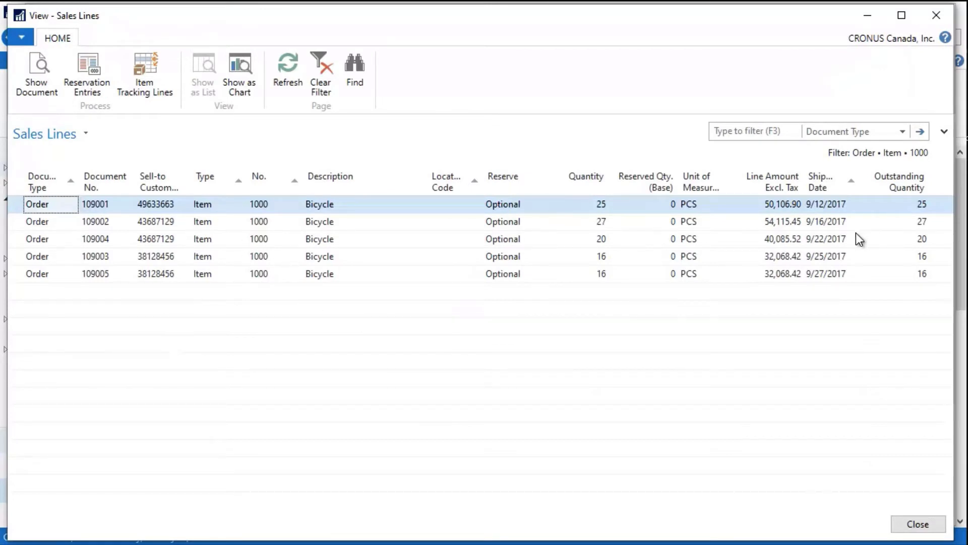
{"action": "mouse_move", "coordinate": [609, 277]}
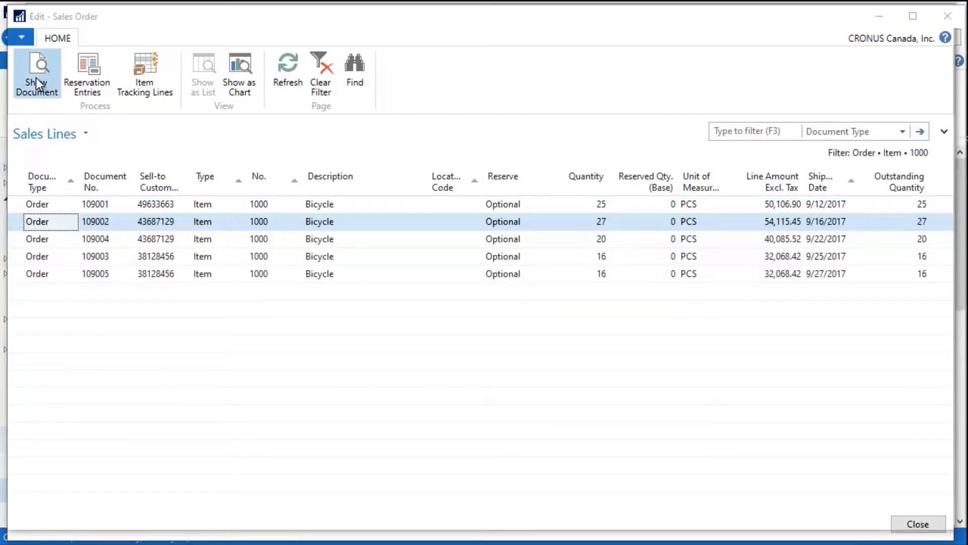
{"action": "left_click", "coordinate": [36, 73]}
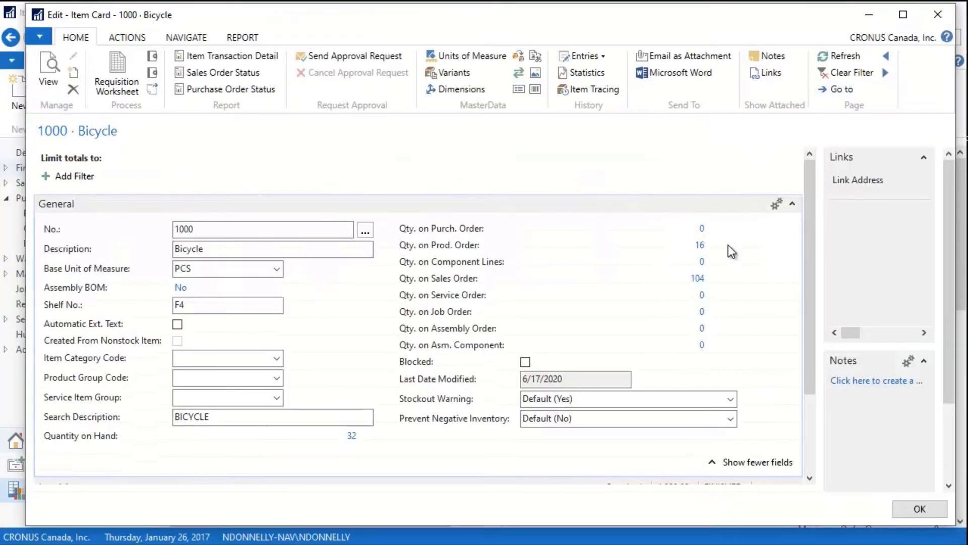
{"action": "mouse_move", "coordinate": [733, 268]}
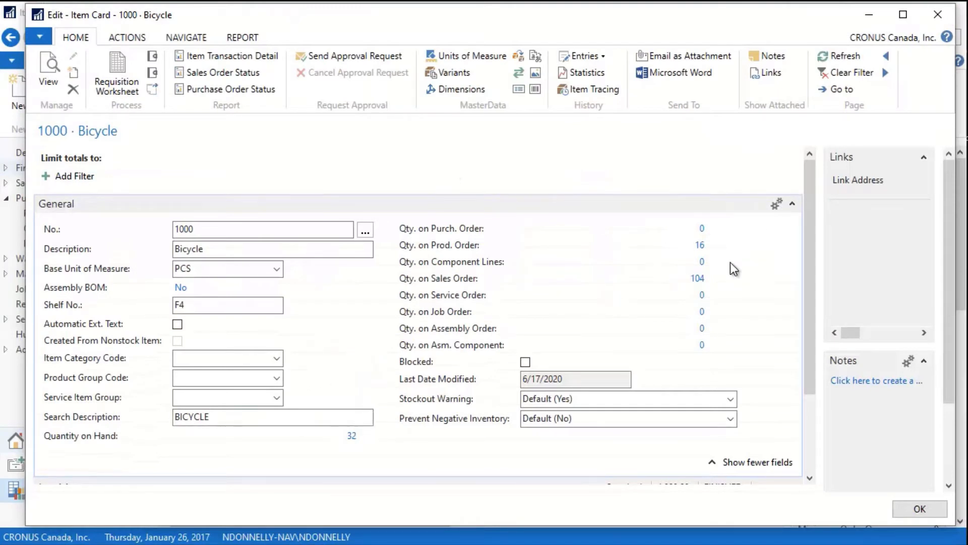
{"action": "mouse_move", "coordinate": [794, 205]}
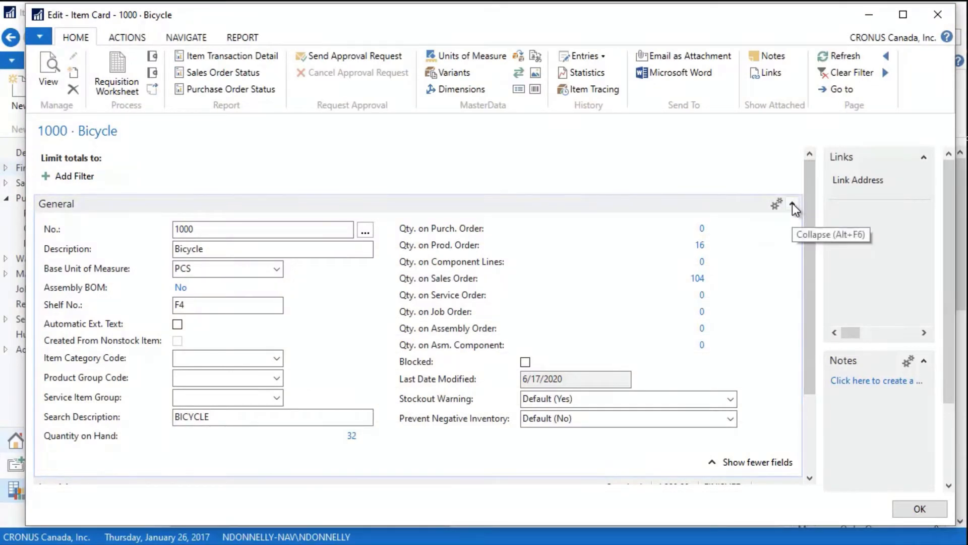
- Switch from General to the Invoicing FastTab and keep costing method Standard
{"action": "left_click", "coordinate": [795, 207]}
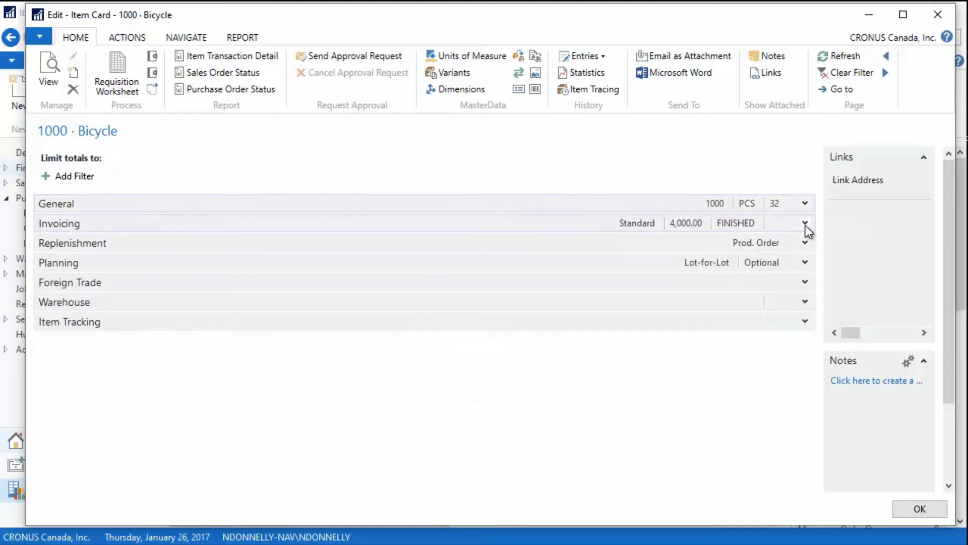
{"action": "left_click", "coordinate": [805, 222]}
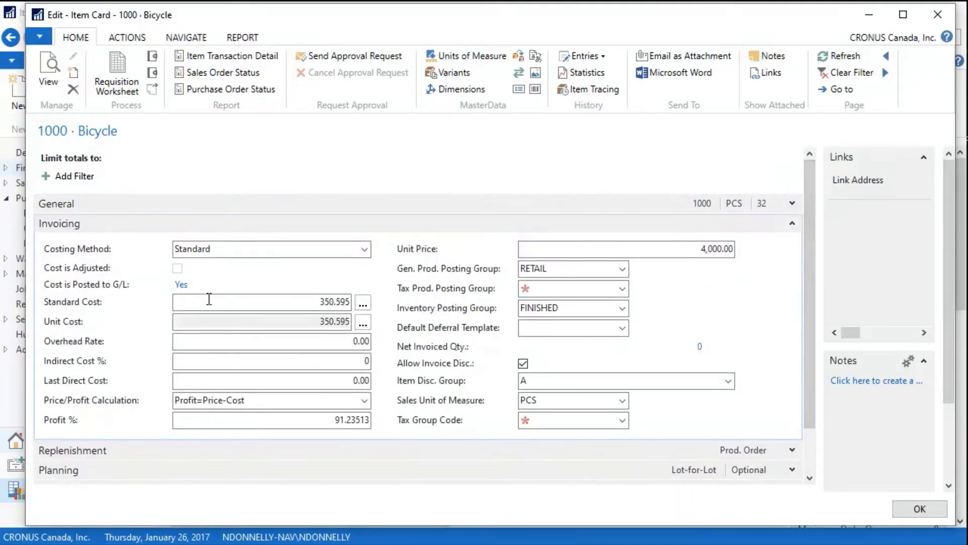
{"action": "mouse_move", "coordinate": [270, 321]}
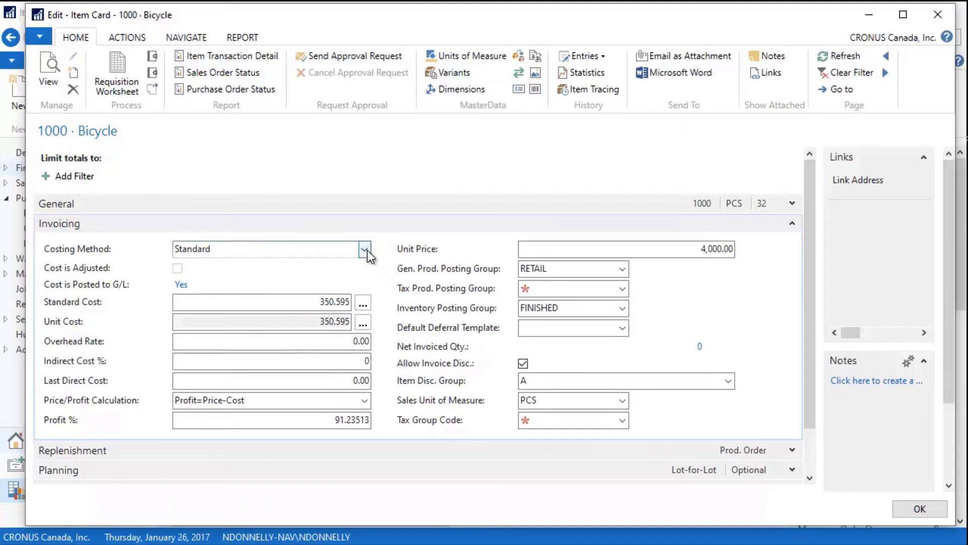
{"action": "left_click", "coordinate": [364, 248]}
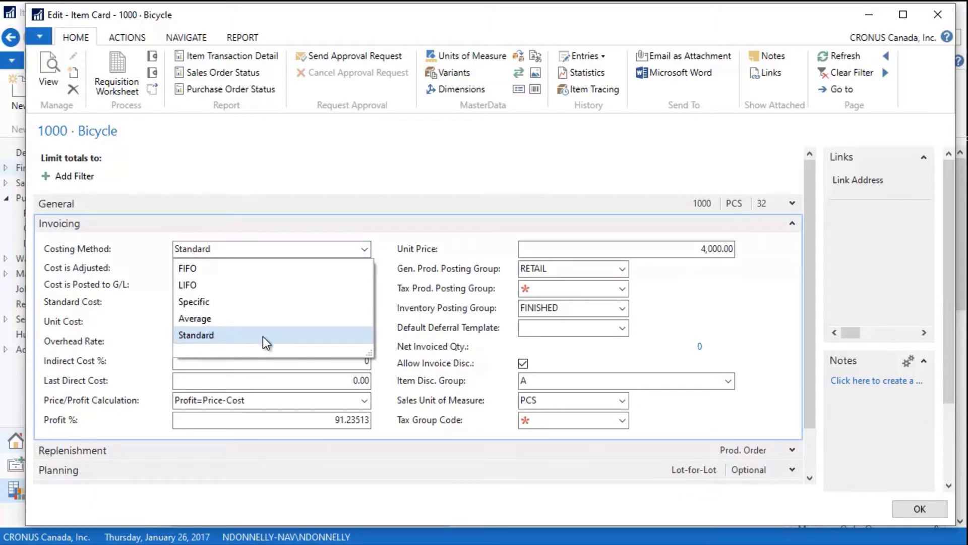
{"action": "left_click", "coordinate": [196, 335]}
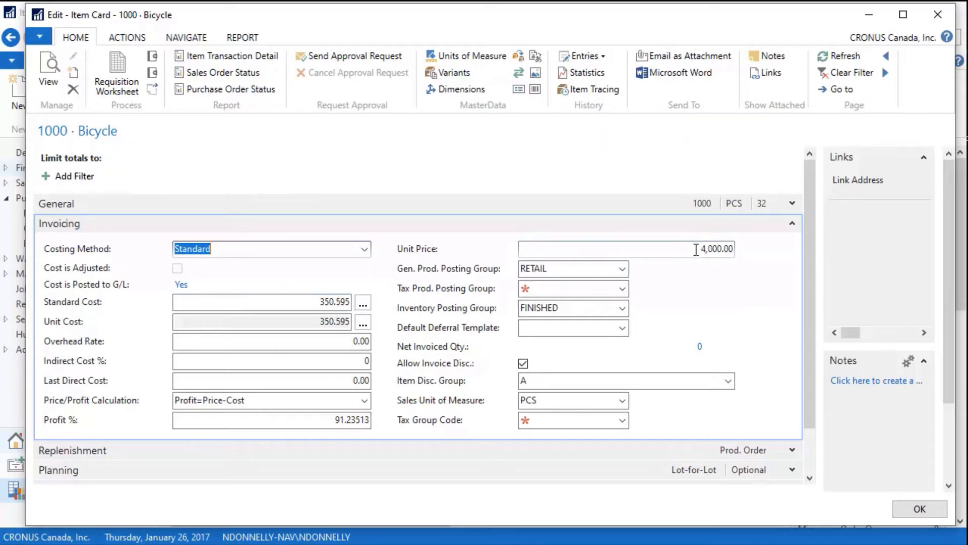
{"action": "mouse_move", "coordinate": [616, 261]}
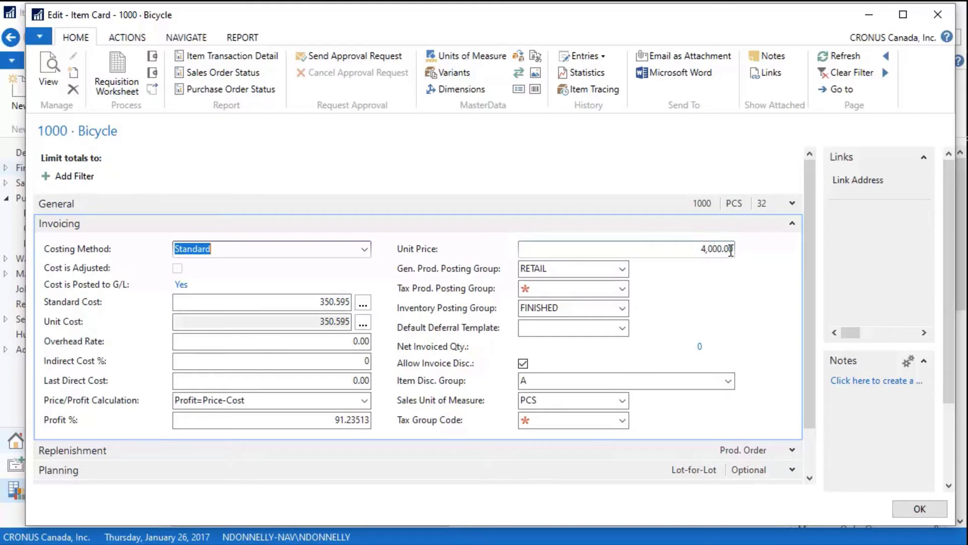
{"action": "mouse_move", "coordinate": [735, 312]}
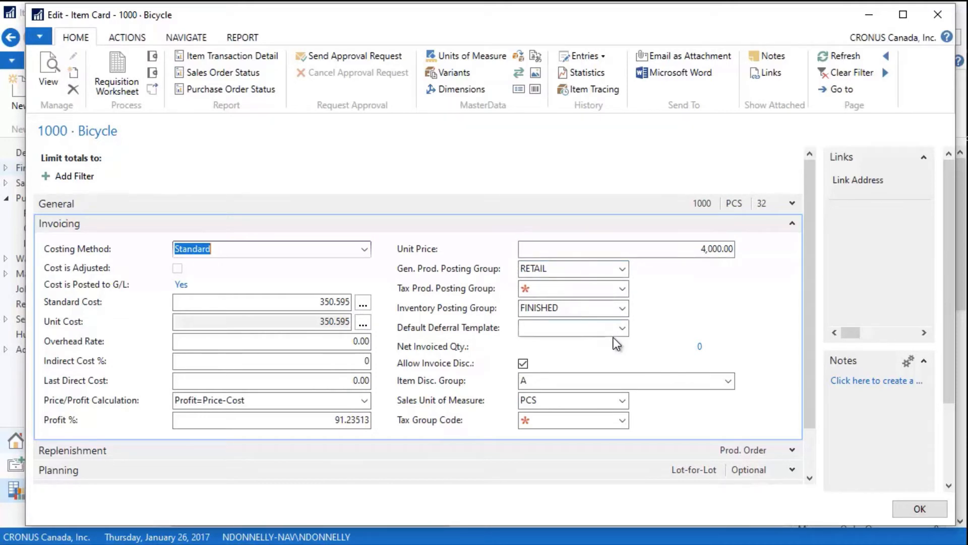
{"action": "mouse_move", "coordinate": [592, 314]}
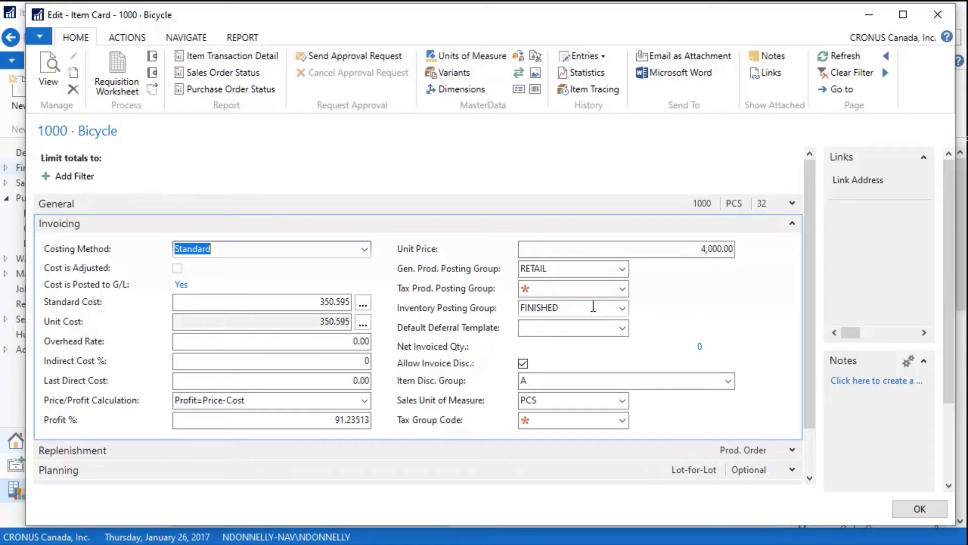
{"action": "mouse_move", "coordinate": [581, 284]}
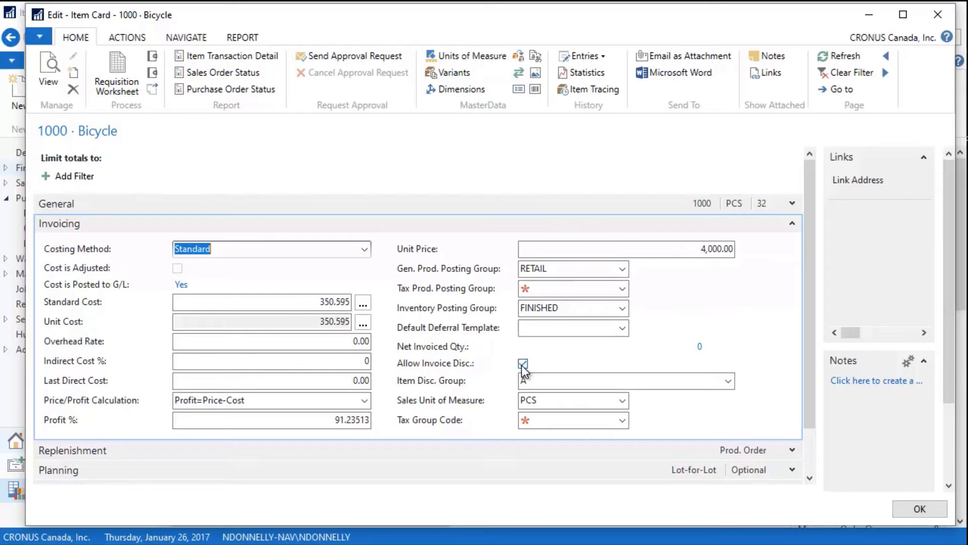
{"action": "left_click", "coordinate": [523, 363]}
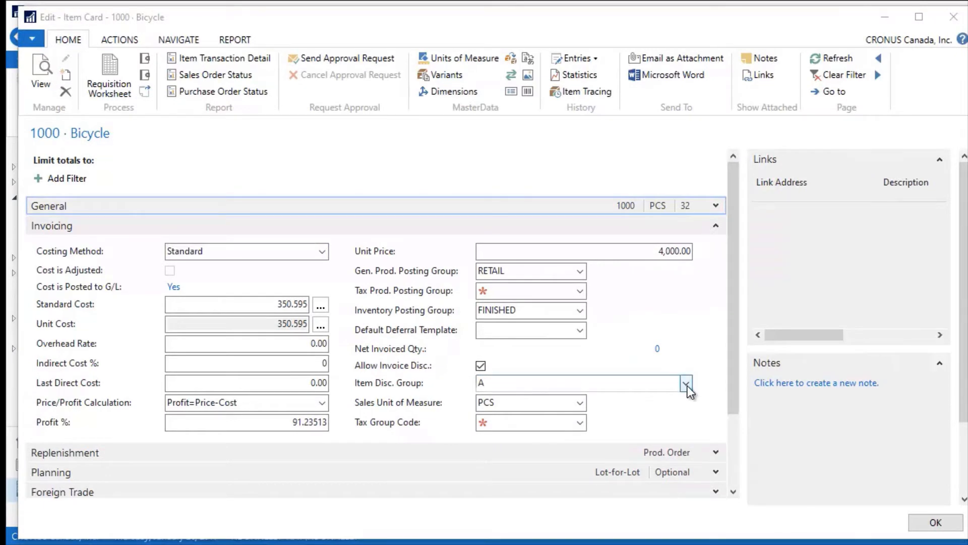
- Review group A's 25% sales line discount, then select group A for the Bicycle
{"action": "left_click", "coordinate": [687, 382]}
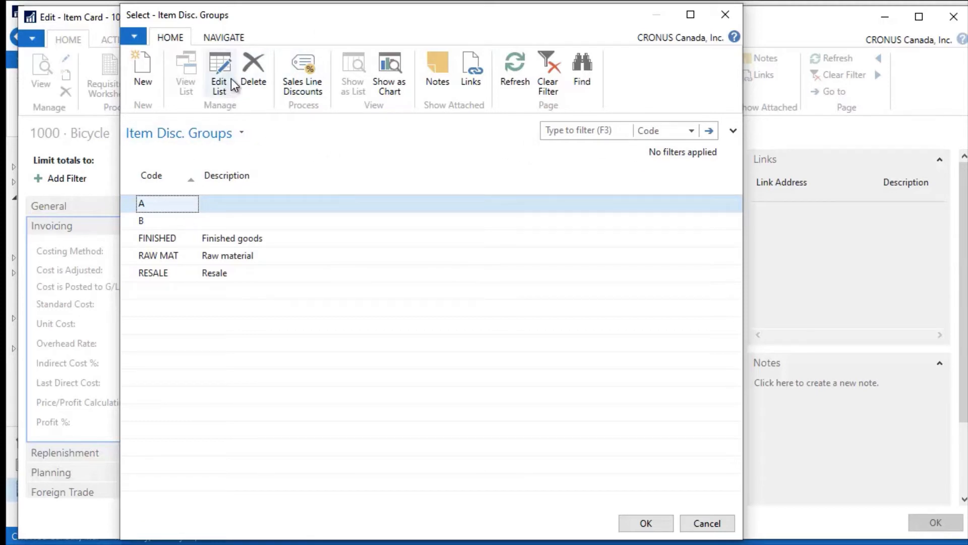
{"action": "mouse_move", "coordinate": [302, 71]}
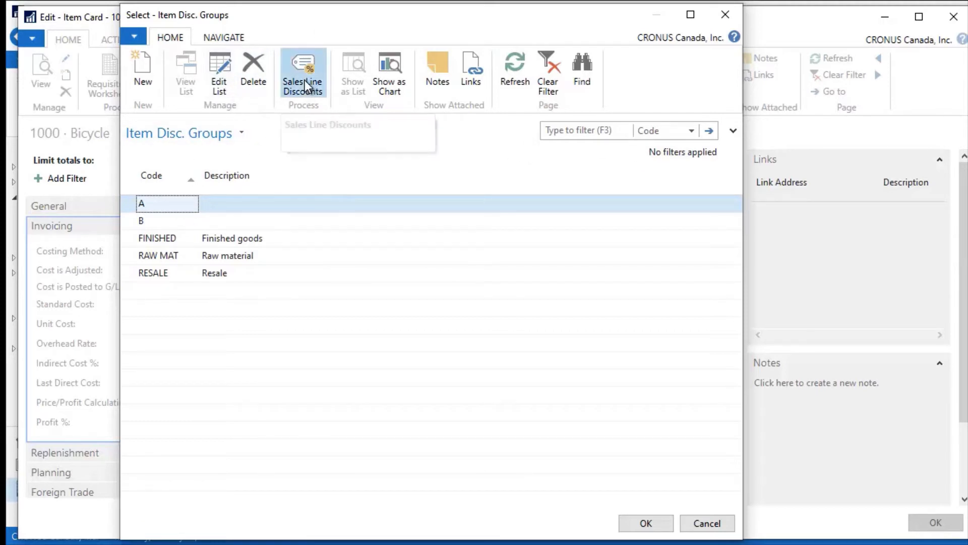
{"action": "left_click", "coordinate": [303, 71]}
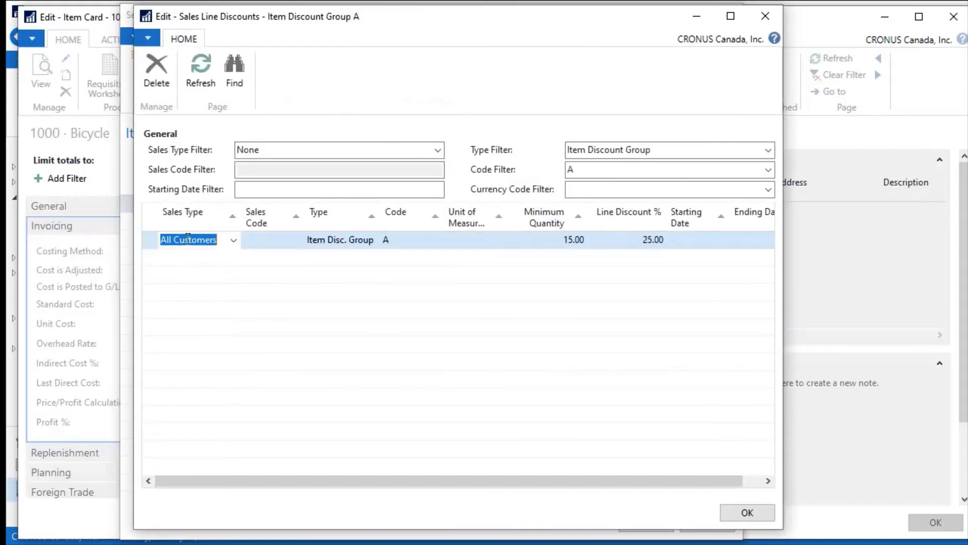
{"action": "mouse_move", "coordinate": [585, 242]}
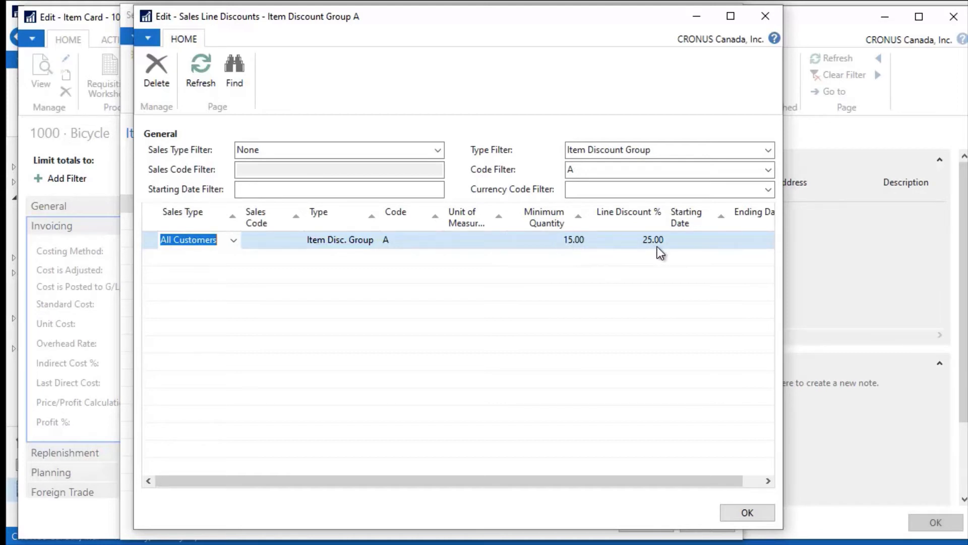
{"action": "mouse_move", "coordinate": [654, 253]}
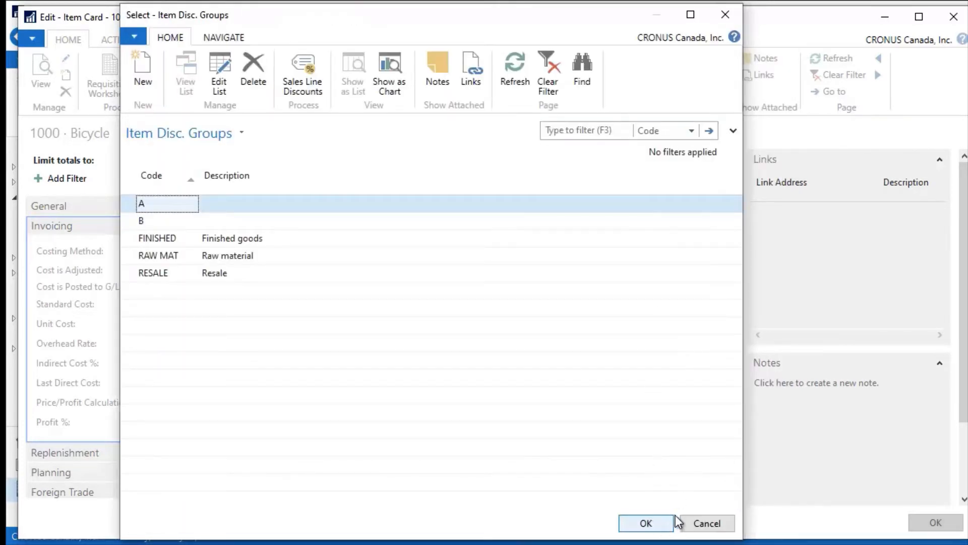
{"action": "left_click", "coordinate": [644, 523]}
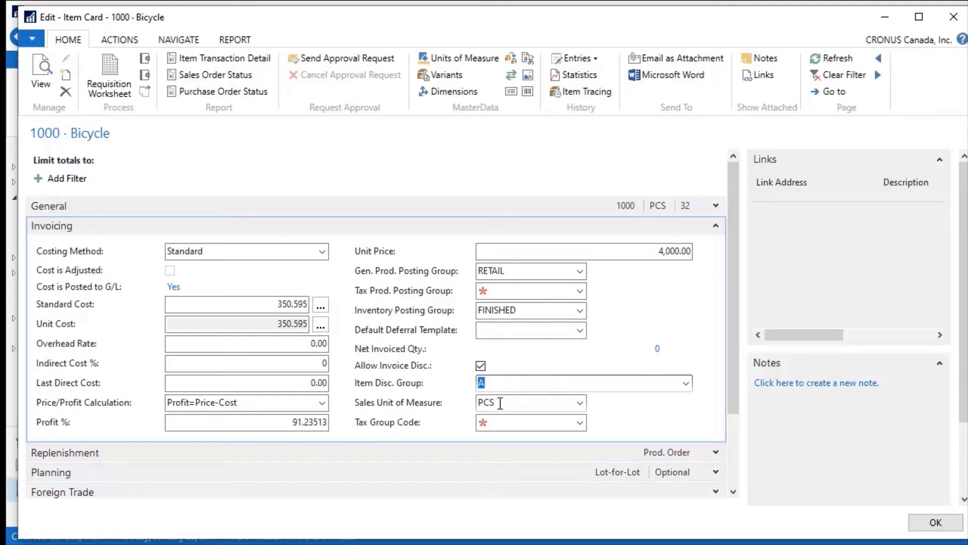
{"action": "mouse_move", "coordinate": [501, 402]}
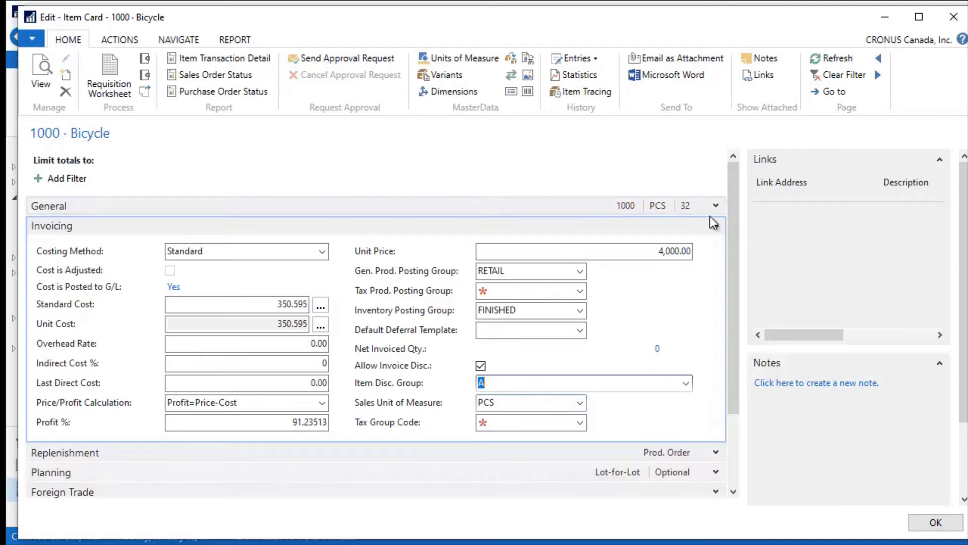
- Swap Invoicing for the Replenishment FastTab and keep manufacturing policy Make-to-Order
{"action": "left_click", "coordinate": [715, 225]}
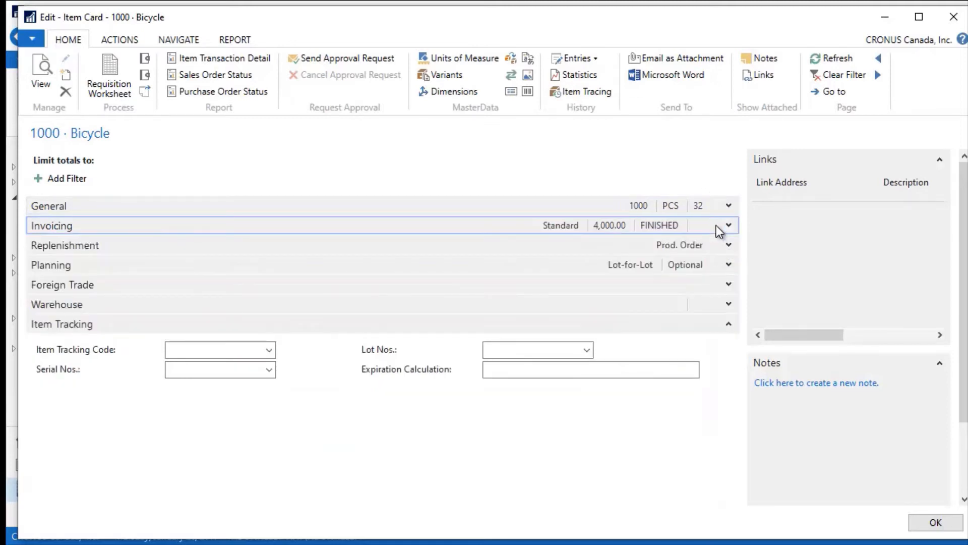
{"action": "mouse_move", "coordinate": [287, 230]}
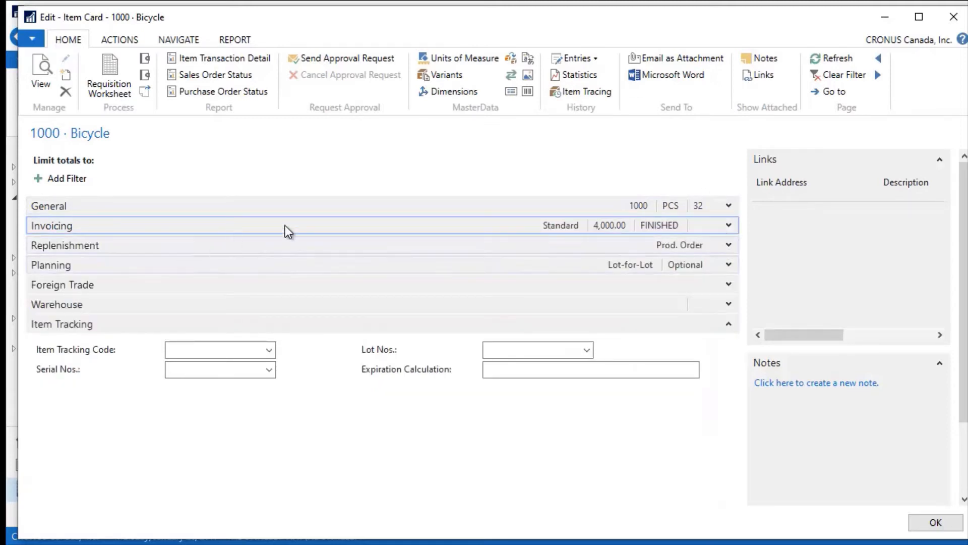
{"action": "mouse_move", "coordinate": [726, 250]}
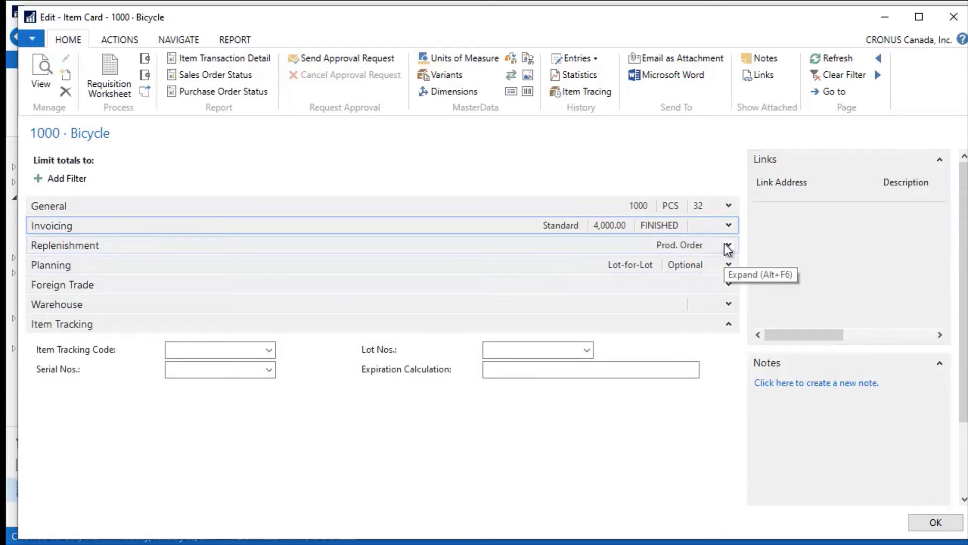
{"action": "left_click", "coordinate": [727, 245]}
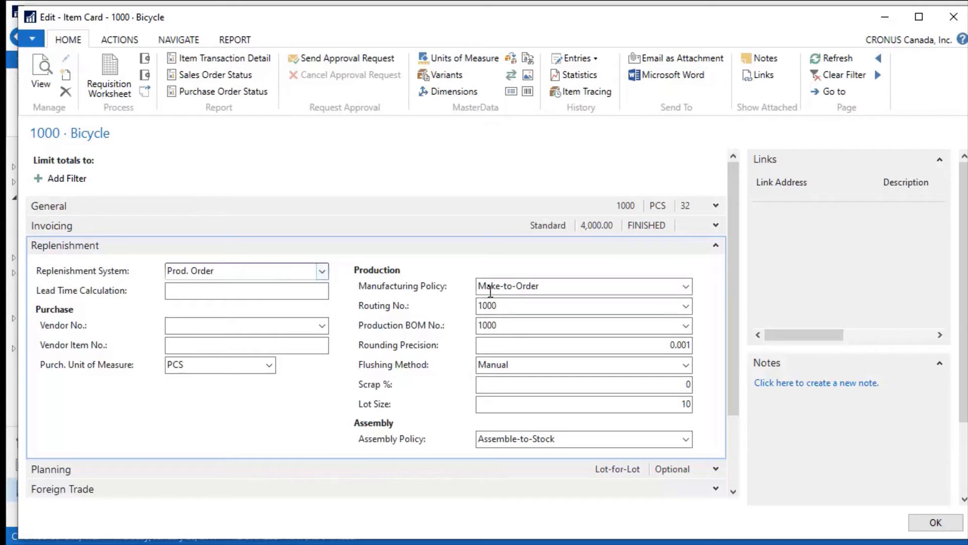
{"action": "left_click", "coordinate": [581, 286]}
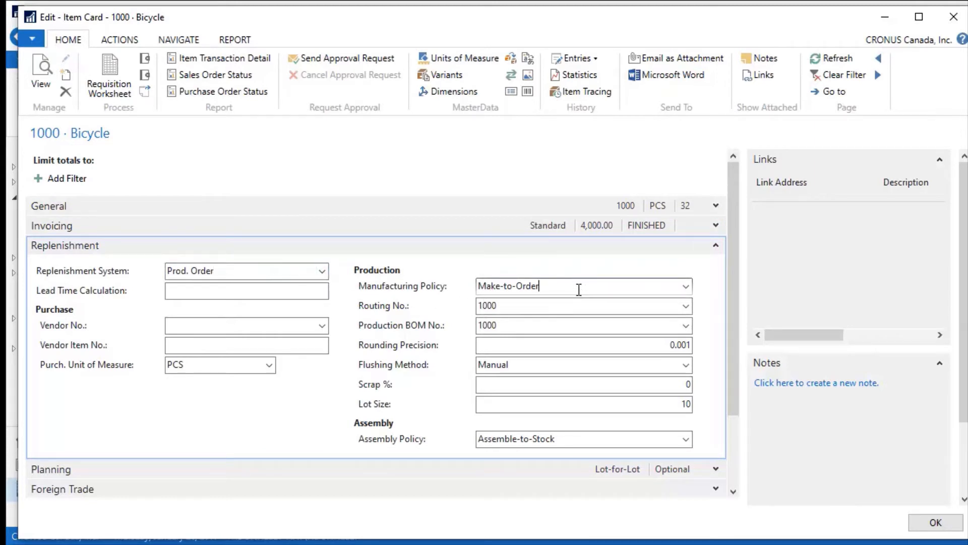
{"action": "left_click", "coordinate": [685, 285]}
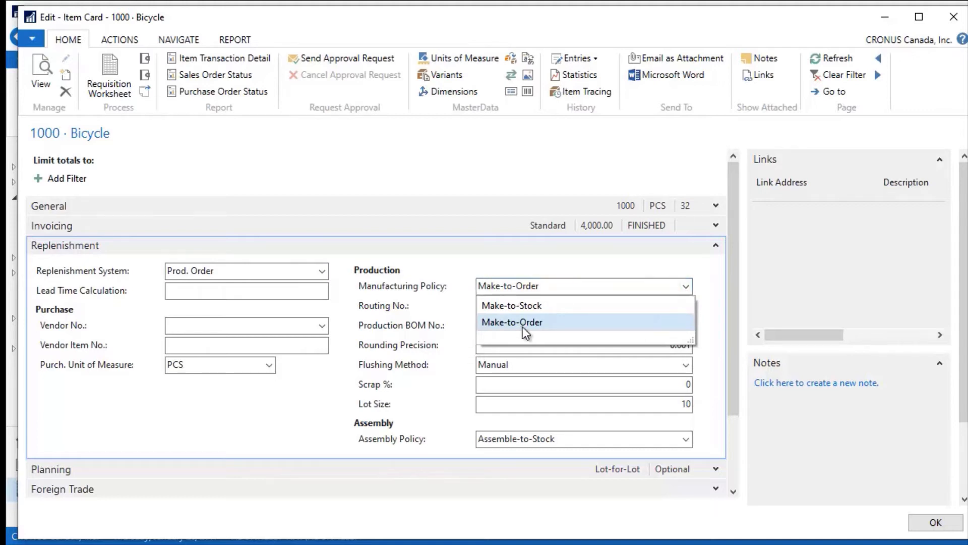
{"action": "left_click", "coordinate": [511, 322]}
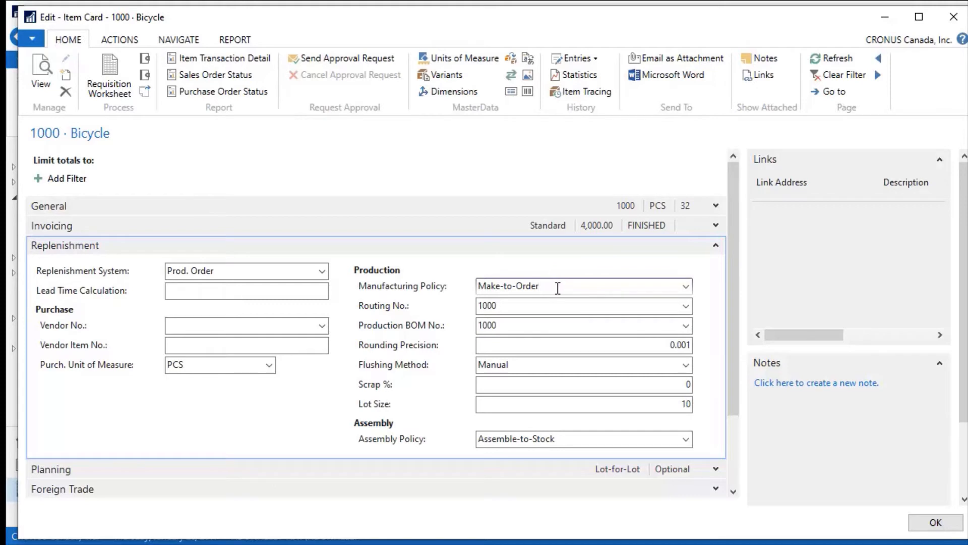
{"action": "mouse_move", "coordinate": [706, 315]}
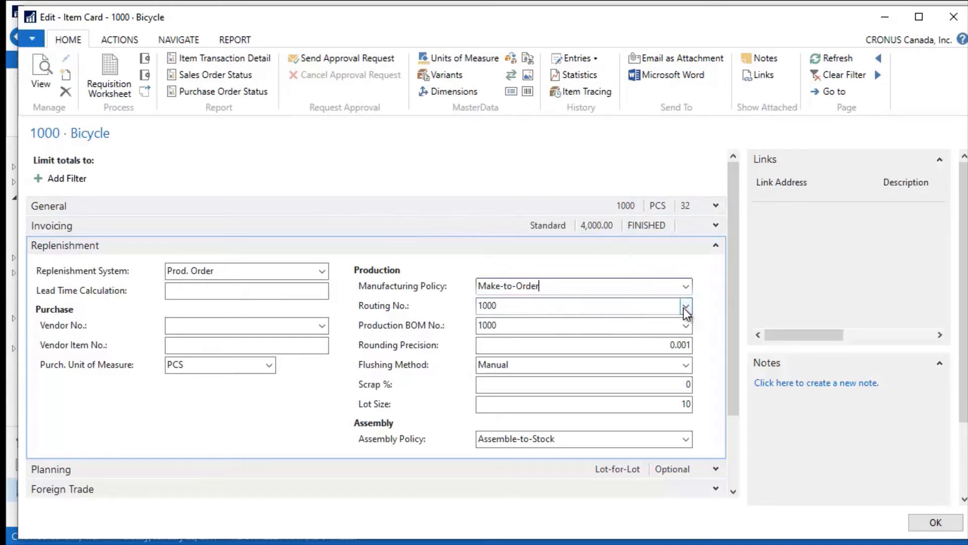
{"action": "left_click", "coordinate": [685, 305]}
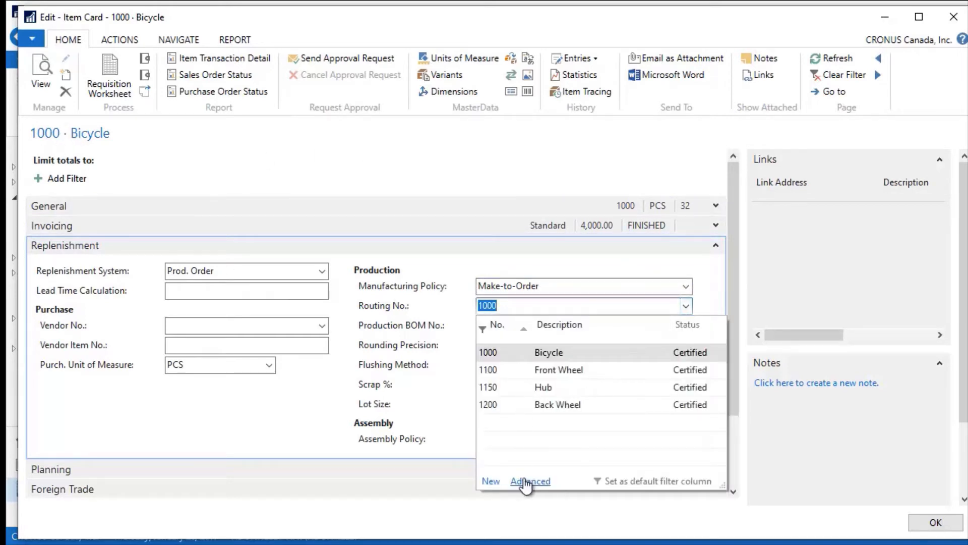
{"action": "left_click", "coordinate": [530, 481]}
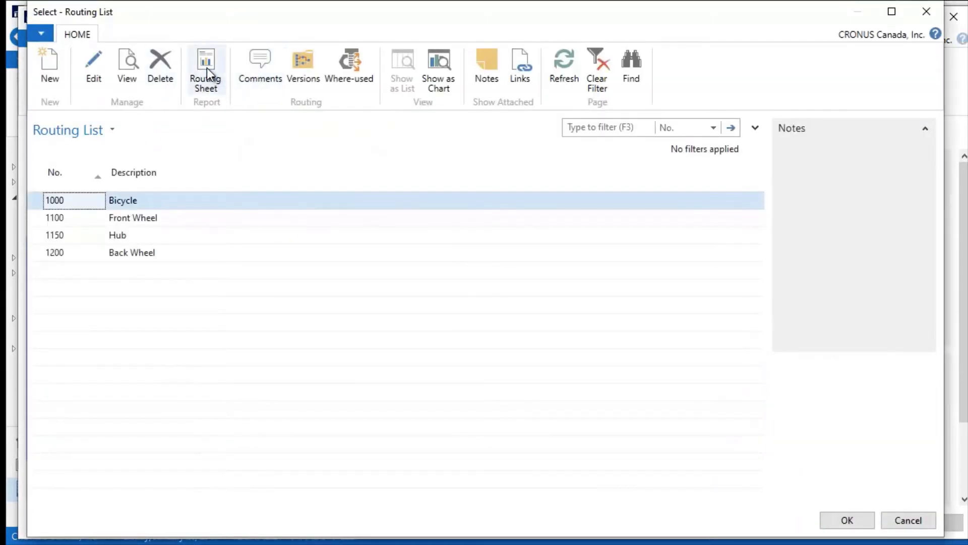
{"action": "left_click", "coordinate": [205, 68]}
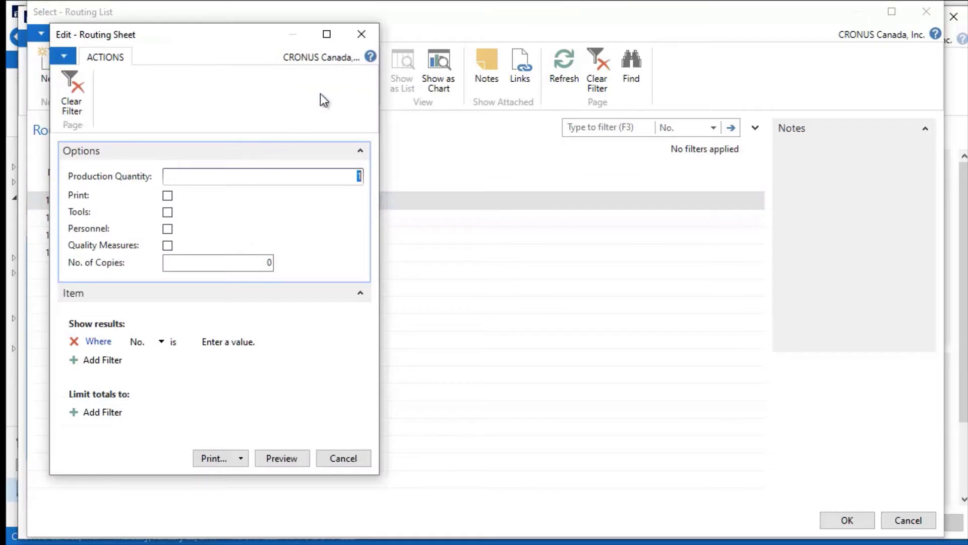
{"action": "left_click", "coordinate": [343, 458]}
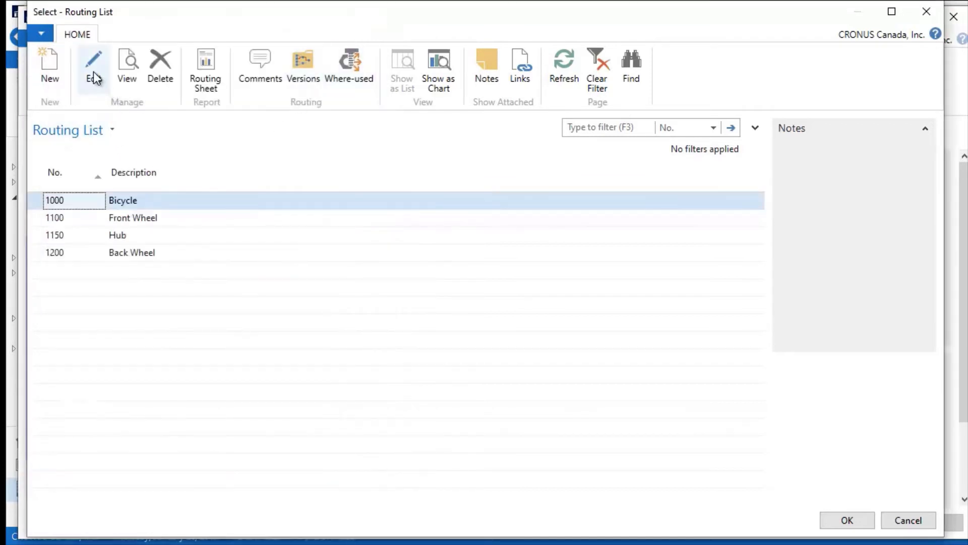
{"action": "left_click", "coordinate": [93, 68]}
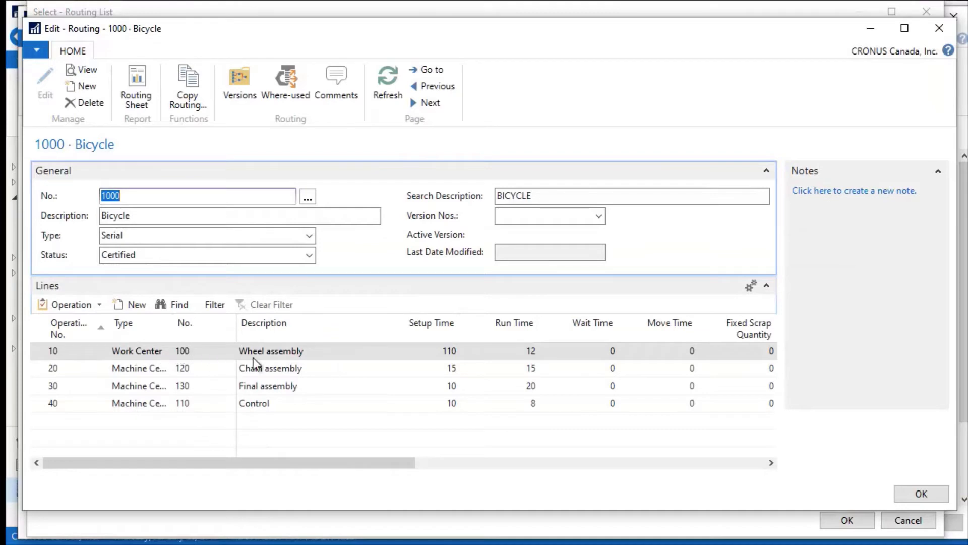
{"action": "mouse_move", "coordinate": [297, 407]}
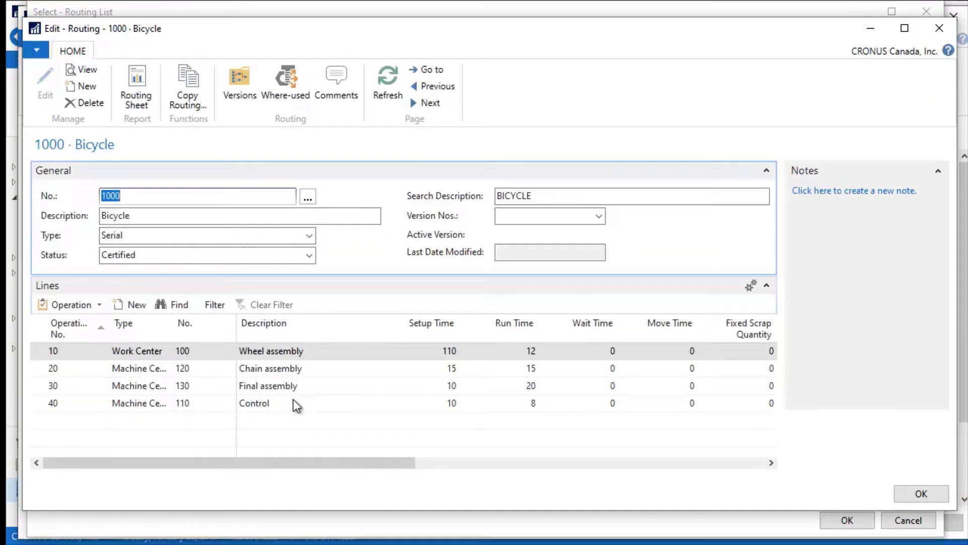
{"action": "mouse_move", "coordinate": [281, 415]}
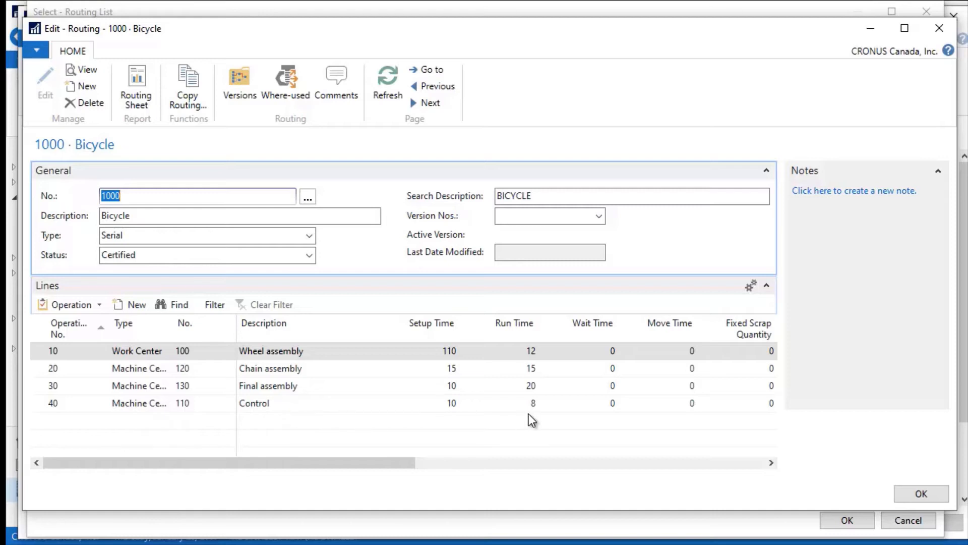
{"action": "mouse_move", "coordinate": [449, 355]}
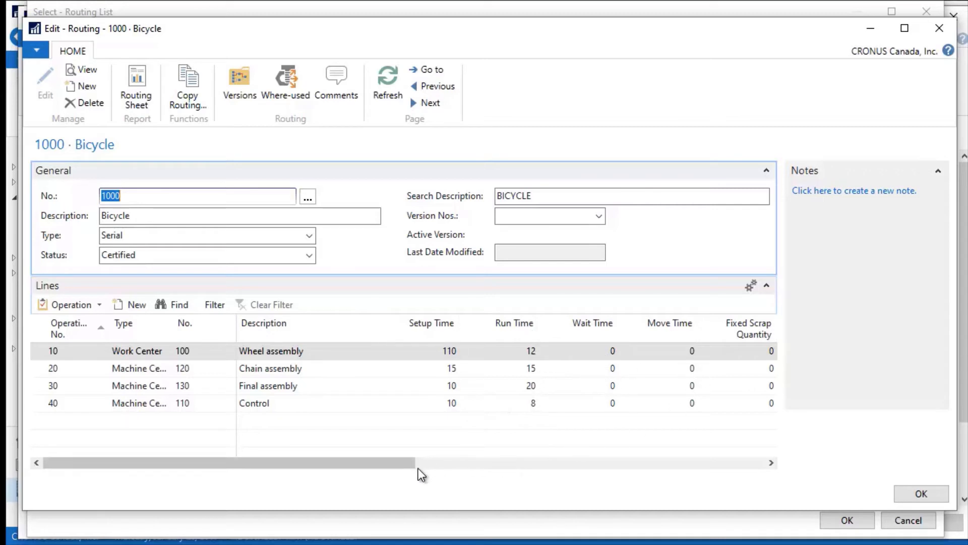
{"action": "left_click_drag", "start_coordinate": [407, 462], "coordinate": [420, 462]}
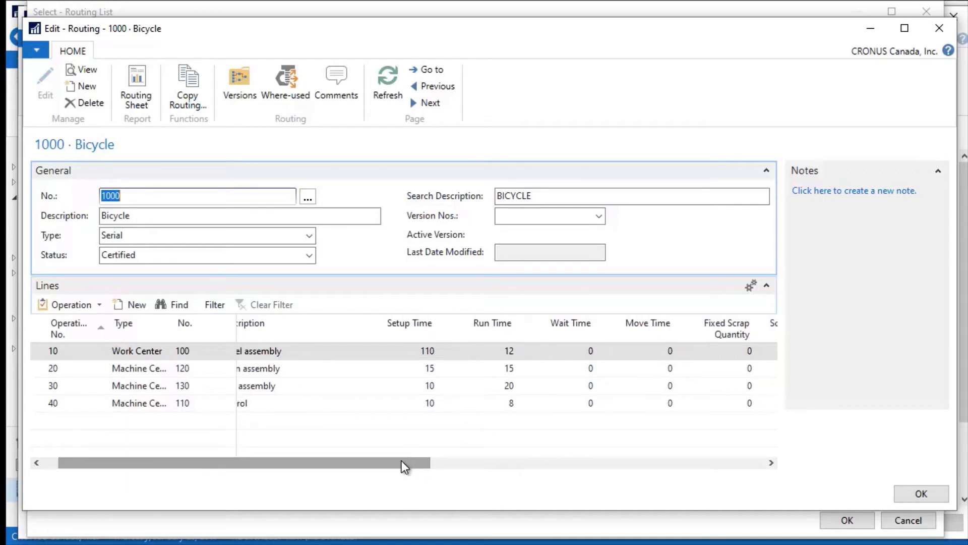
{"action": "left_click_drag", "start_coordinate": [405, 462], "coordinate": [685, 462]}
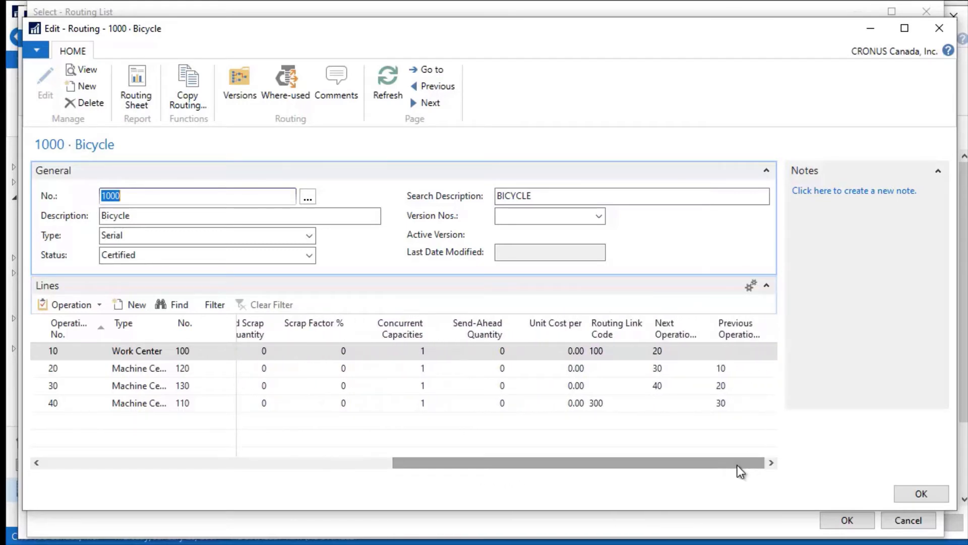
{"action": "scroll", "scroll_direction": "left", "scroll_amount": 3}
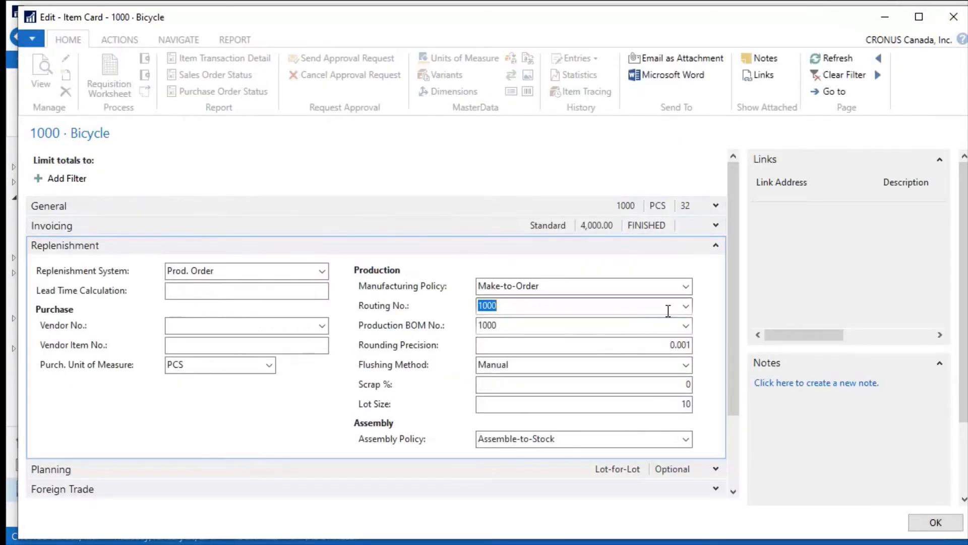
- Look up production BOM 1000 Bicycle, open it for editing and scroll its lines
{"action": "left_click", "coordinate": [685, 325]}
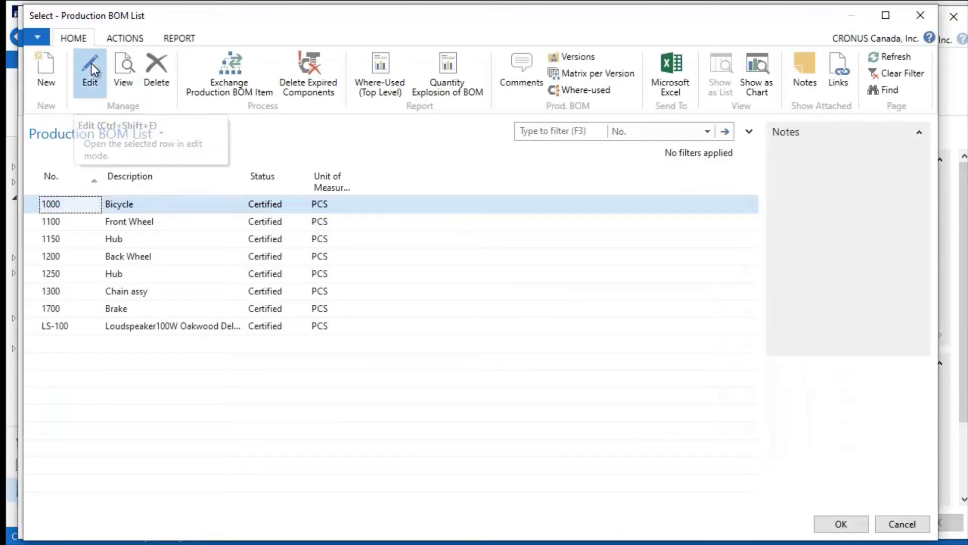
{"action": "left_click", "coordinate": [90, 70]}
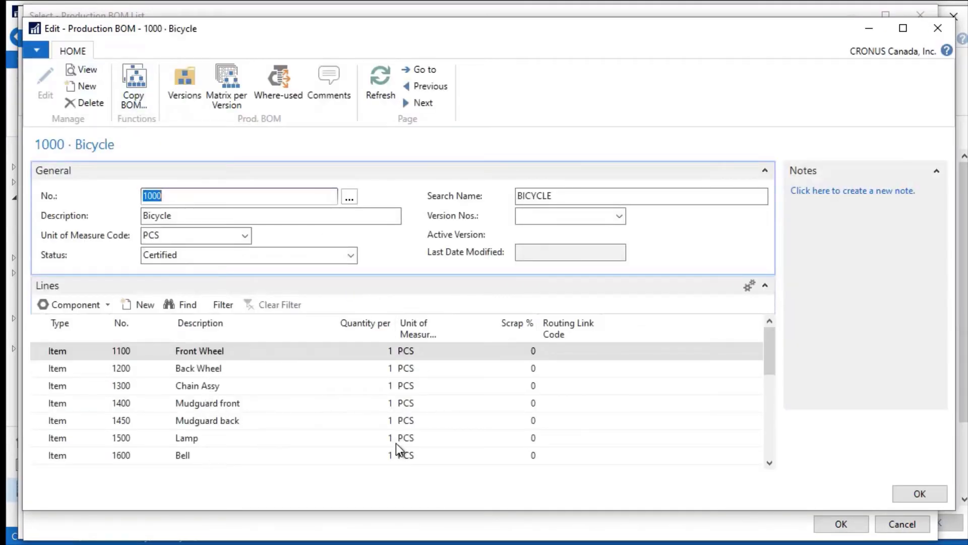
{"action": "mouse_move", "coordinate": [239, 373]}
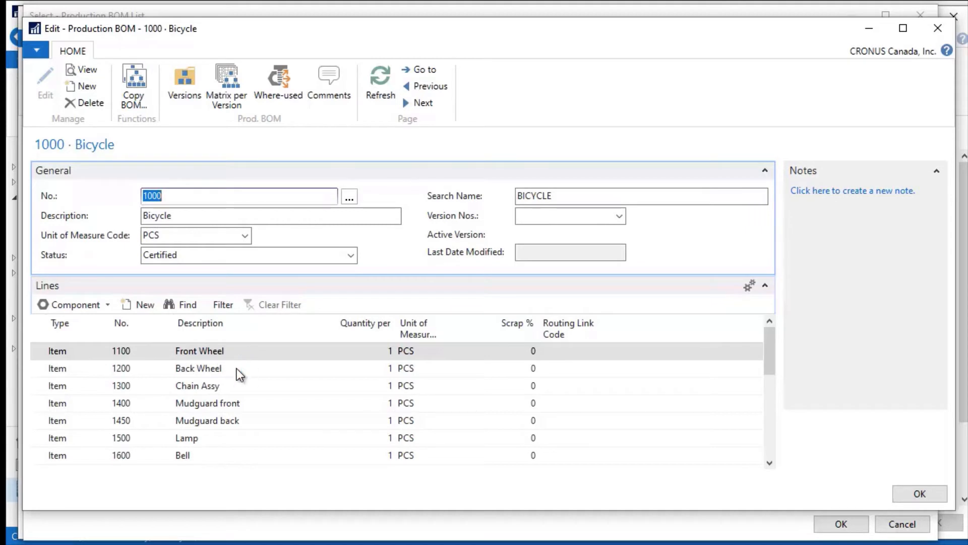
{"action": "scroll", "scroll_direction": "down", "scroll_amount": 3}
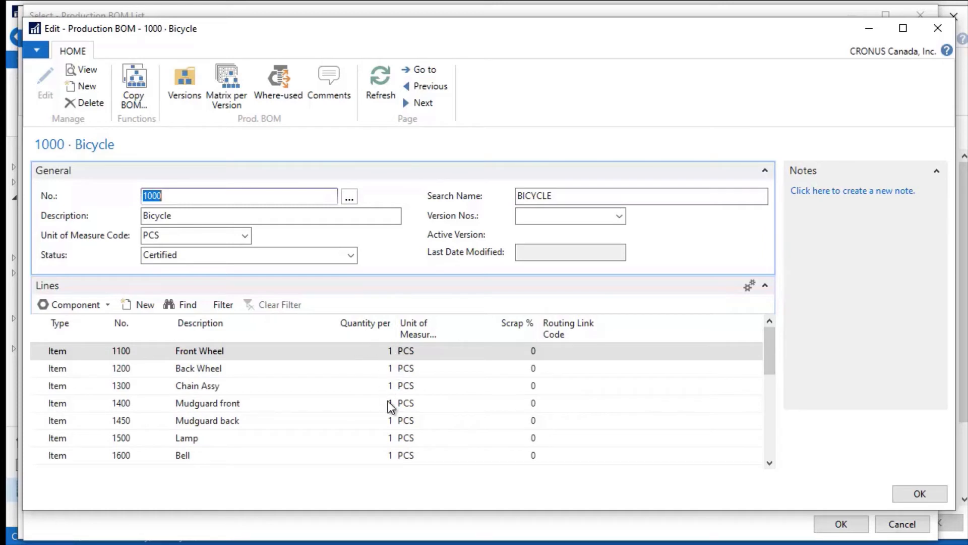
{"action": "mouse_move", "coordinate": [335, 284]}
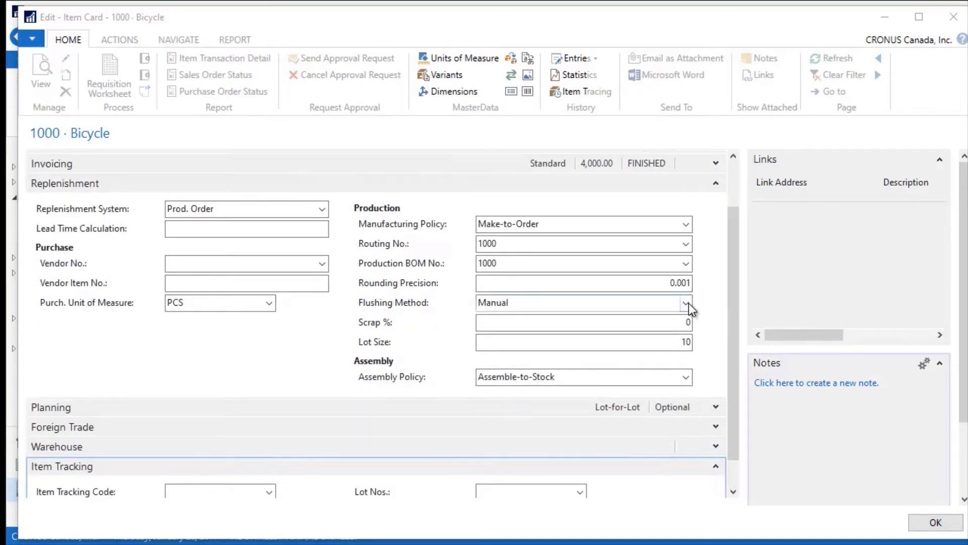
- Review the Flushing Method dropdown twice on the Bicycle card, leaving Manual set
{"action": "left_click", "coordinate": [685, 303]}
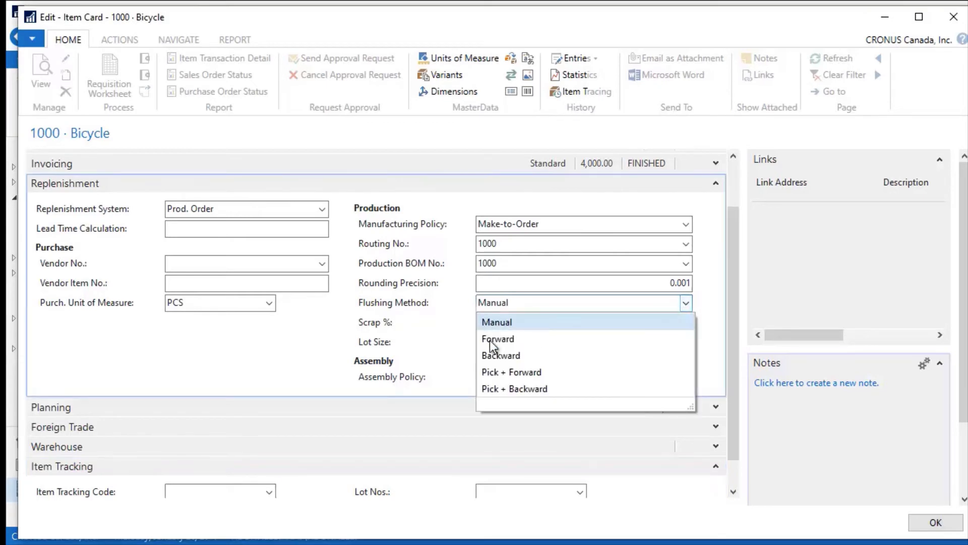
{"action": "mouse_move", "coordinate": [506, 322]}
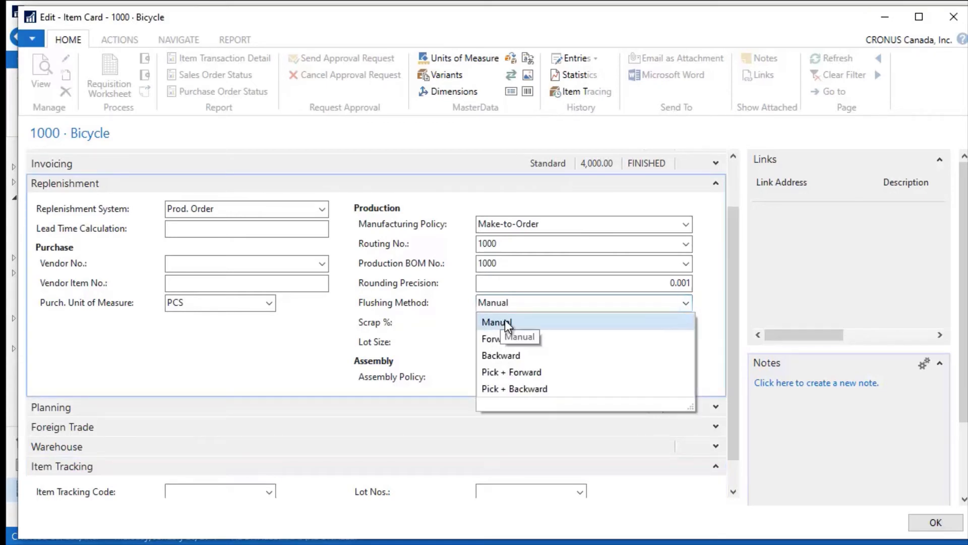
{"action": "left_click", "coordinate": [496, 321]}
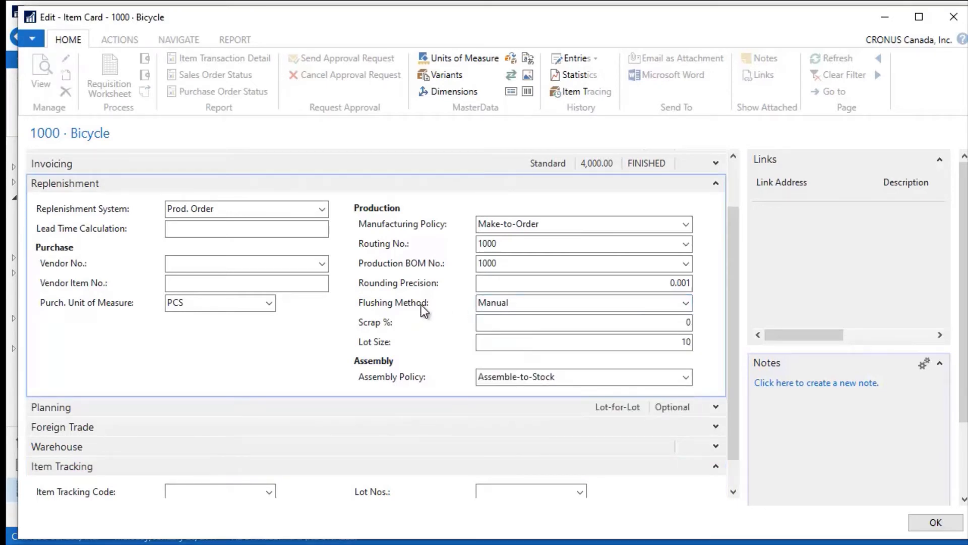
{"action": "left_click", "coordinate": [556, 302]}
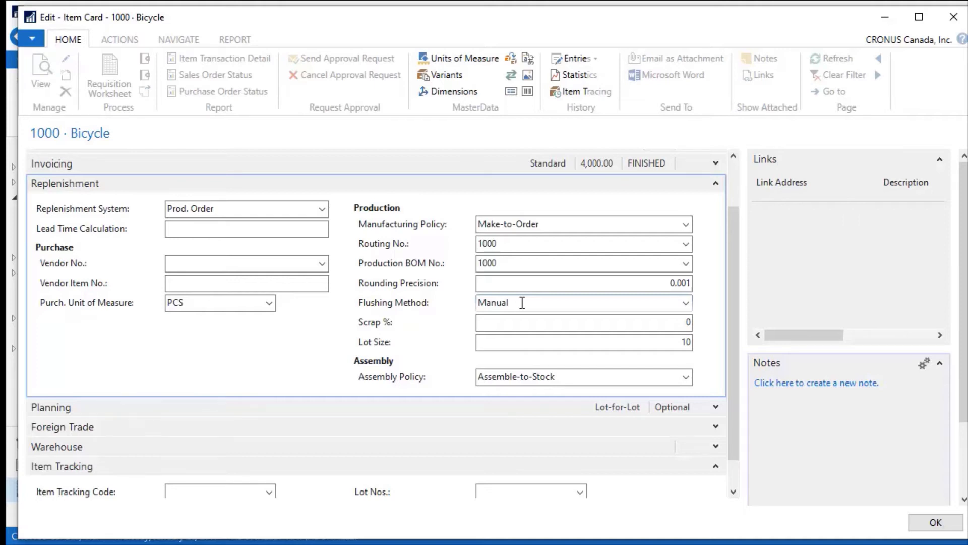
{"action": "left_click", "coordinate": [685, 303]}
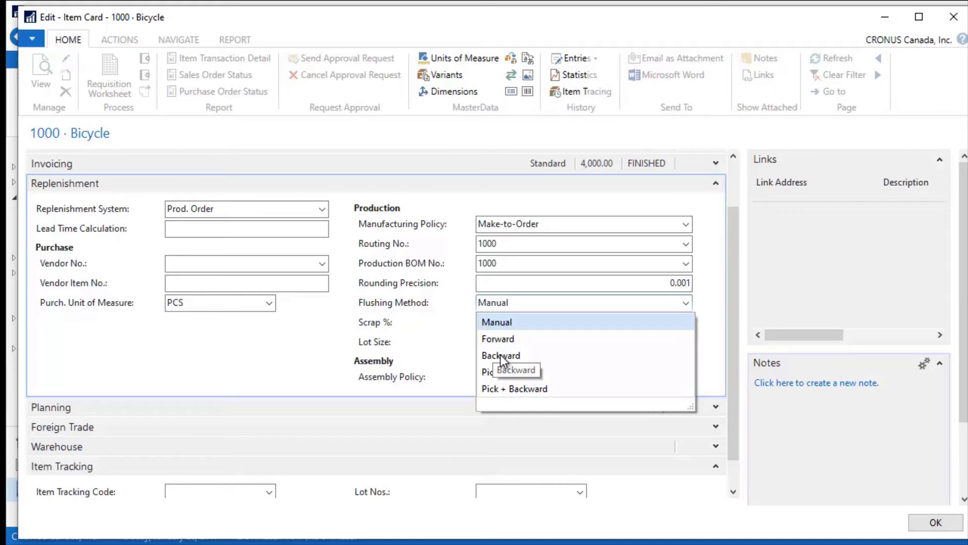
{"action": "mouse_move", "coordinate": [498, 340]}
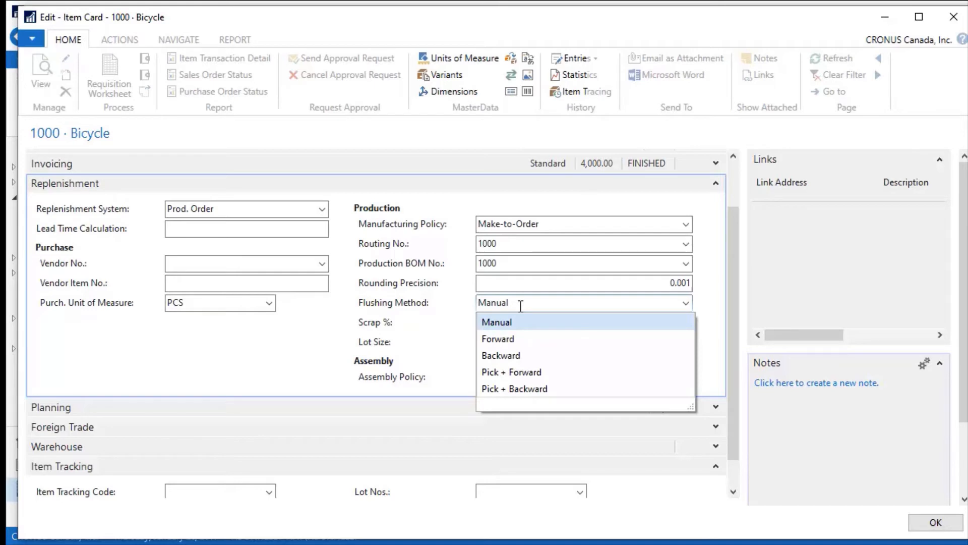
{"action": "mouse_move", "coordinate": [617, 315]}
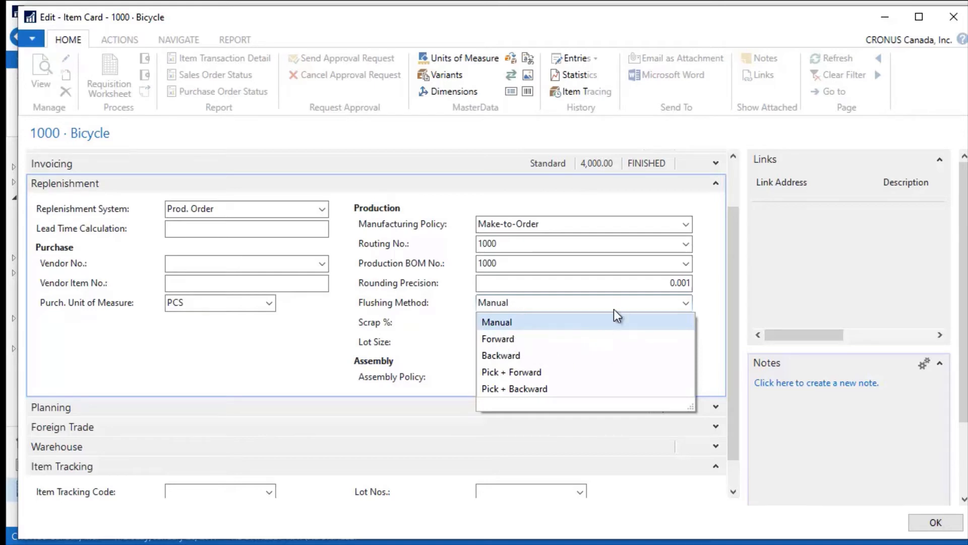
{"action": "left_click", "coordinate": [497, 322]}
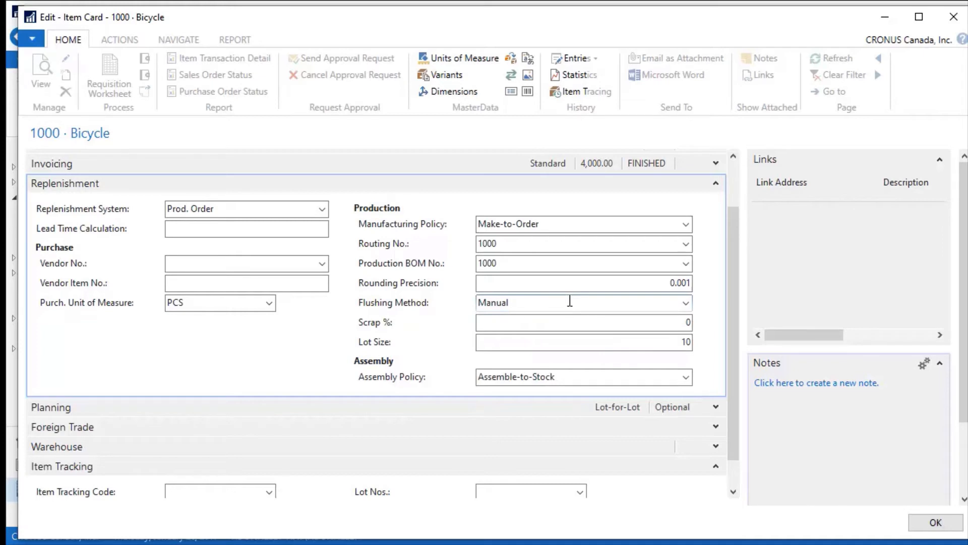
{"action": "scroll", "scroll_direction": "down", "scroll_amount": 3}
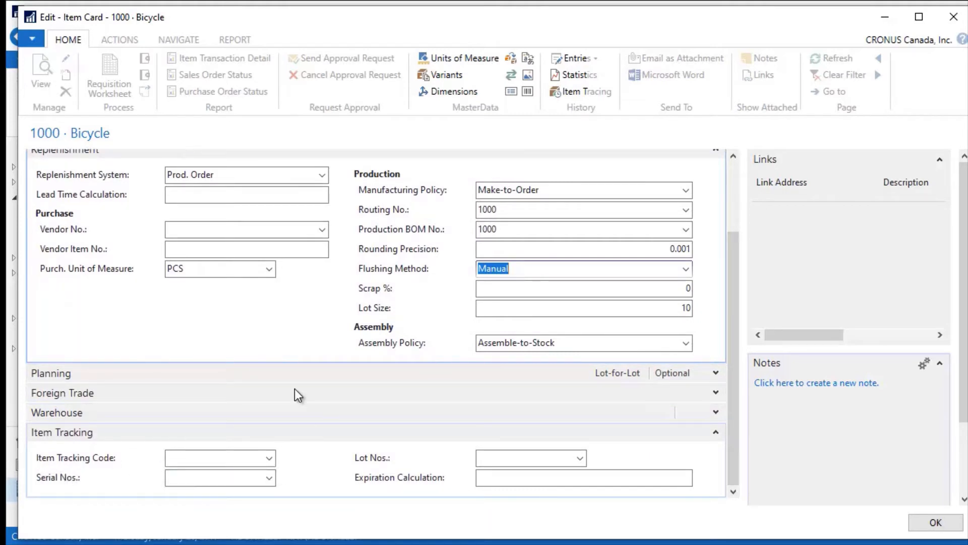
{"action": "mouse_move", "coordinate": [108, 471]}
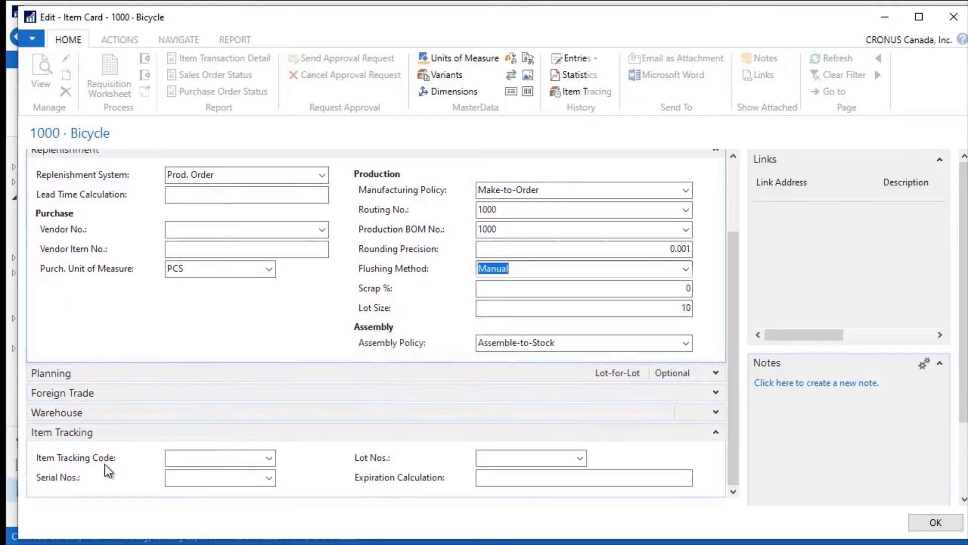
{"action": "mouse_move", "coordinate": [333, 482]}
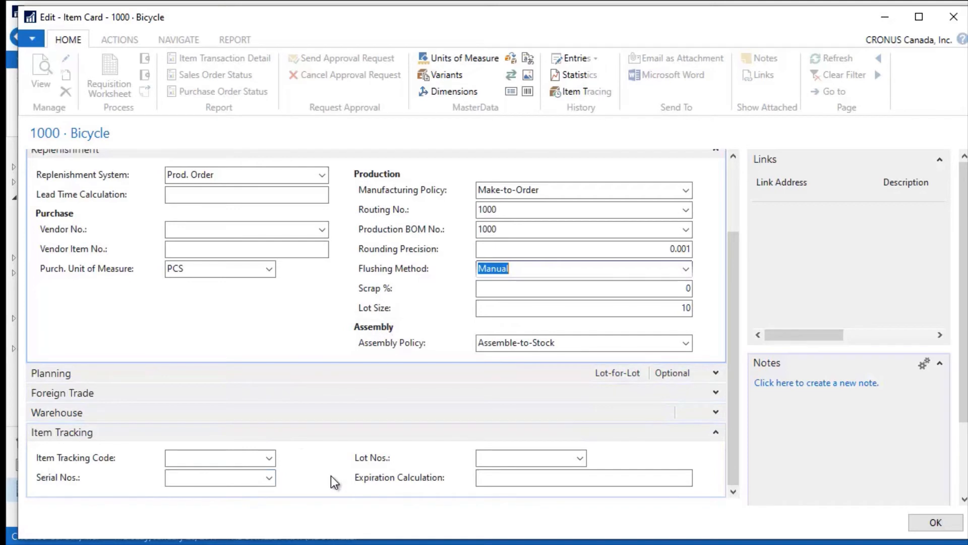
{"action": "mouse_move", "coordinate": [90, 466]}
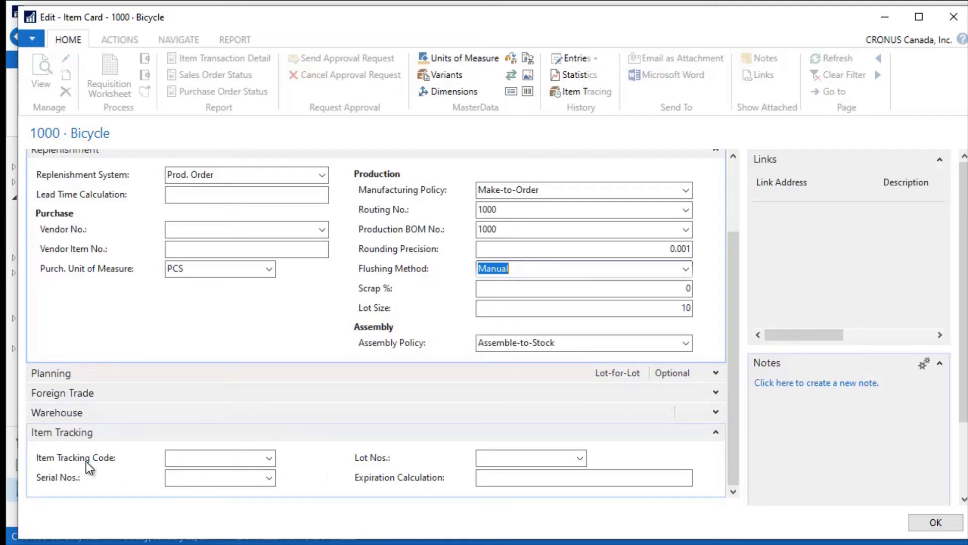
{"action": "mouse_move", "coordinate": [234, 453]}
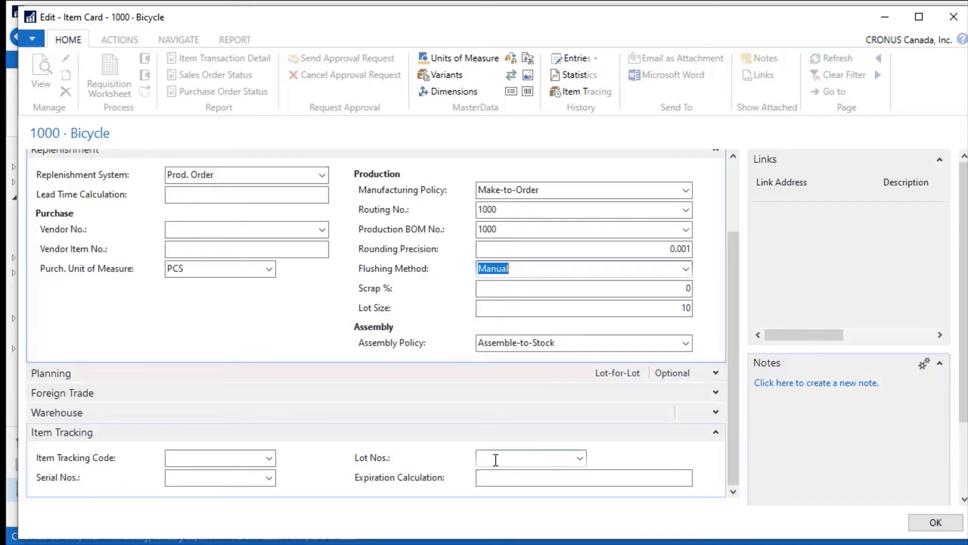
{"action": "left_click", "coordinate": [582, 478]}
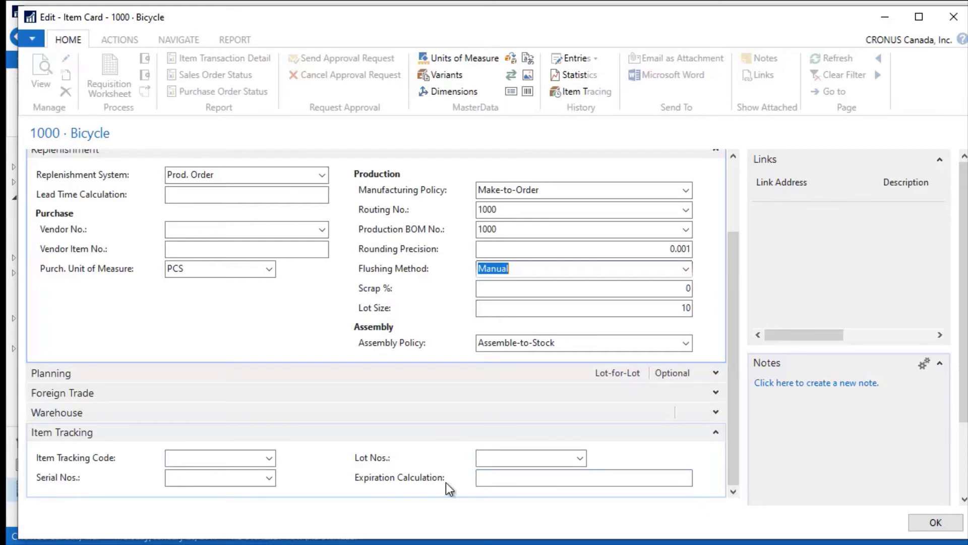
{"action": "left_click", "coordinate": [583, 476]}
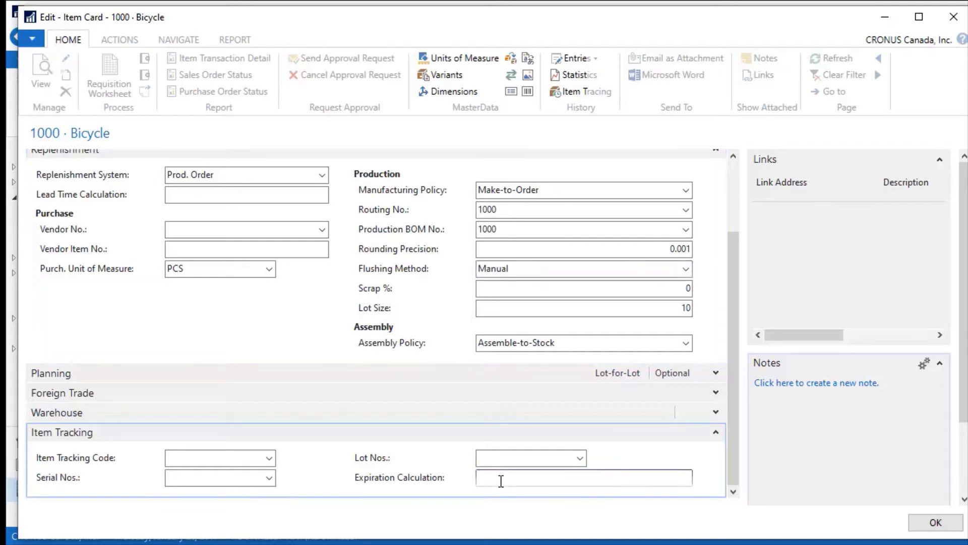
{"action": "type", "text": "6M"}
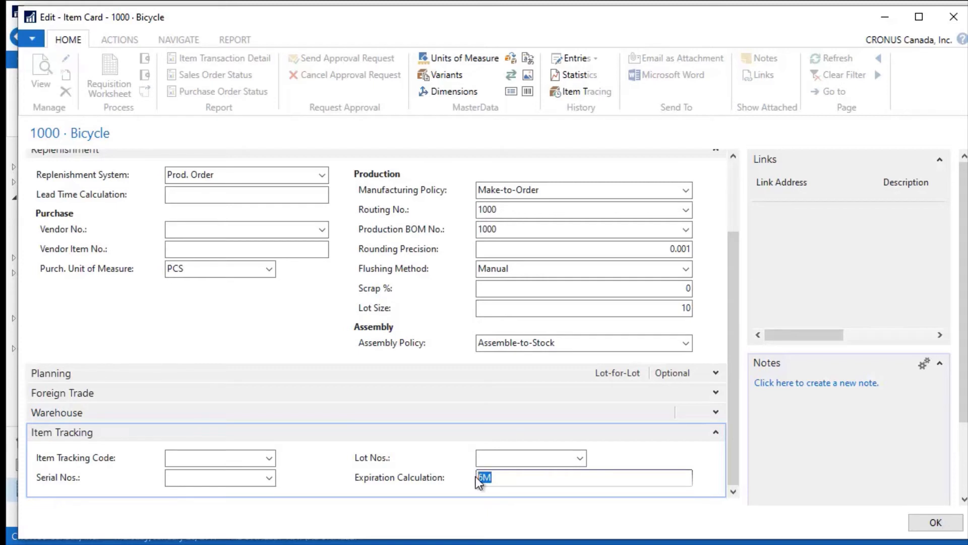
{"action": "key", "text": "Delete"}
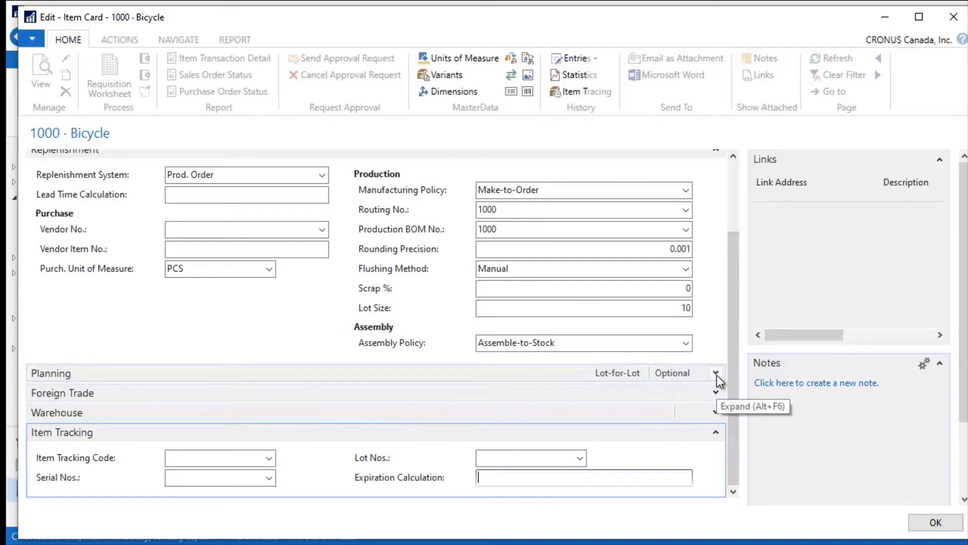
- Expand the Planning FastTab and keep reordering policy Lot-for-Lot
{"action": "left_click", "coordinate": [716, 372]}
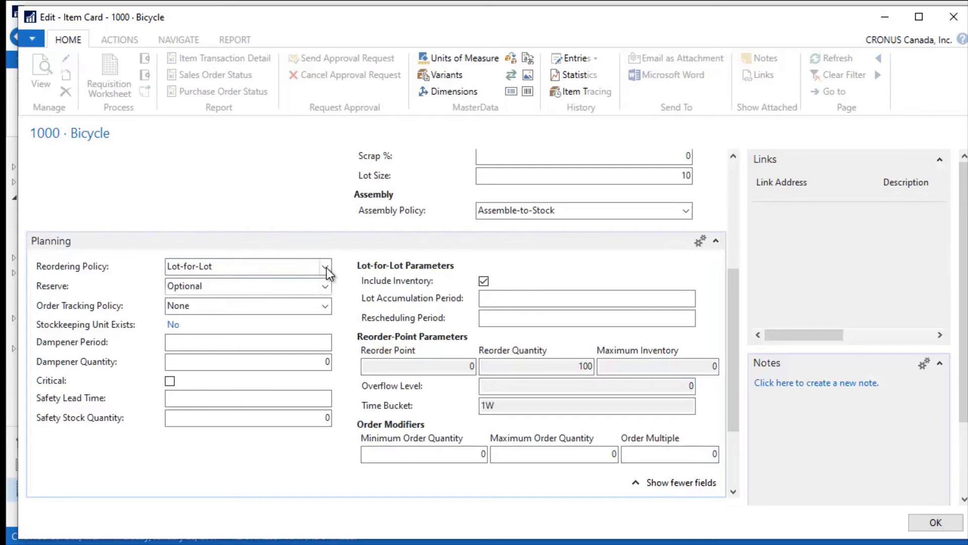
{"action": "left_click", "coordinate": [325, 266]}
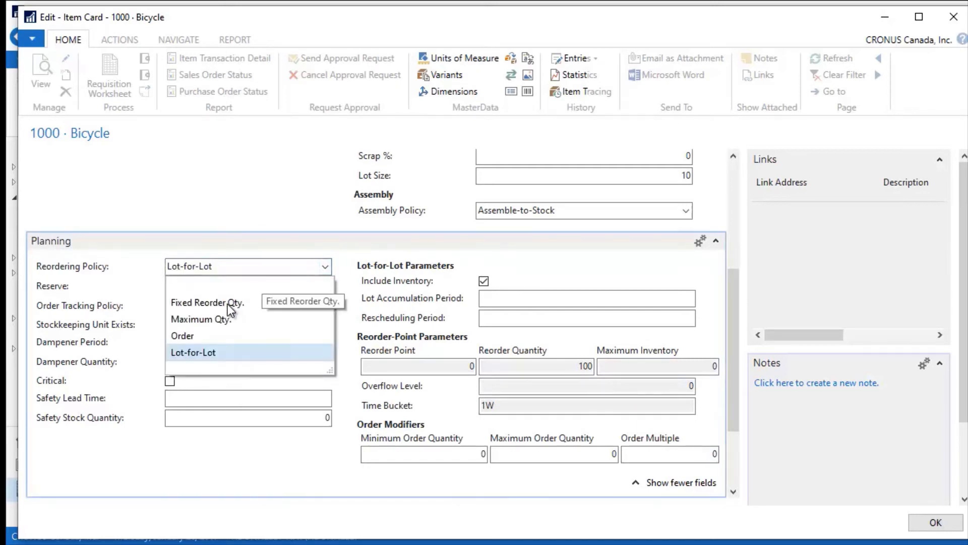
{"action": "mouse_move", "coordinate": [327, 291]}
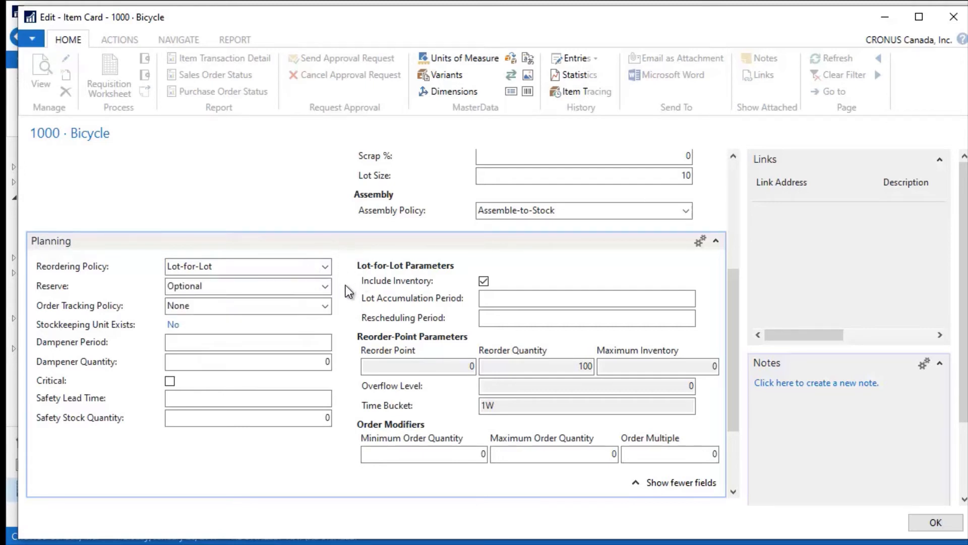
{"action": "mouse_move", "coordinate": [376, 387]}
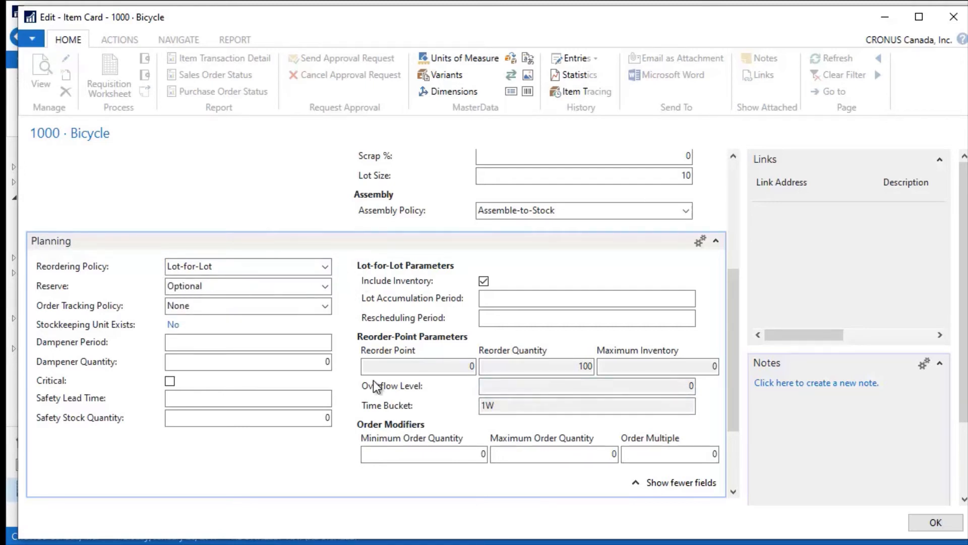
{"action": "left_click", "coordinate": [418, 366]}
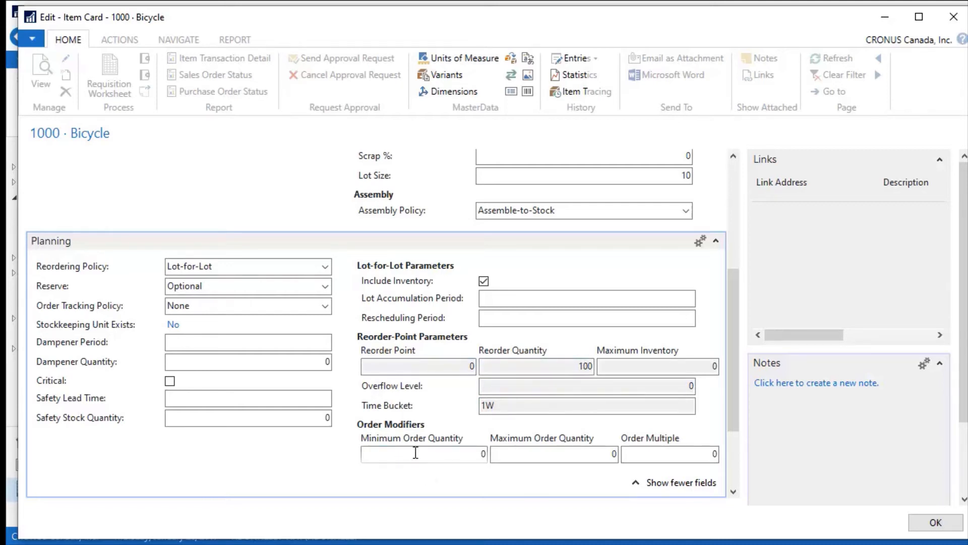
{"action": "mouse_move", "coordinate": [415, 476]}
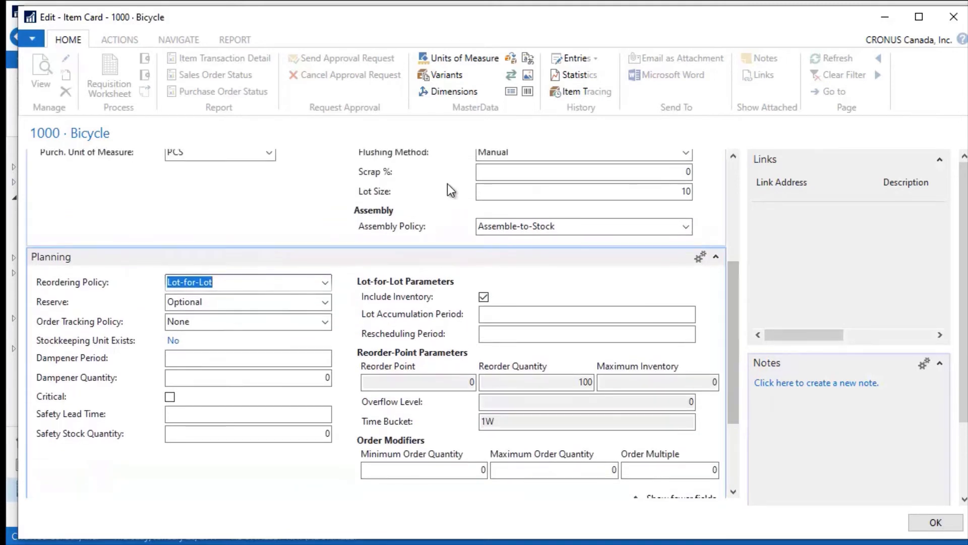
{"action": "mouse_move", "coordinate": [410, 213]}
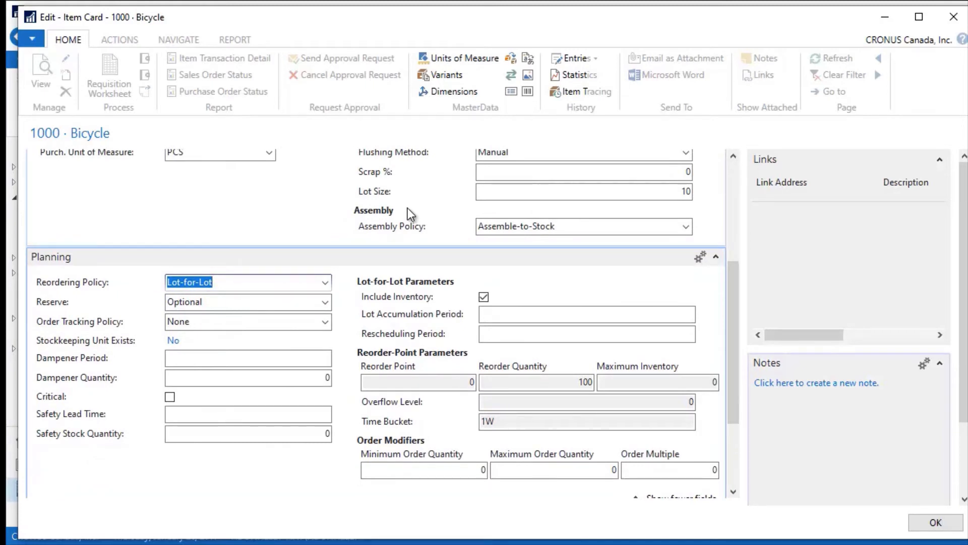
- Use the Bicycle card's top navigation bar to head back to the Items list
{"action": "left_click", "coordinate": [178, 39]}
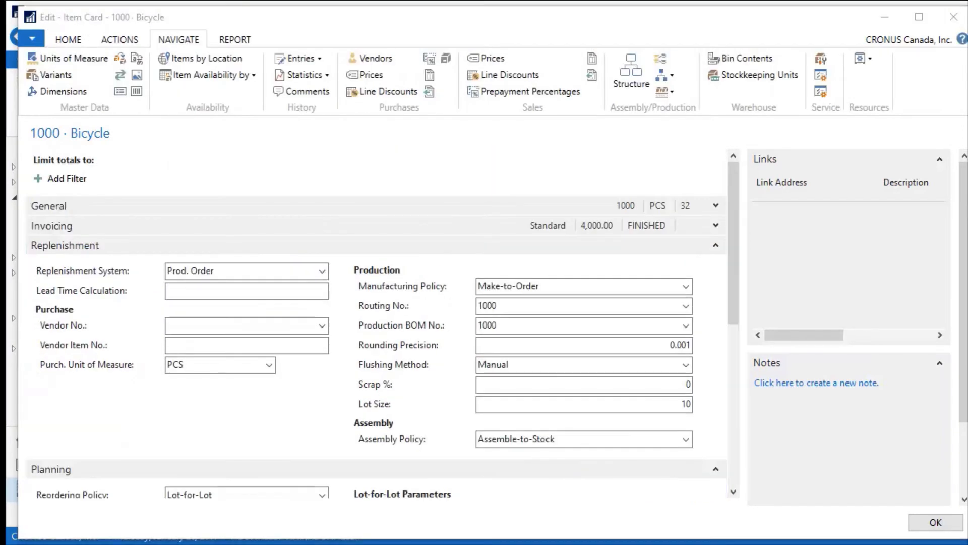
{"action": "mouse_move", "coordinate": [690, 254]}
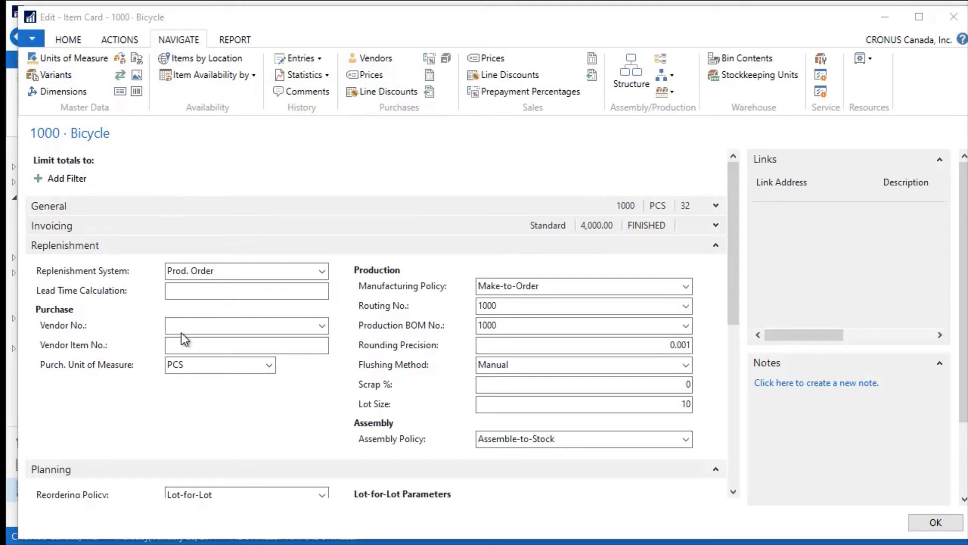
{"action": "mouse_move", "coordinate": [919, 16]}
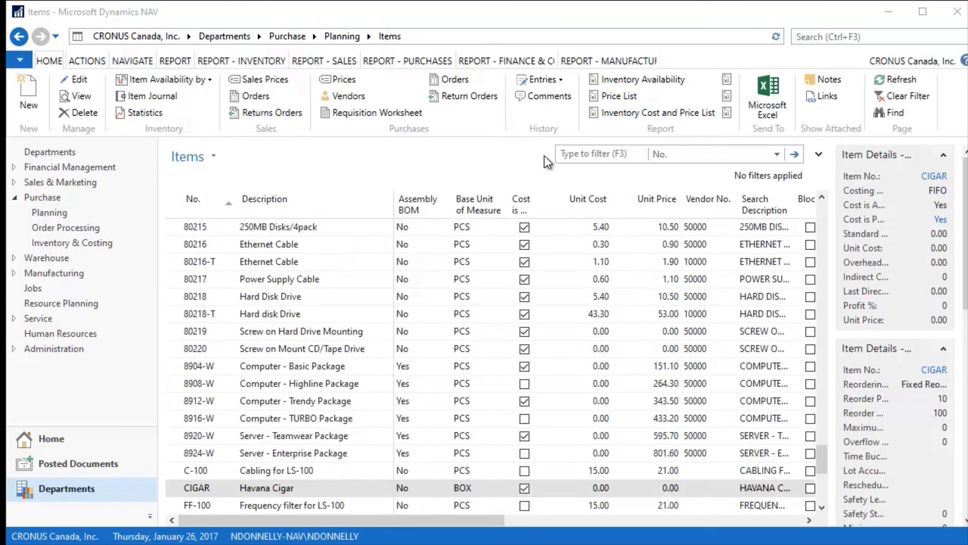
- Filter the Items list with 'cig' and open the Havana Cigar item card
{"action": "left_click", "coordinate": [599, 154]}
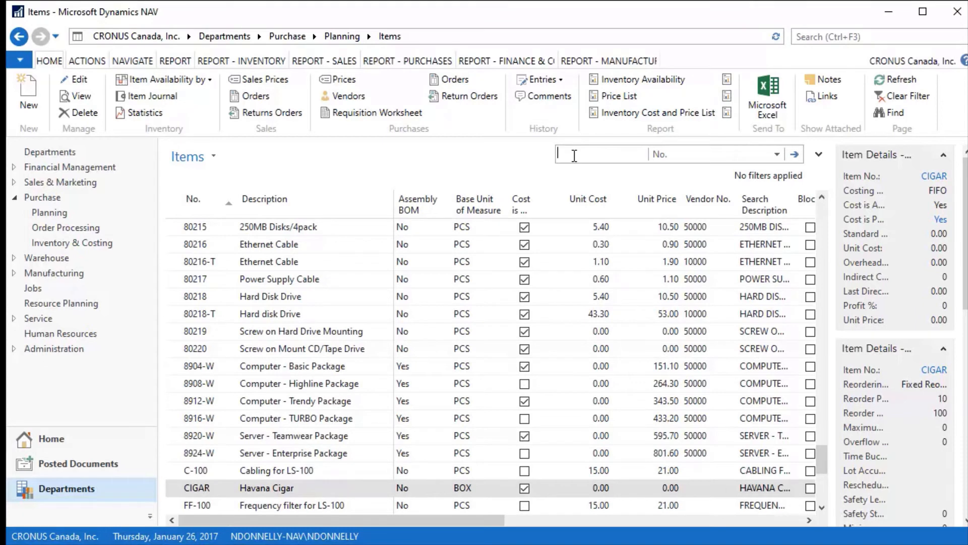
{"action": "type", "text": "cig"}
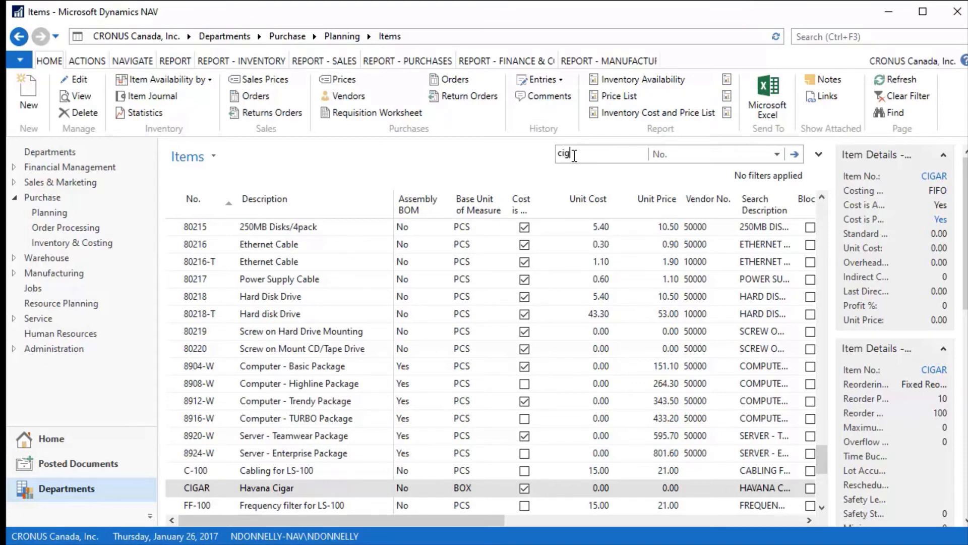
{"action": "key", "text": "Enter"}
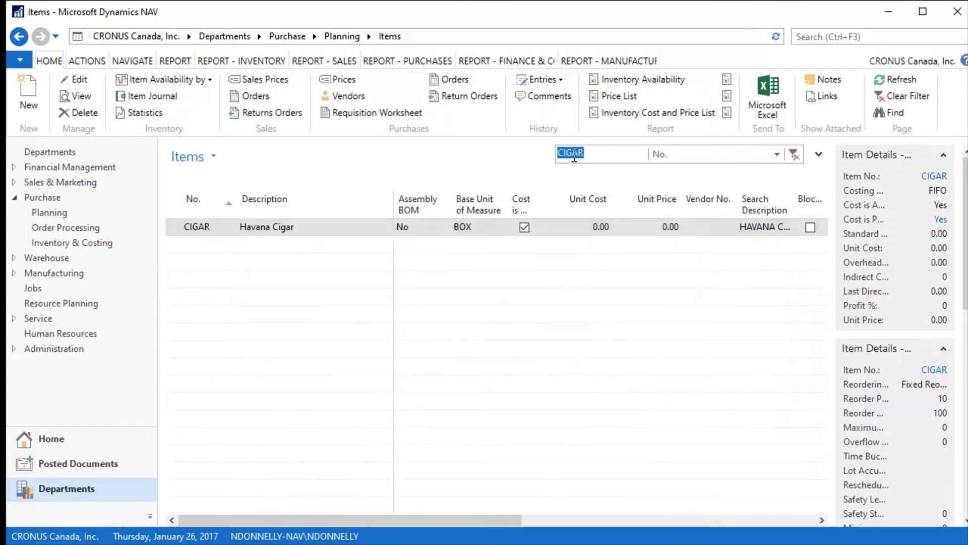
{"action": "mouse_move", "coordinate": [296, 252]}
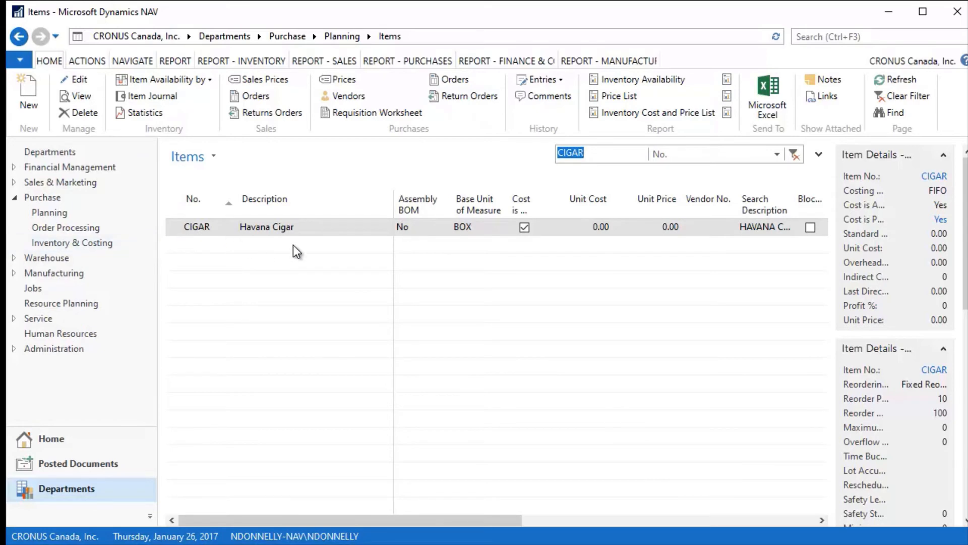
{"action": "left_click", "coordinate": [196, 227]}
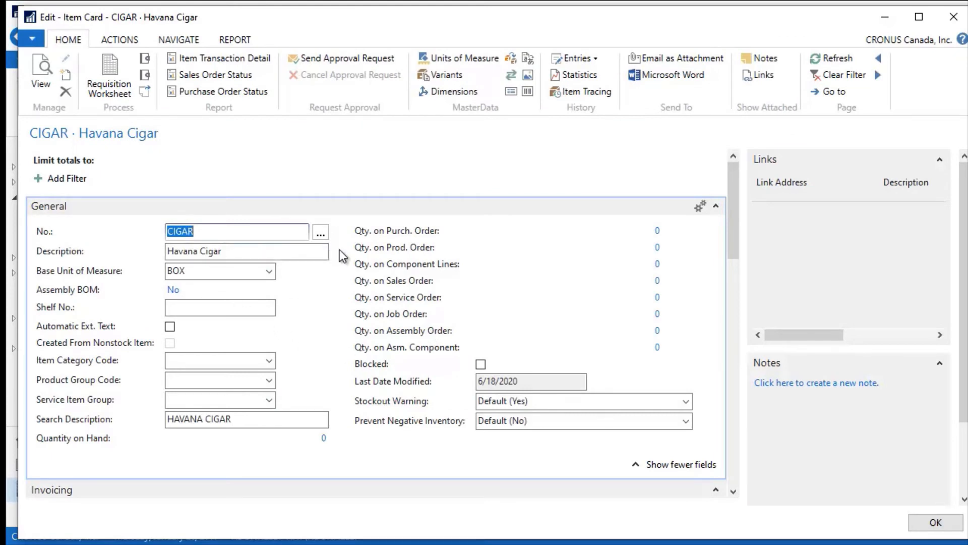
- Review Havana Cigar's FastTabs, including Planning (Fixed Reorder Qty., reorder point 10, quantity 100), then show its Navigate actions
{"action": "scroll", "scroll_direction": "down", "scroll_amount": 3}
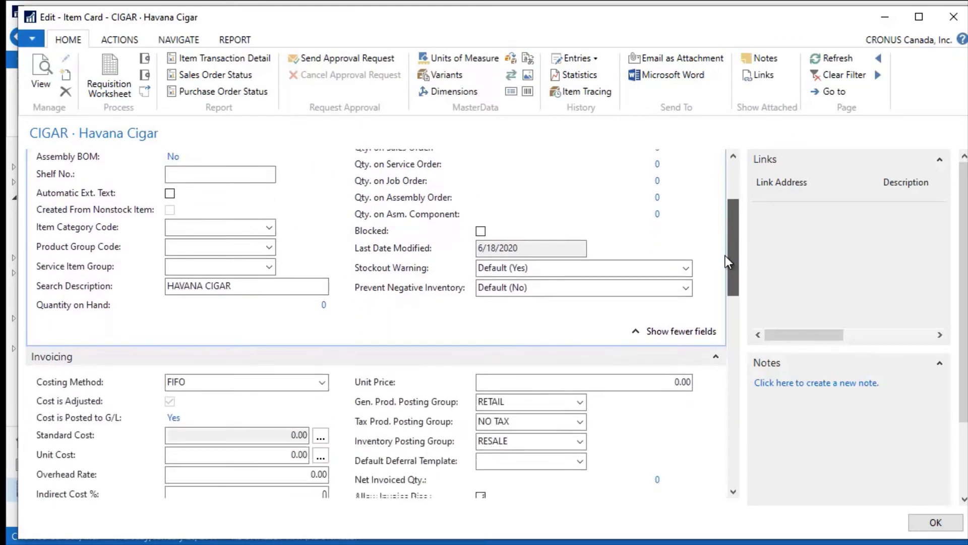
{"action": "scroll", "scroll_direction": "down", "scroll_amount": 3}
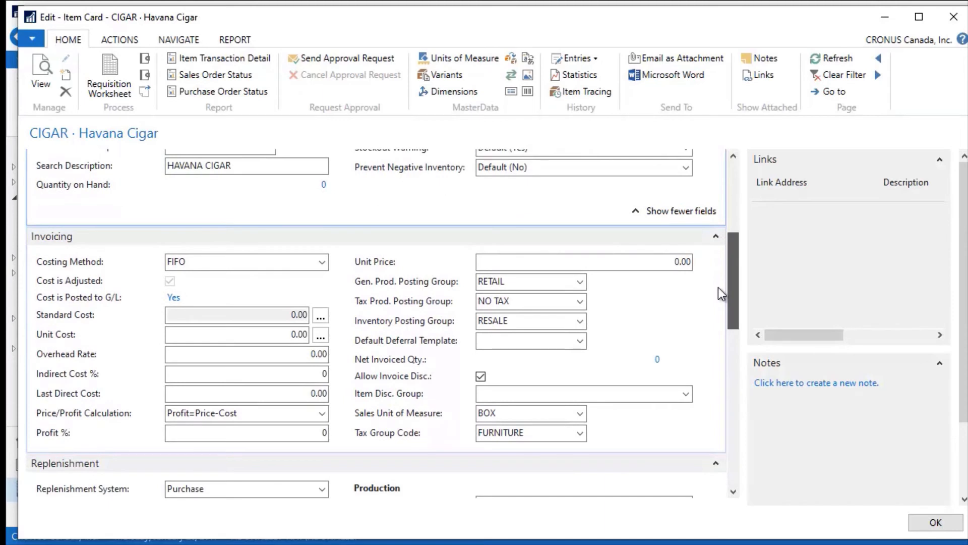
{"action": "scroll", "scroll_direction": "down", "scroll_amount": 3}
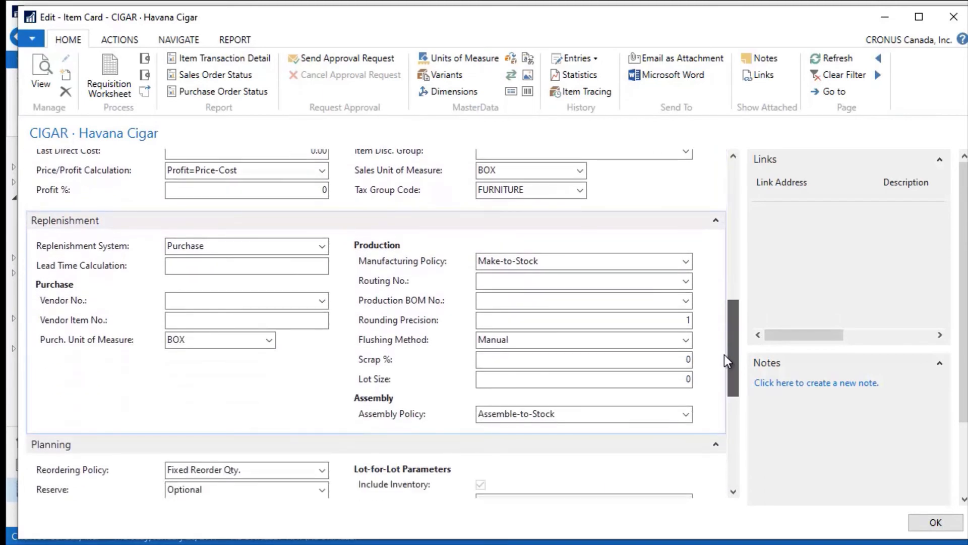
{"action": "mouse_move", "coordinate": [779, 327]}
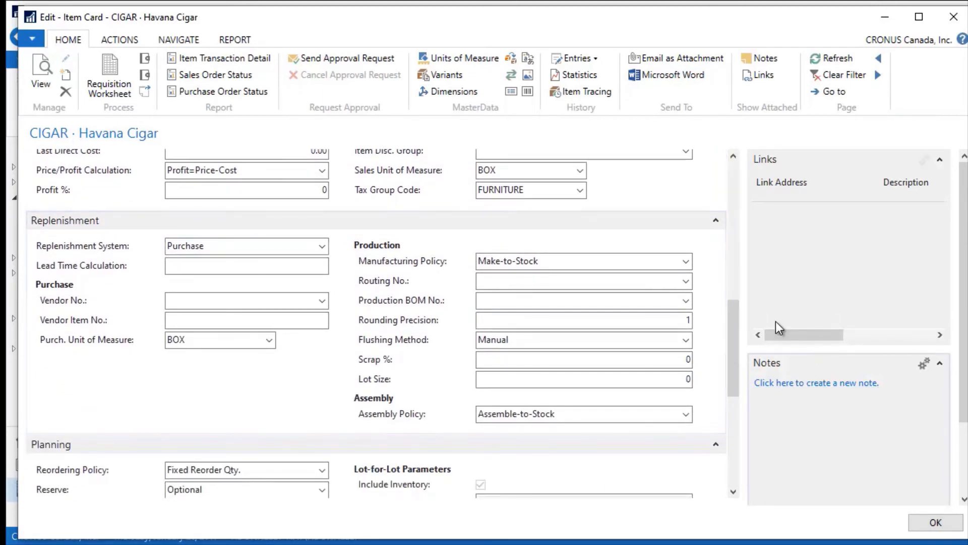
{"action": "scroll", "scroll_direction": "down", "scroll_amount": 3}
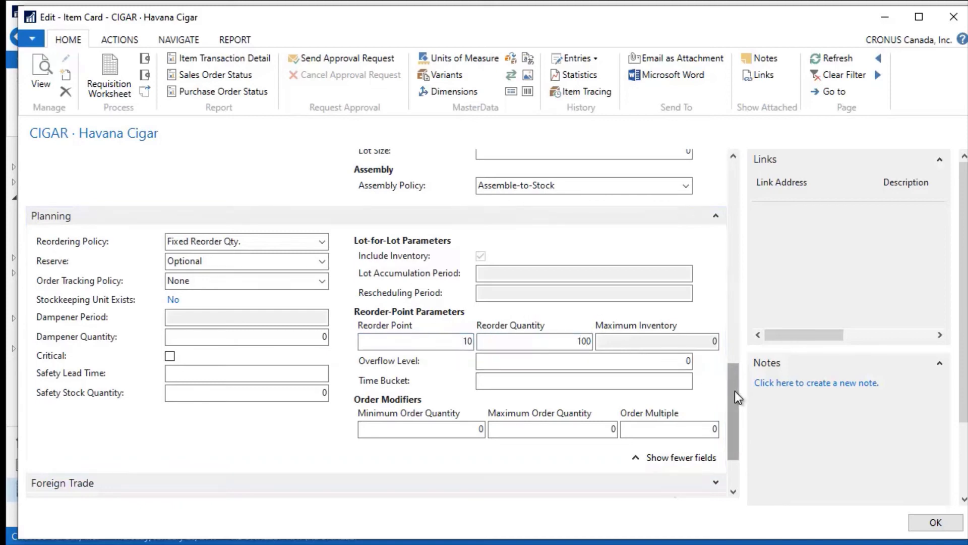
{"action": "scroll", "scroll_direction": "up", "scroll_amount": 3}
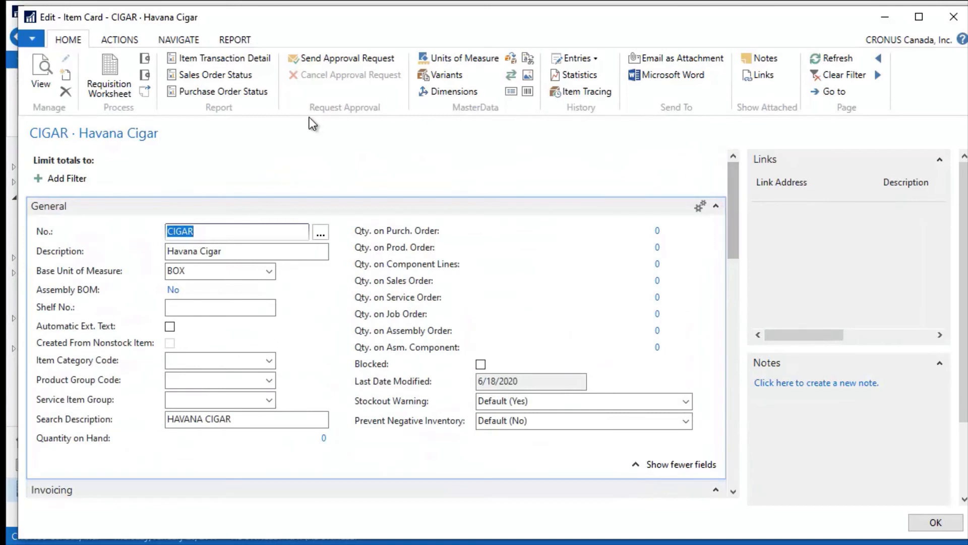
{"action": "mouse_move", "coordinate": [241, 168]}
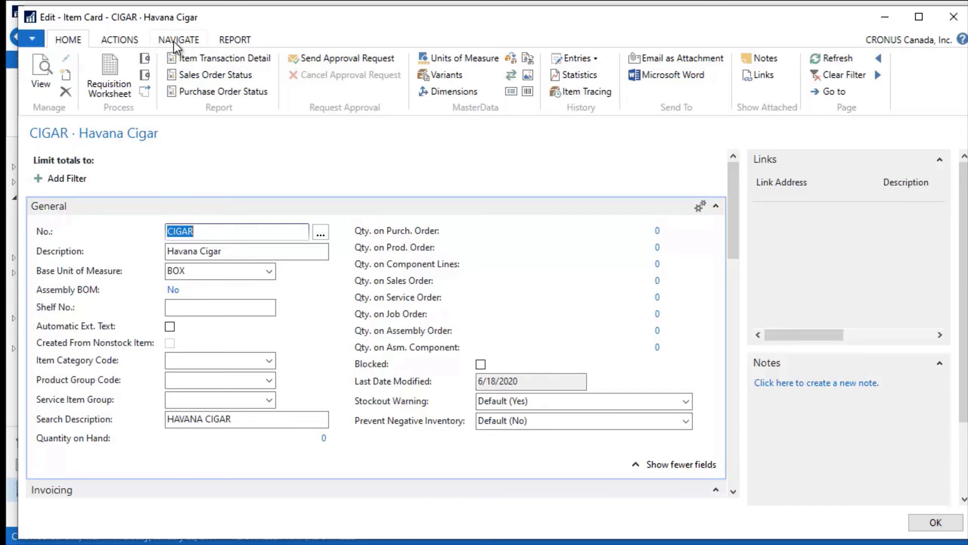
{"action": "left_click", "coordinate": [178, 40]}
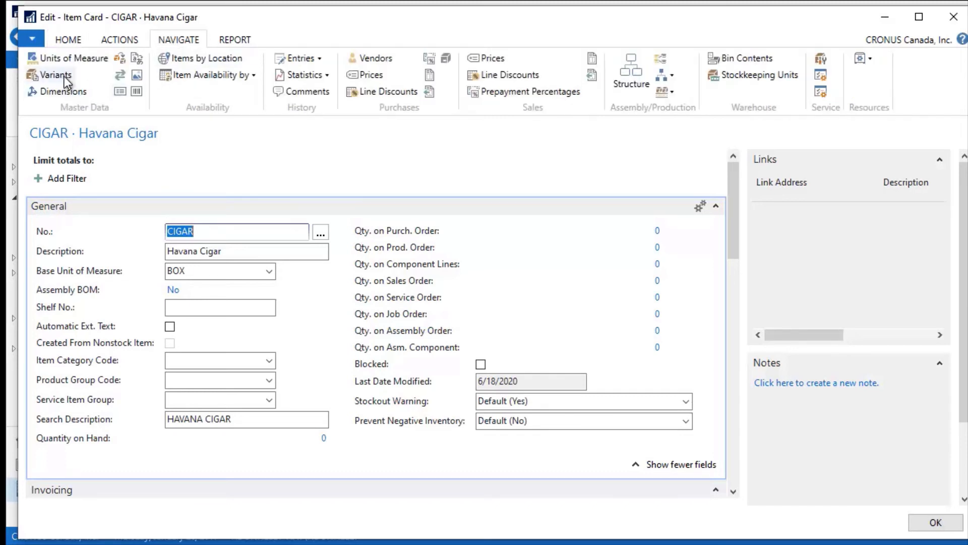
{"action": "mouse_move", "coordinate": [56, 74]}
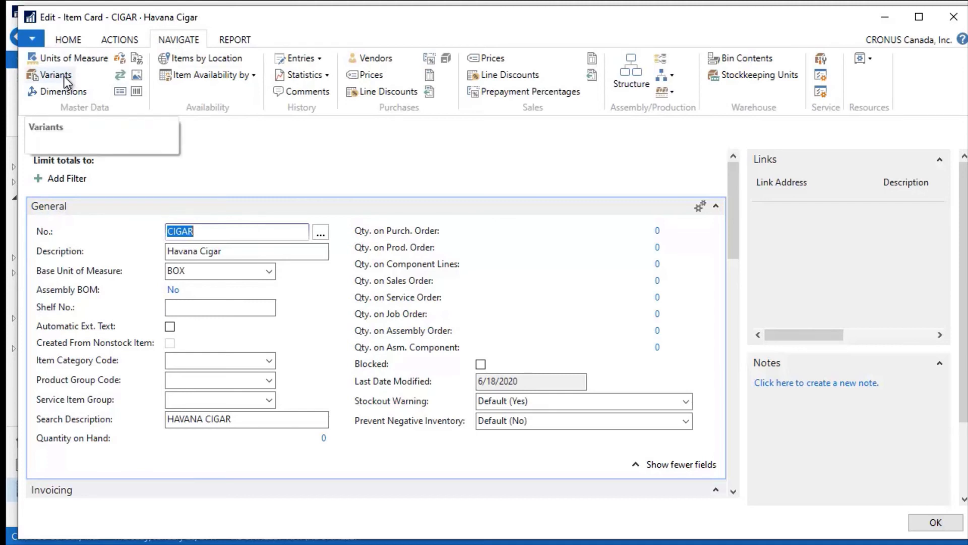
{"action": "mouse_move", "coordinate": [384, 185]}
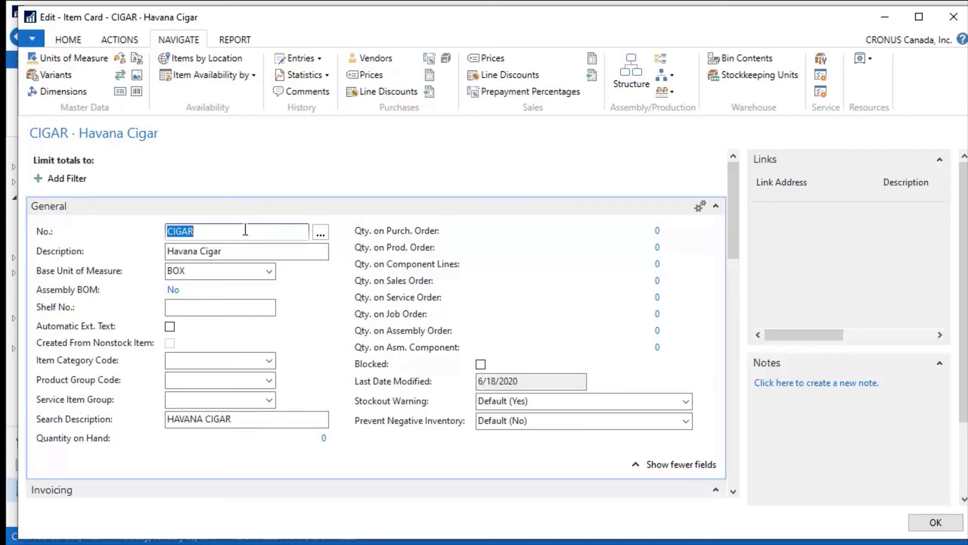
{"action": "mouse_move", "coordinate": [222, 231]}
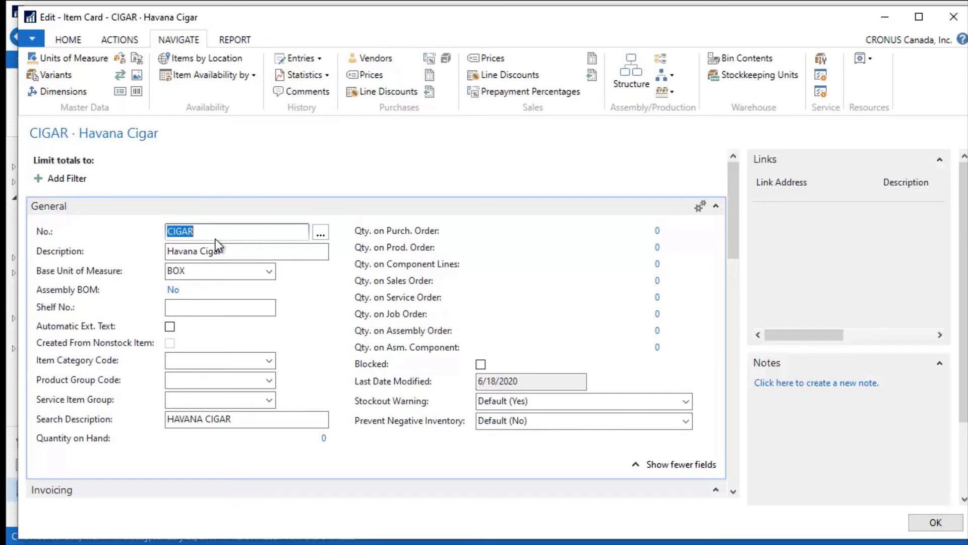
{"action": "left_click", "coordinate": [55, 75]}
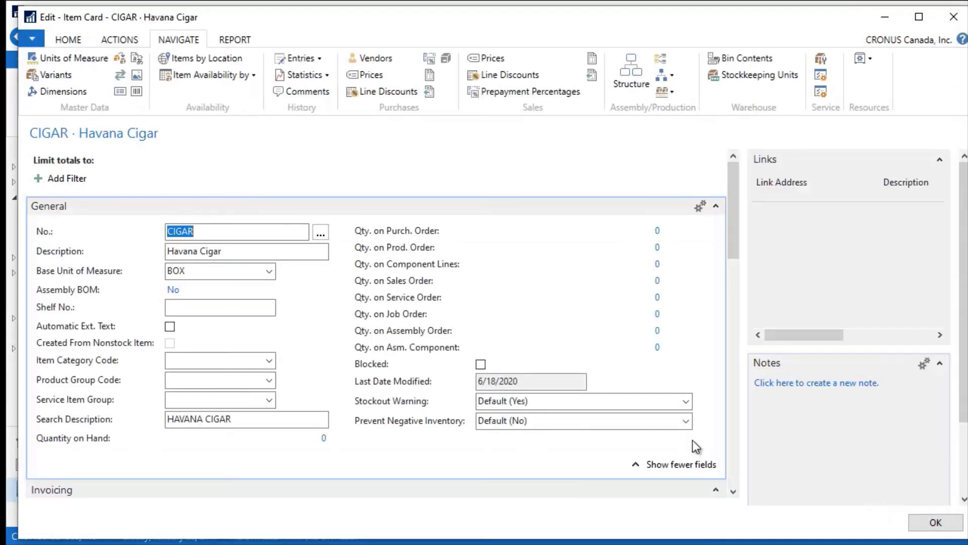
{"action": "mouse_move", "coordinate": [399, 208]}
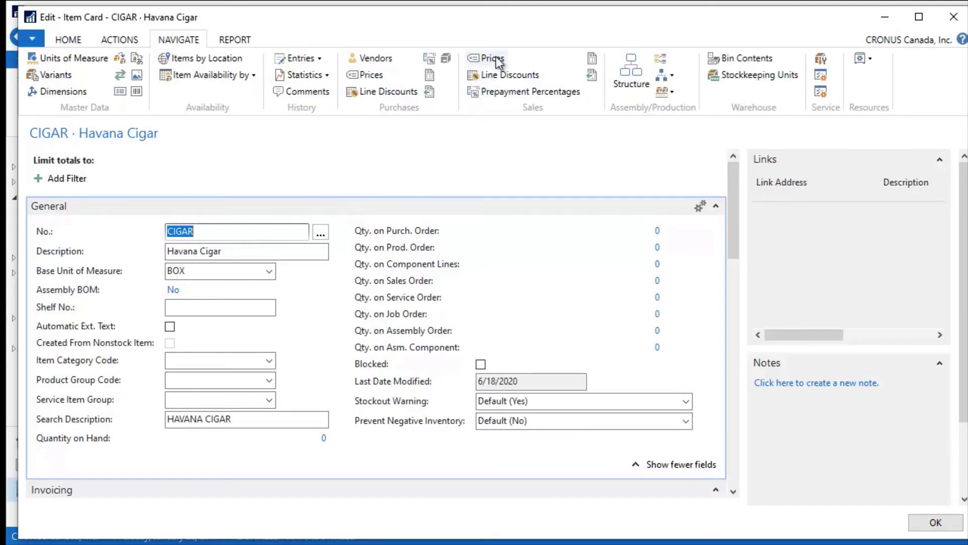
{"action": "mouse_move", "coordinate": [532, 91]}
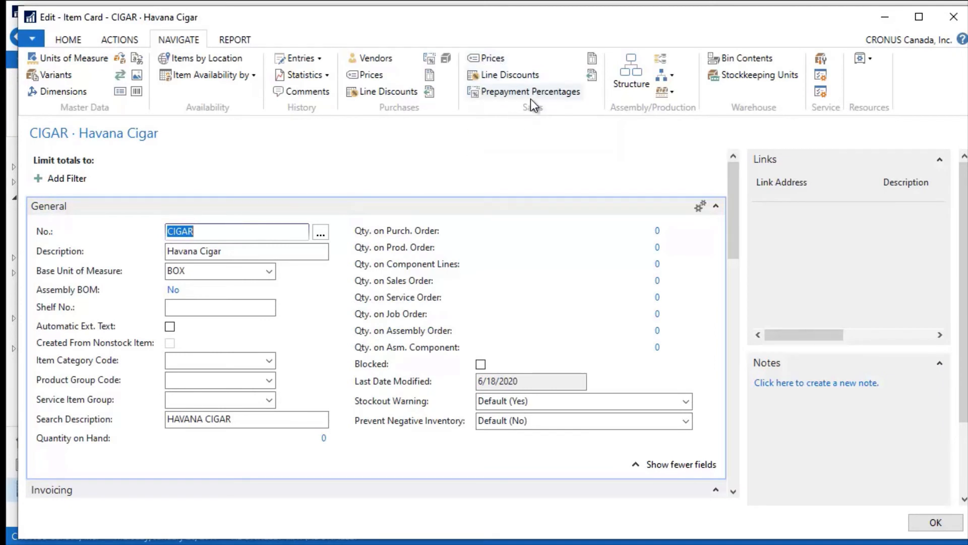
{"action": "mouse_move", "coordinate": [492, 58]}
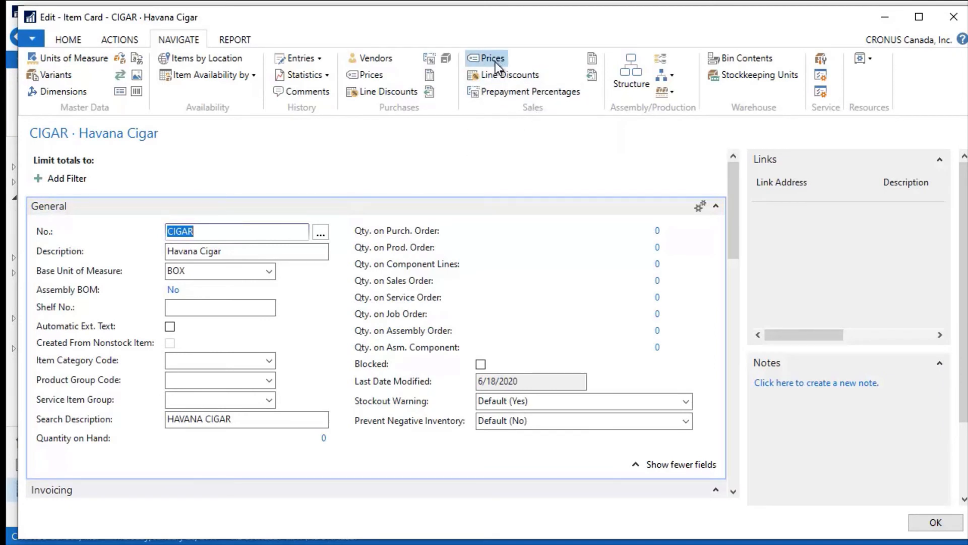
{"action": "left_click", "coordinate": [487, 58]}
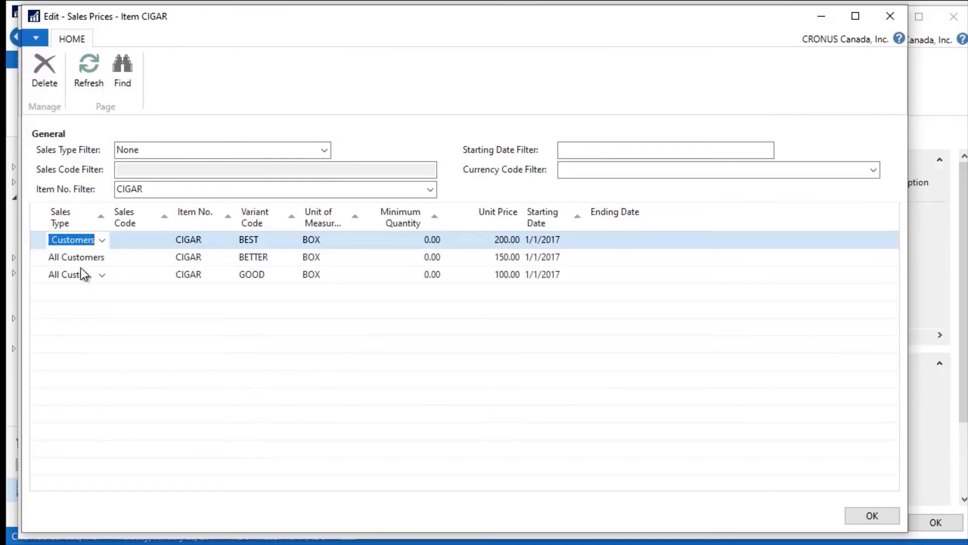
{"action": "left_click", "coordinate": [101, 240]}
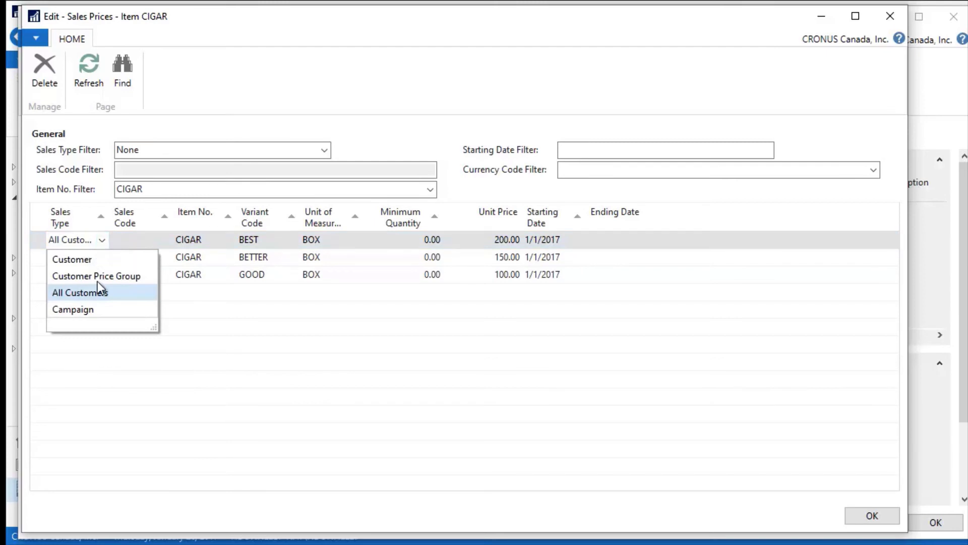
{"action": "mouse_move", "coordinate": [82, 245]}
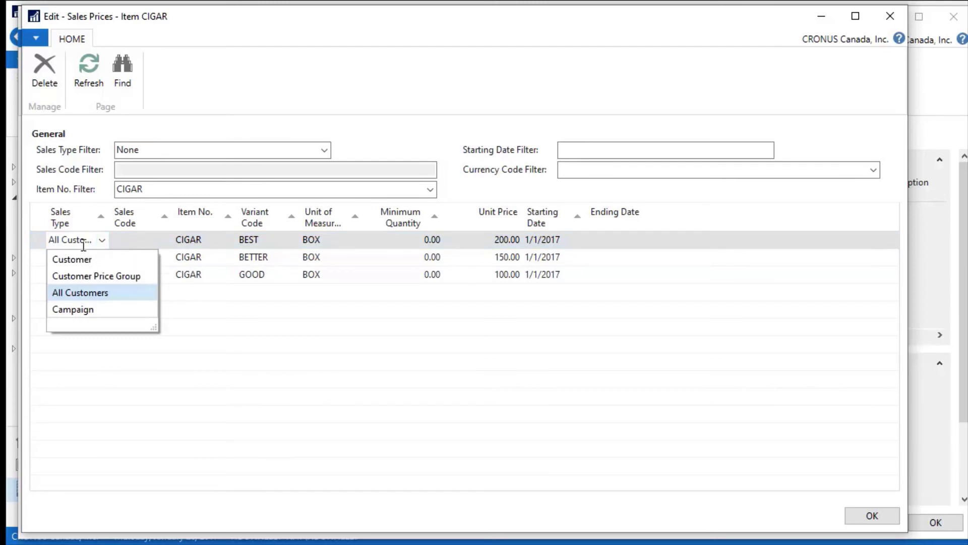
{"action": "left_click", "coordinate": [80, 292]}
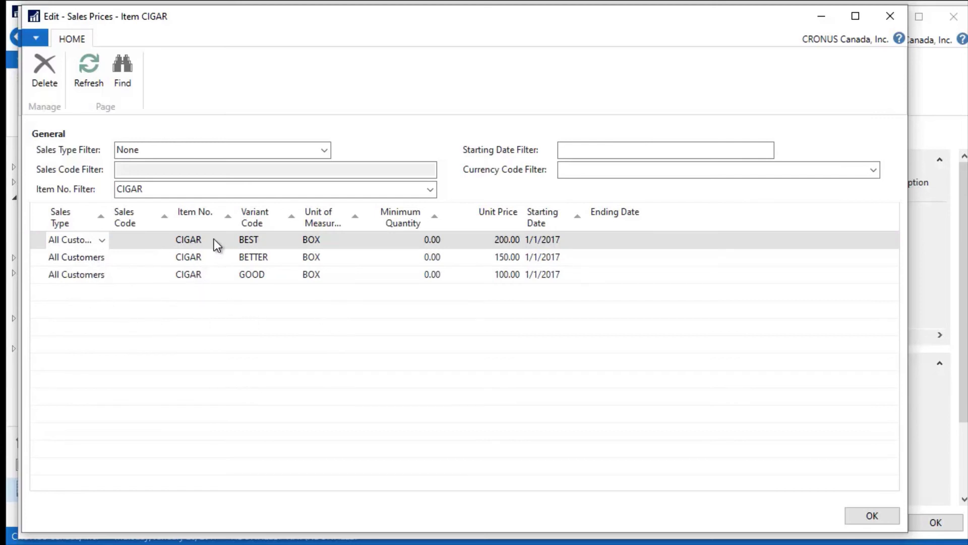
{"action": "mouse_move", "coordinate": [346, 269]}
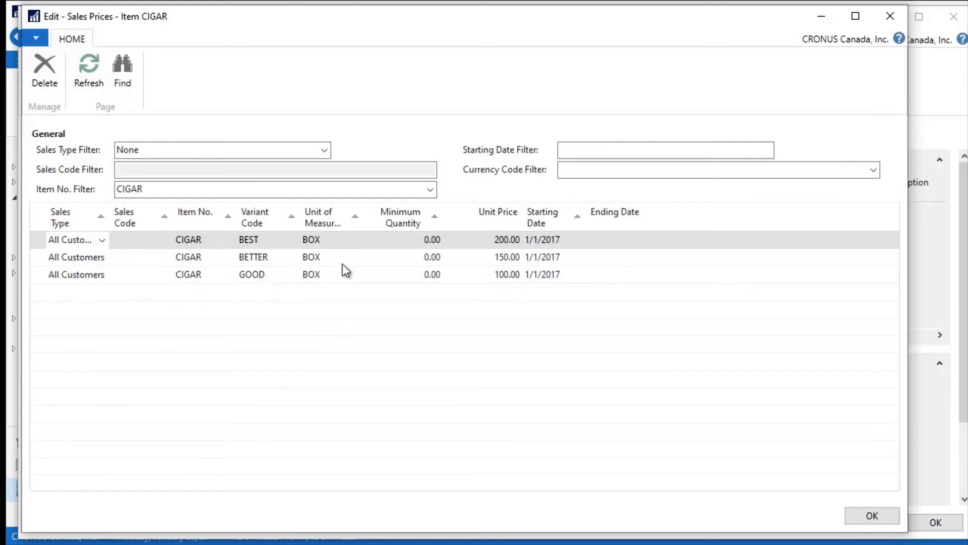
{"action": "mouse_move", "coordinate": [511, 277]}
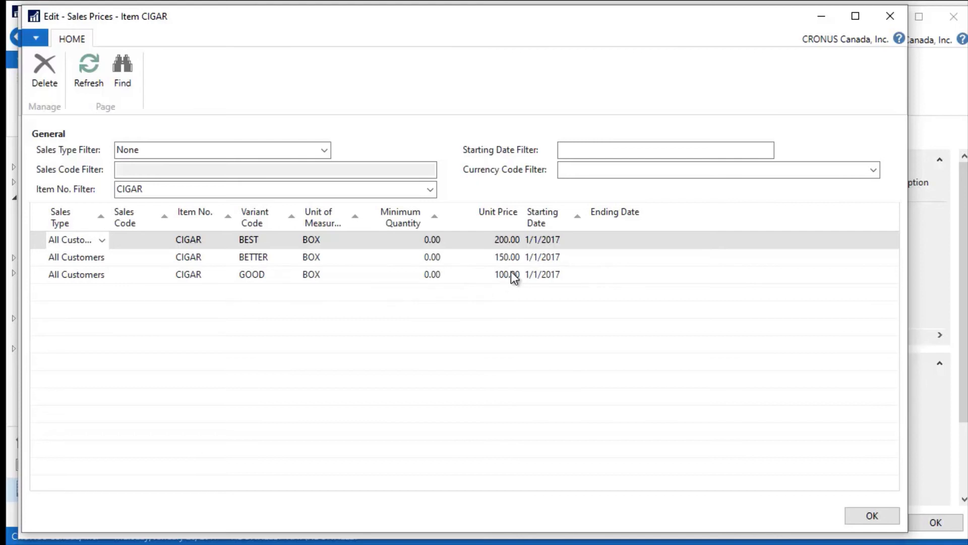
{"action": "mouse_move", "coordinate": [250, 259]}
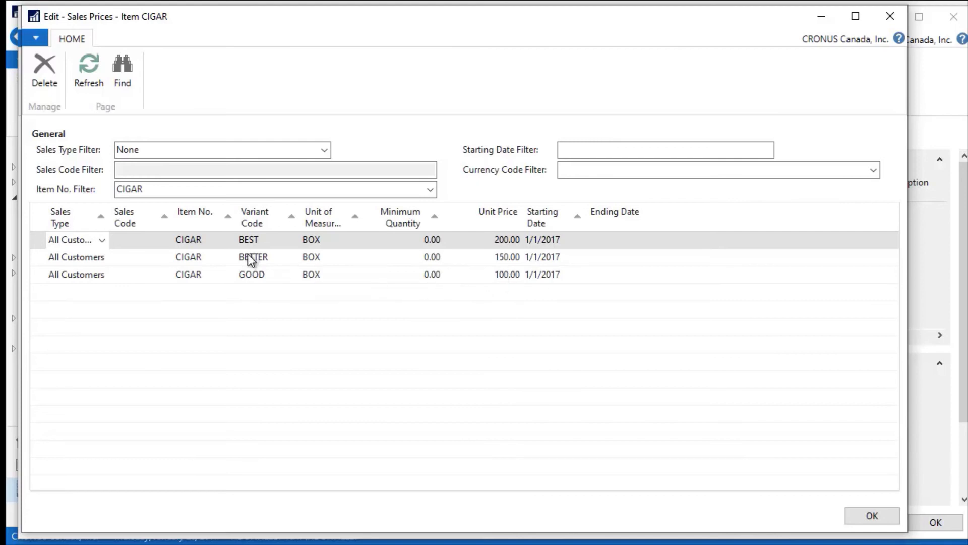
{"action": "mouse_move", "coordinate": [305, 253]}
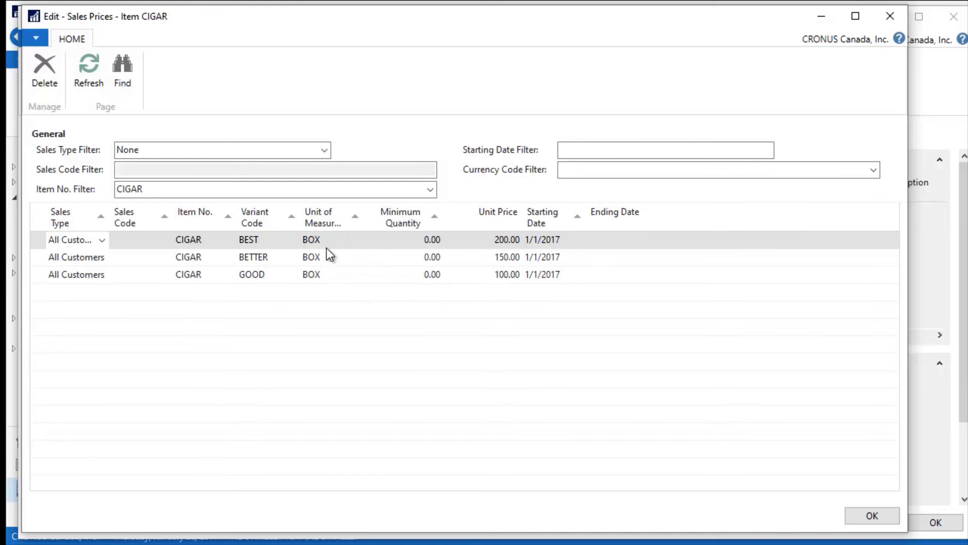
{"action": "mouse_move", "coordinate": [834, 99]}
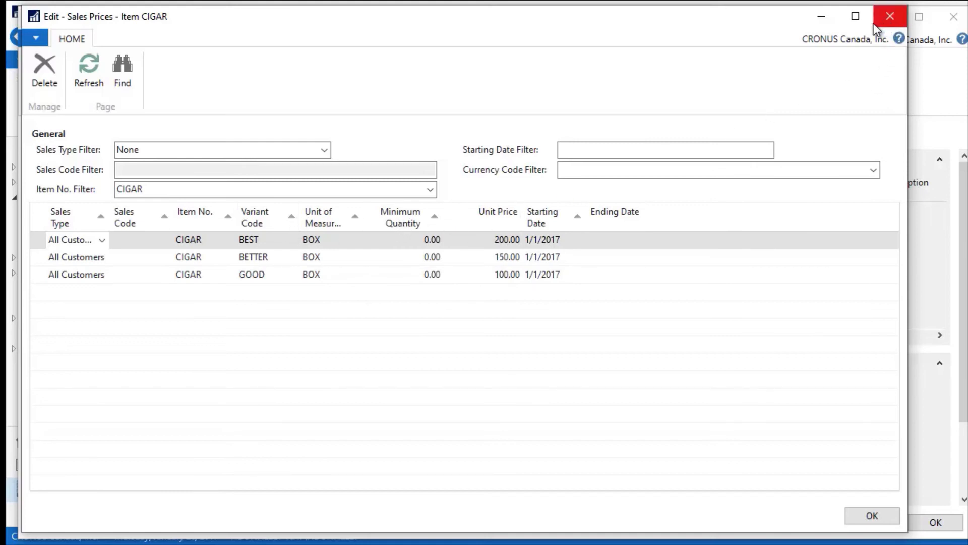
- Close the CIGAR sales prices and go to Sales & Marketing's Sales Orders list
{"action": "left_click", "coordinate": [890, 17]}
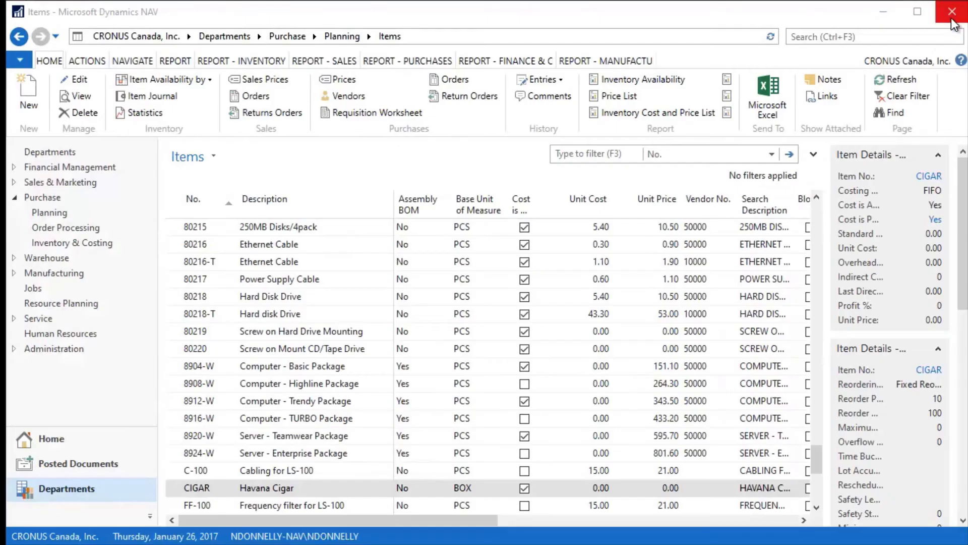
{"action": "mouse_move", "coordinate": [66, 228]}
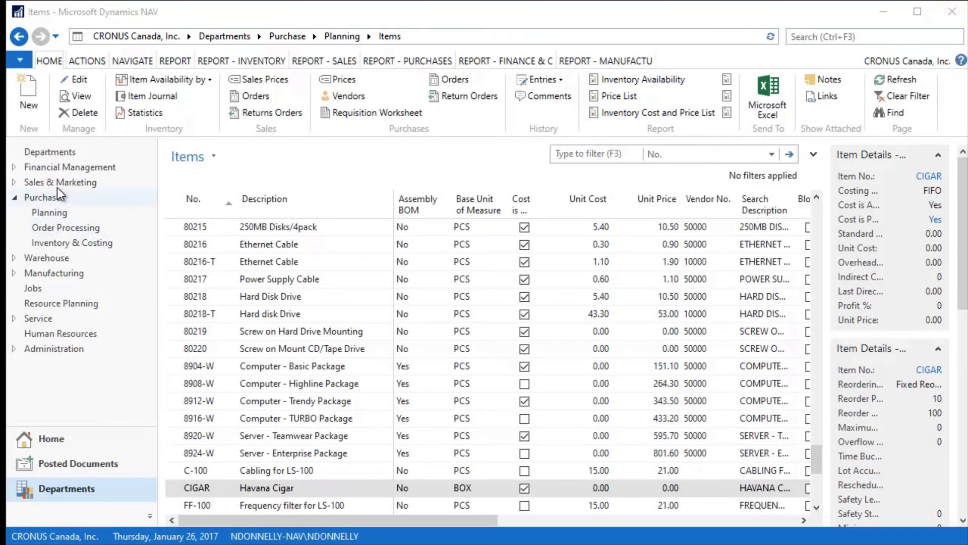
{"action": "left_click", "coordinate": [61, 181]}
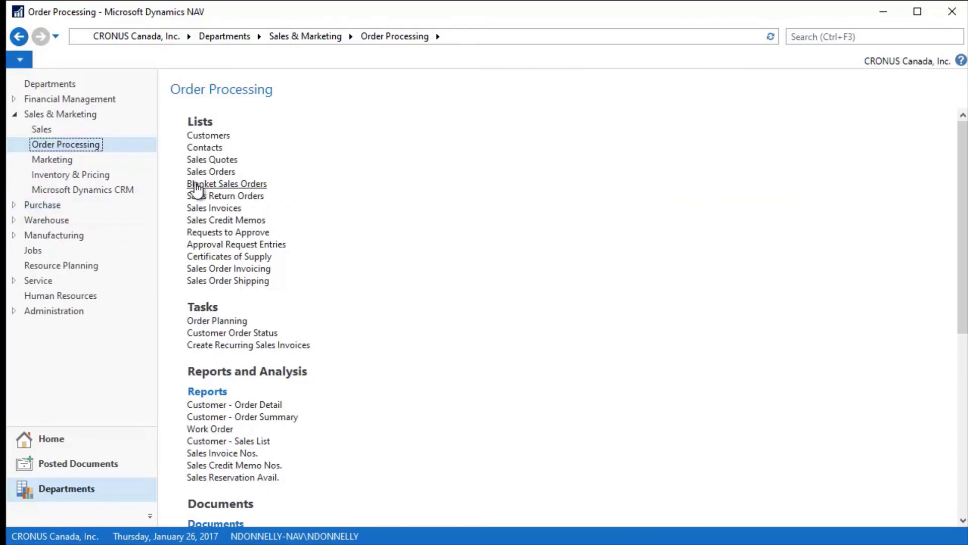
{"action": "left_click", "coordinate": [211, 171]}
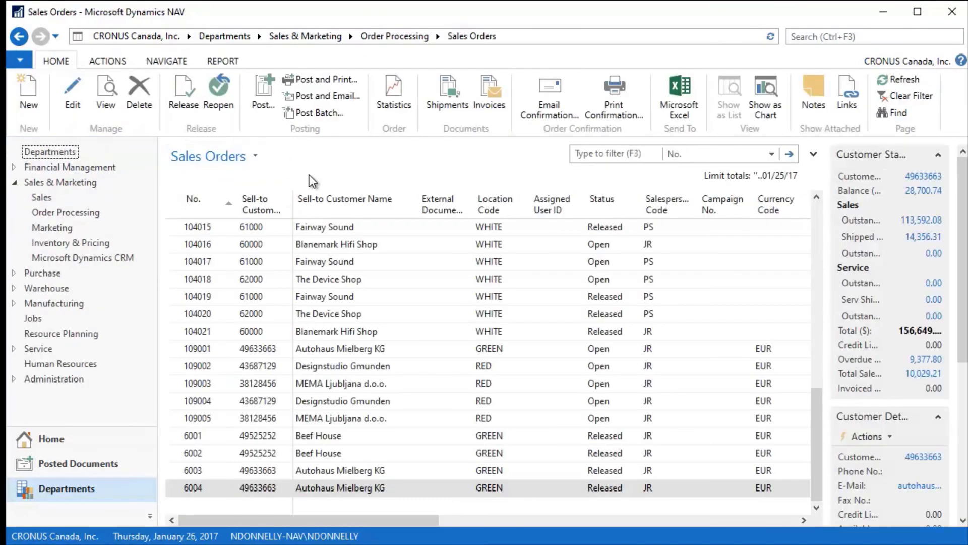
- Create sales order 1001 for customer 10000, The Cannon Group PLC, and move to its lines
{"action": "left_click", "coordinate": [28, 93]}
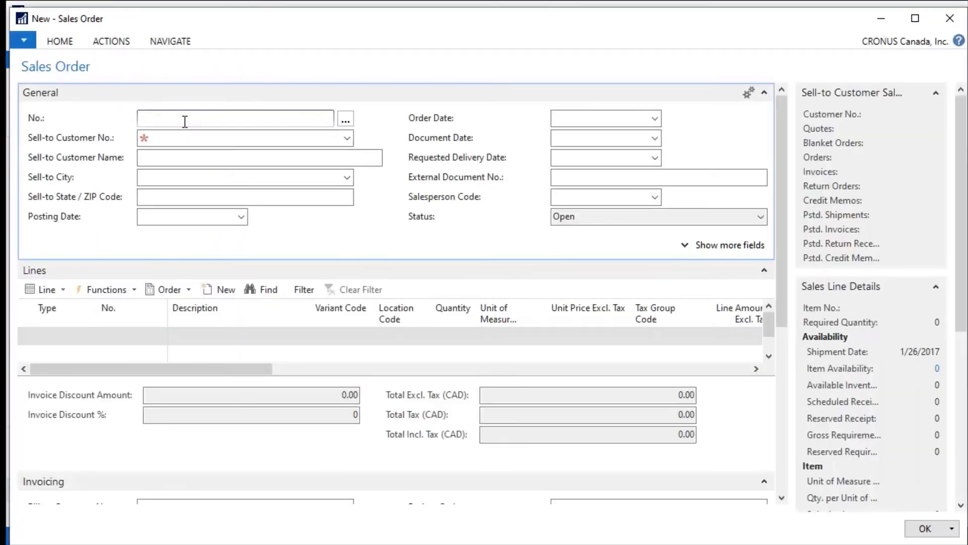
{"action": "type", "text": "100"}
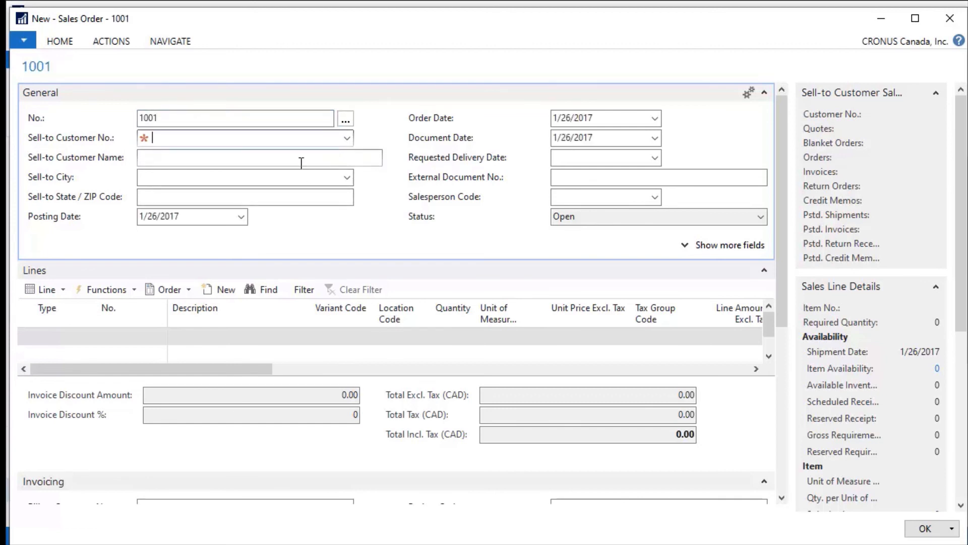
{"action": "type", "text": "10000"}
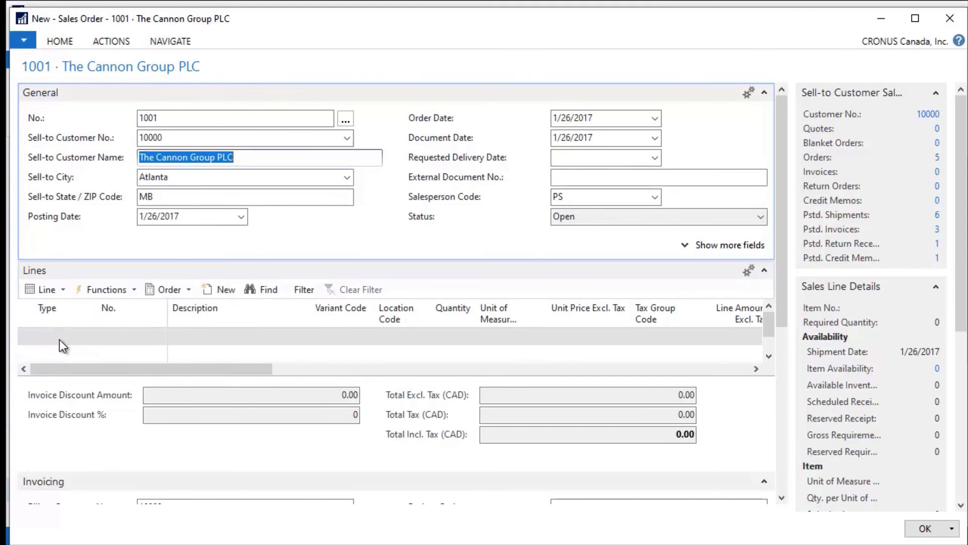
{"action": "left_click", "coordinate": [90, 335]}
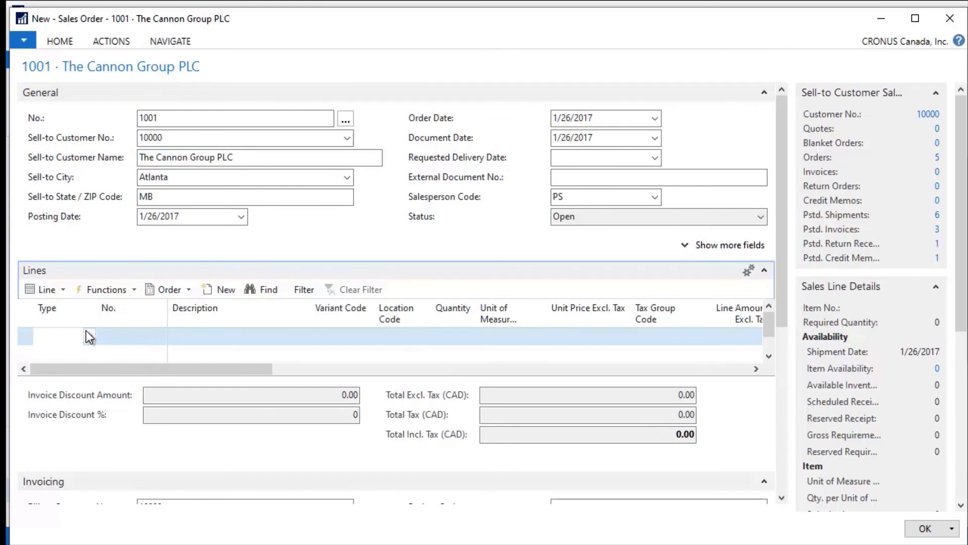
- Add an Item line for Havana Cigar (CIGAR) to order 1001
{"action": "left_click", "coordinate": [62, 336]}
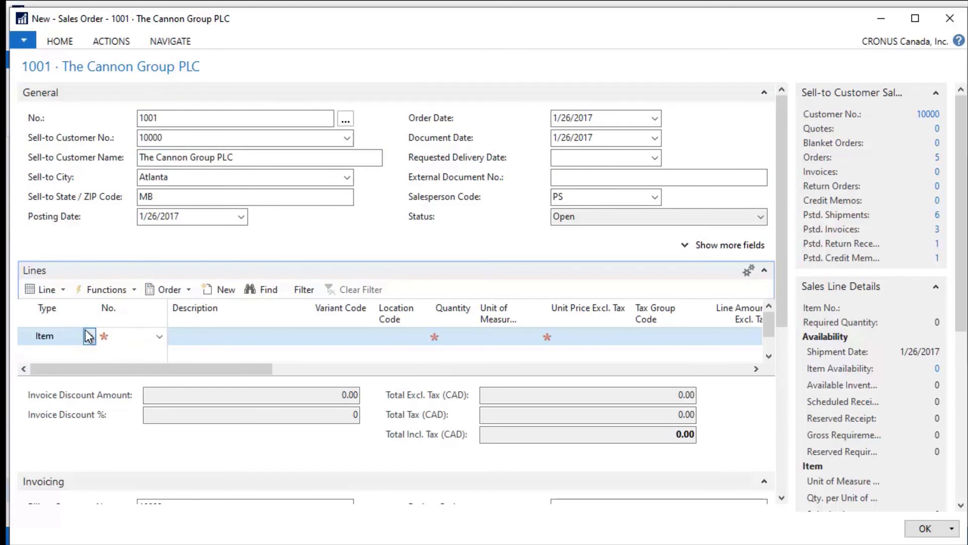
{"action": "type", "text": "cigar"}
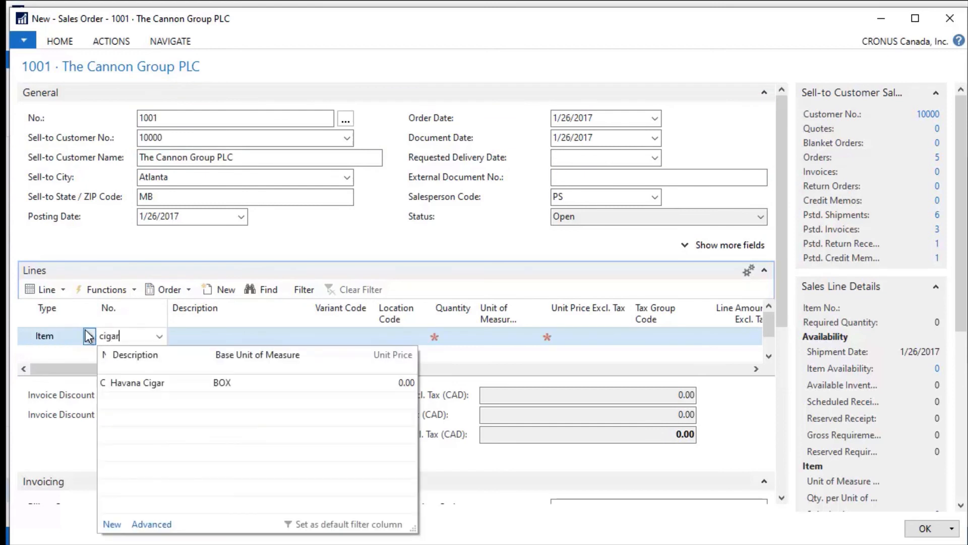
{"action": "left_click", "coordinate": [138, 382]}
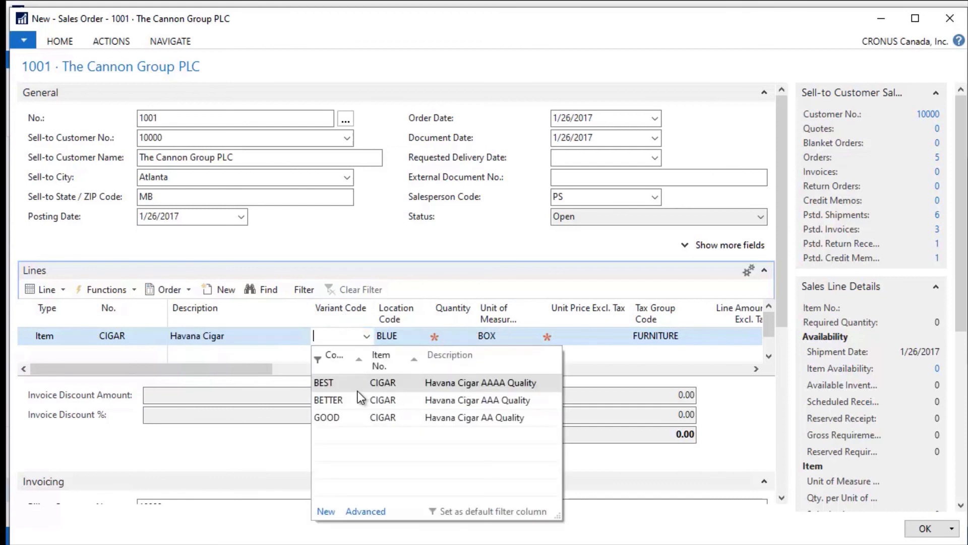
- Set the cigar line's variant to GOOD, then switch it to BETTER
{"action": "left_click", "coordinate": [327, 417]}
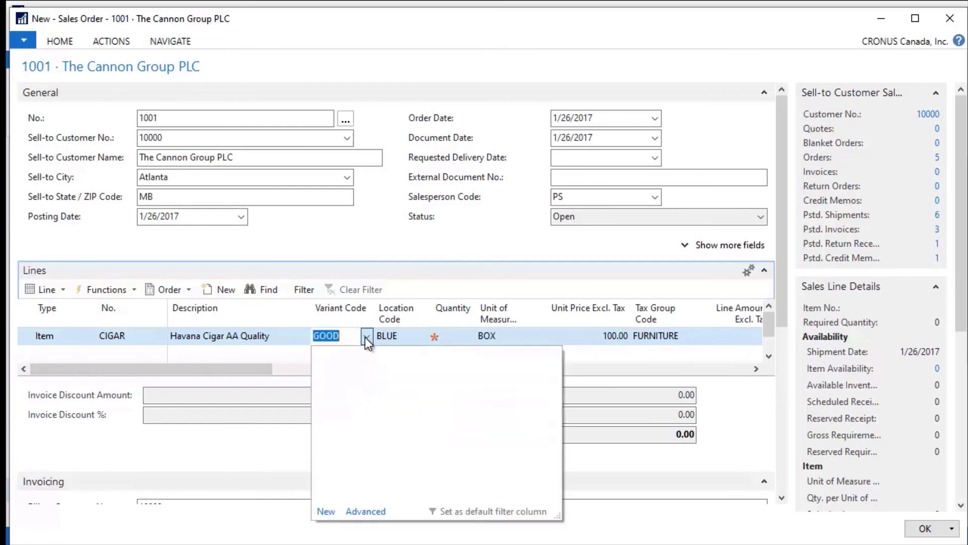
{"action": "left_click", "coordinate": [366, 339]}
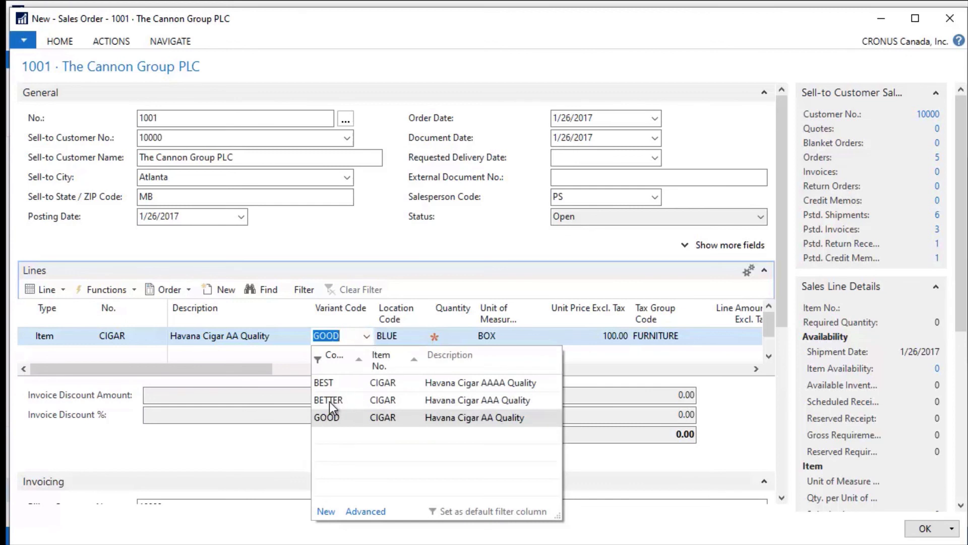
{"action": "left_click", "coordinate": [328, 400]}
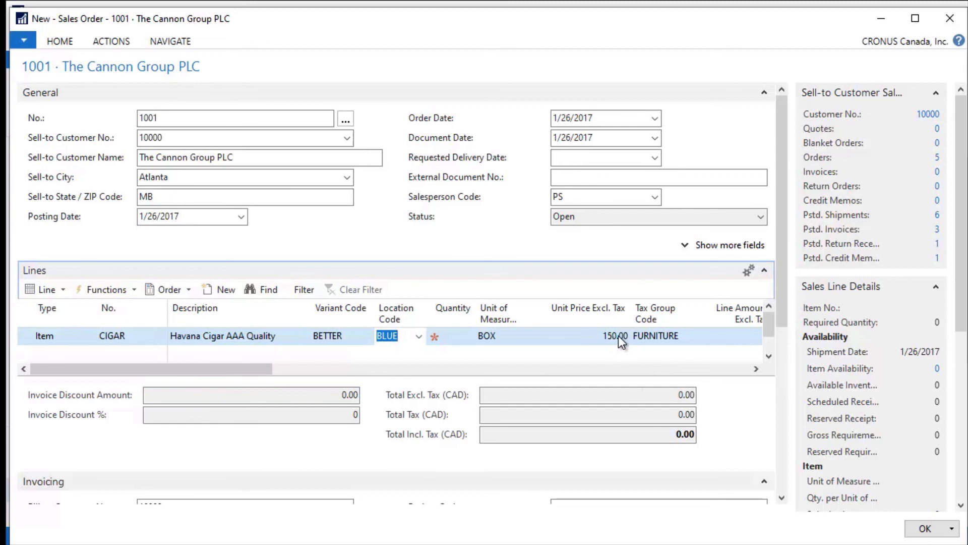
{"action": "mouse_move", "coordinate": [355, 344]}
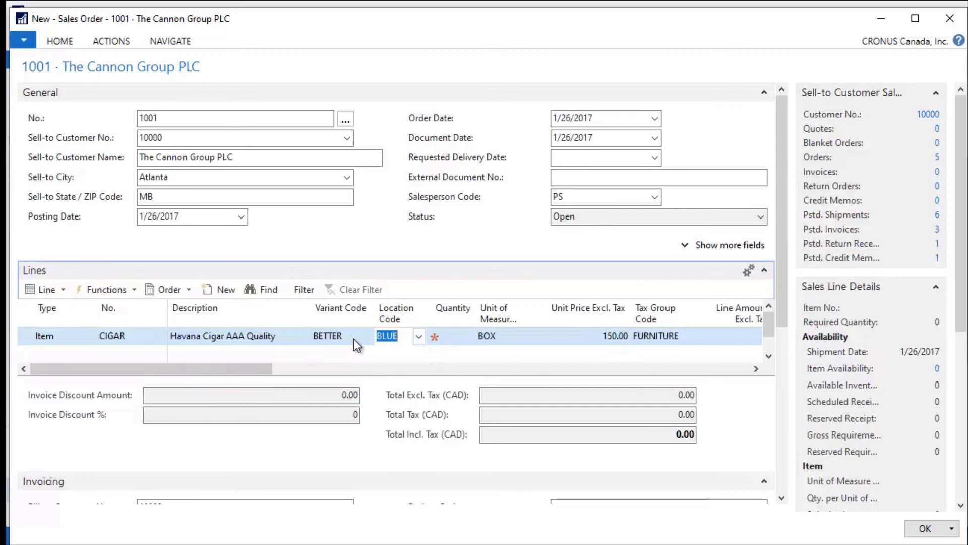
{"action": "left_click", "coordinate": [366, 335]}
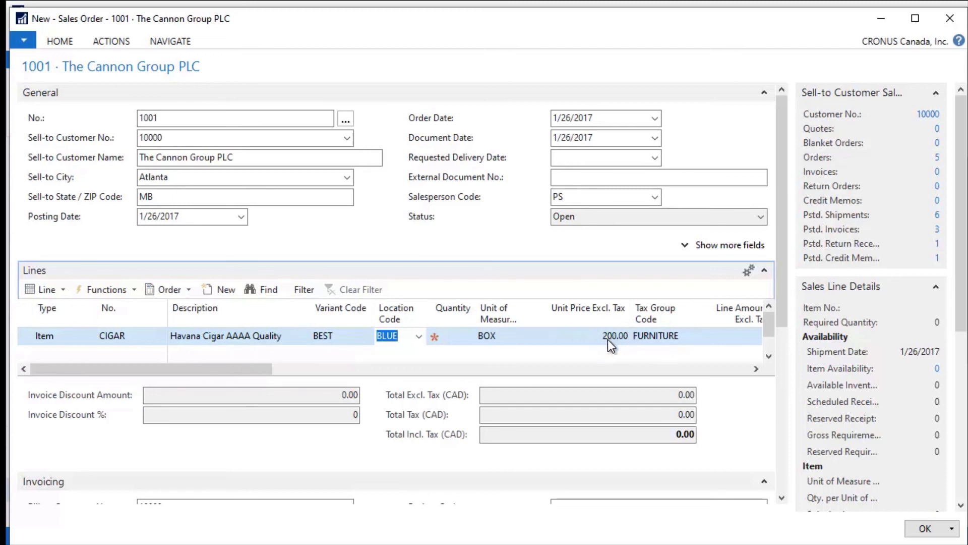
{"action": "mouse_move", "coordinate": [135, 344]}
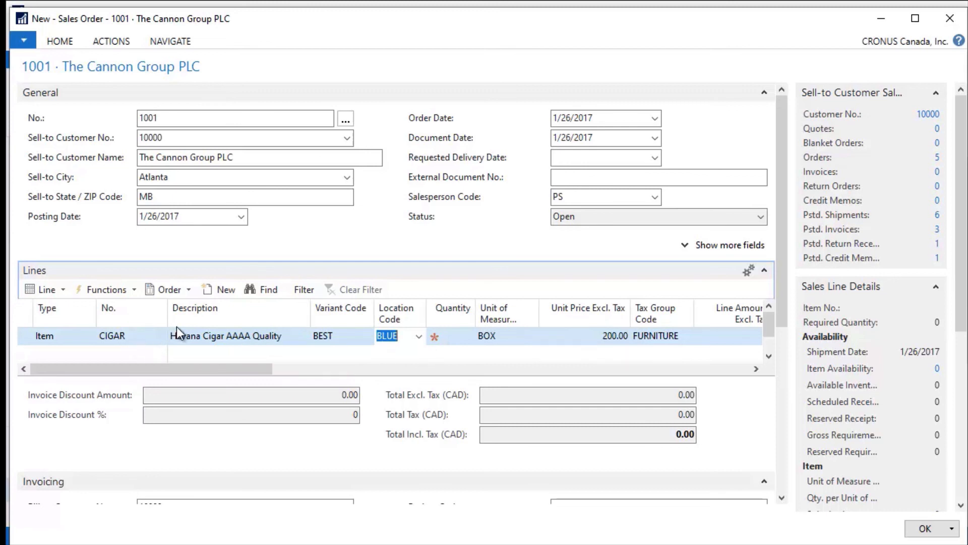
{"action": "mouse_move", "coordinate": [196, 343]}
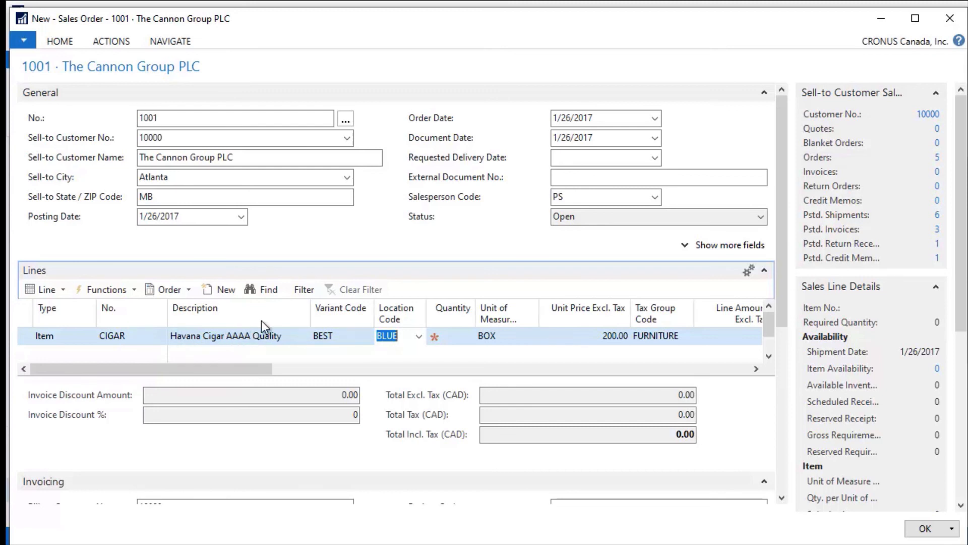
{"action": "mouse_move", "coordinate": [276, 344]}
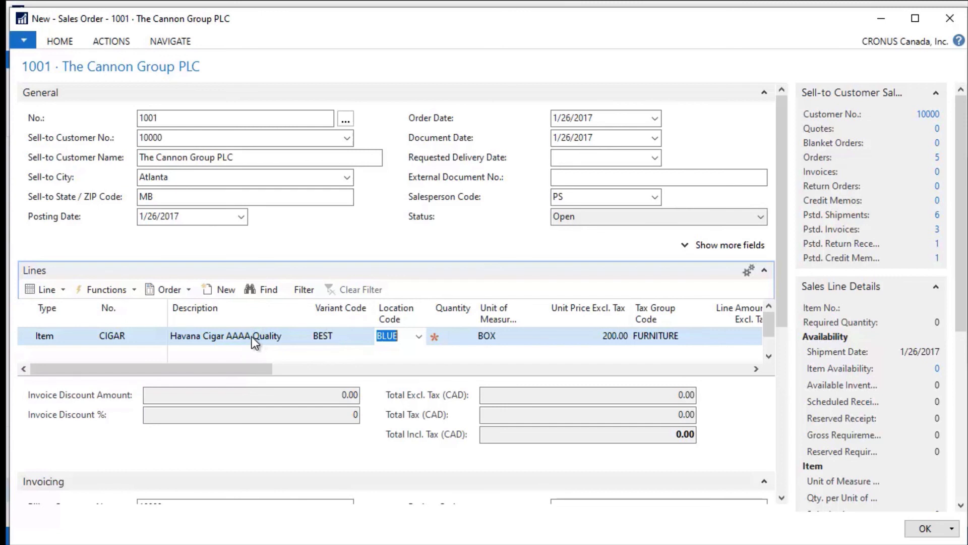
{"action": "mouse_move", "coordinate": [264, 343]}
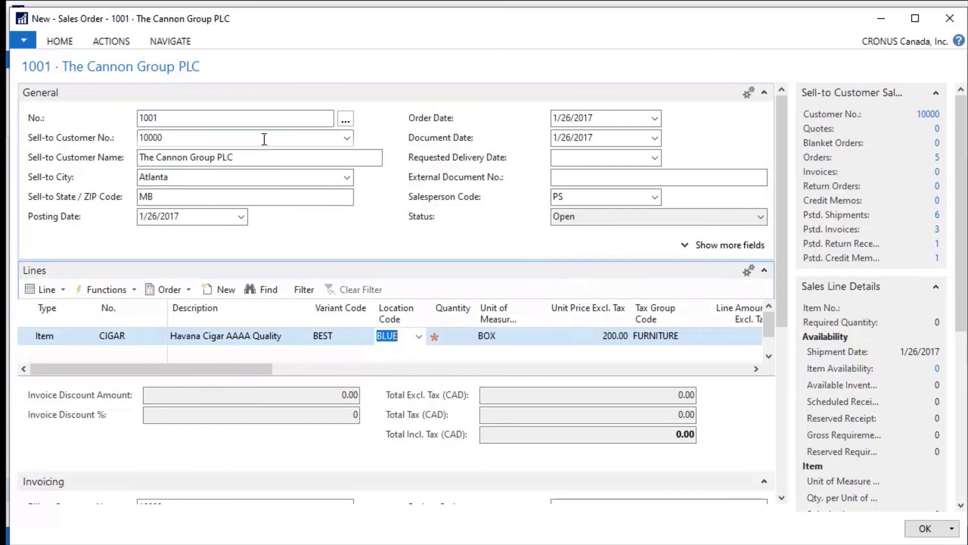
{"action": "mouse_move", "coordinate": [368, 326]}
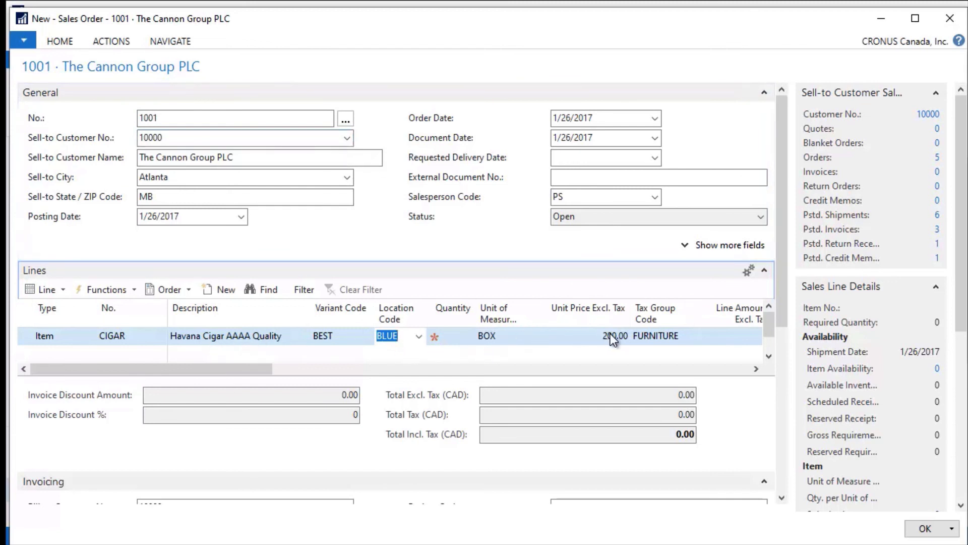
{"action": "mouse_move", "coordinate": [408, 207]}
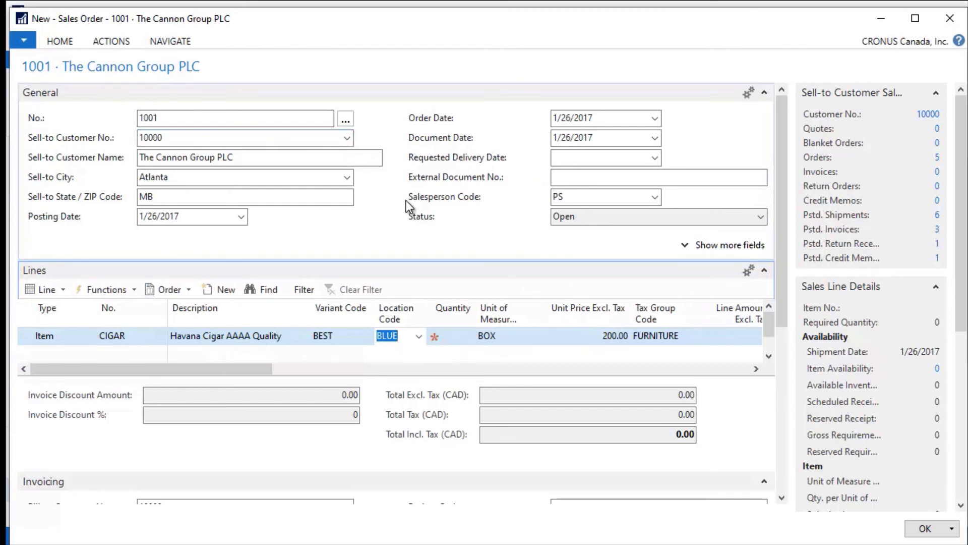
{"action": "mouse_move", "coordinate": [355, 244]}
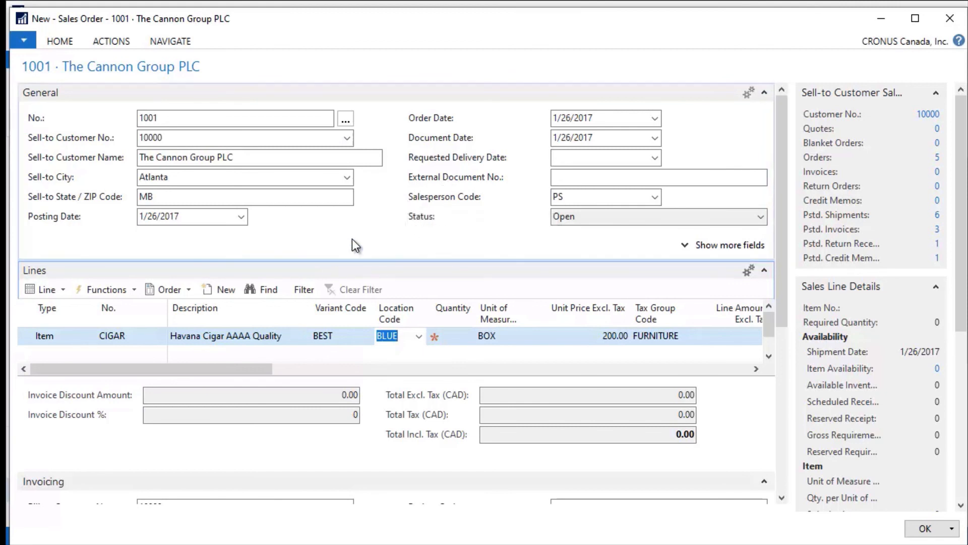